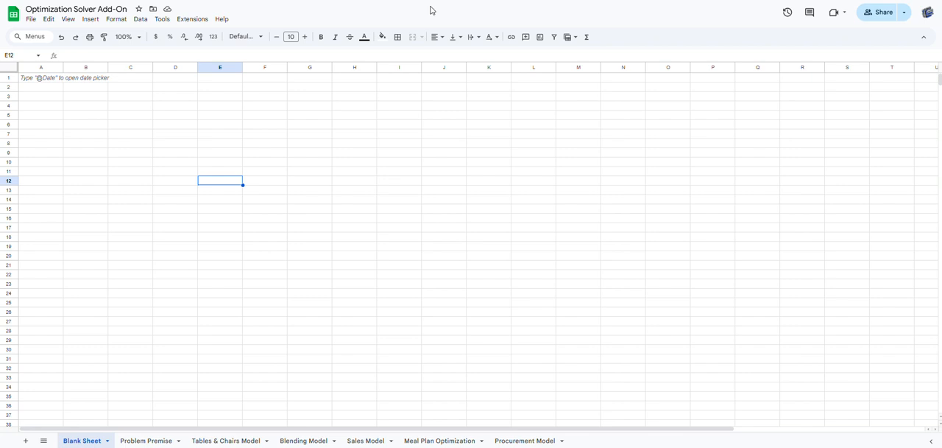
pyautogui.moveTo(220, 67)
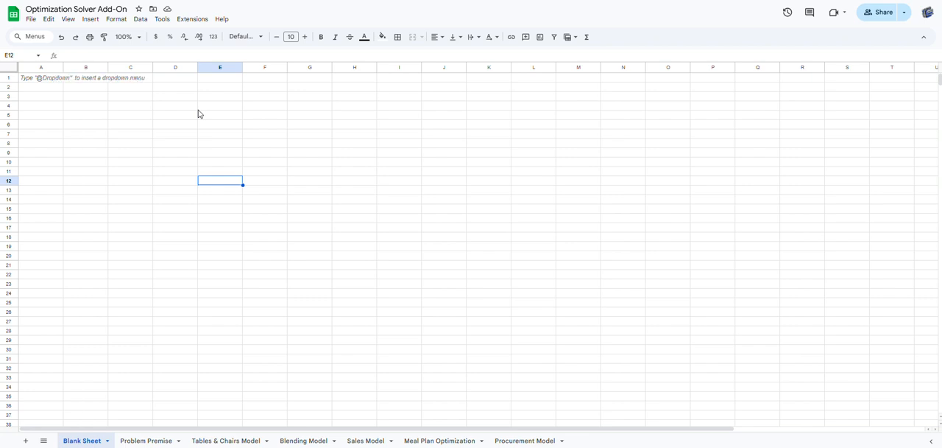
pyautogui.moveTo(209, 131)
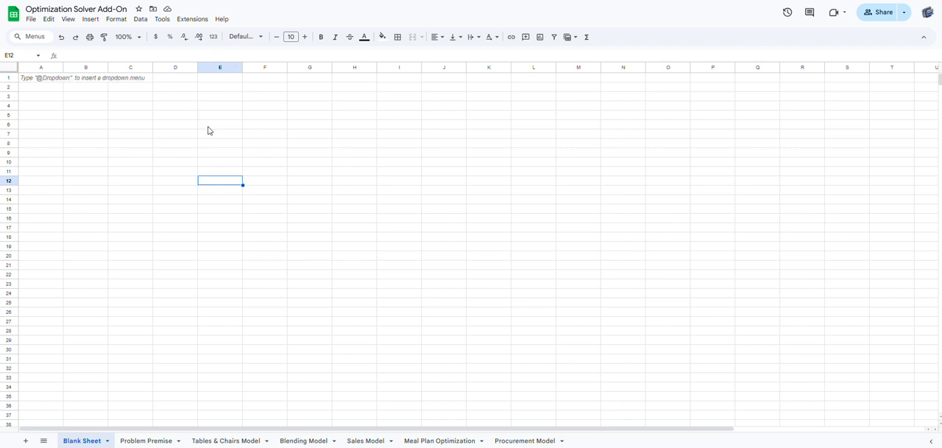
pyautogui.moveTo(217, 135)
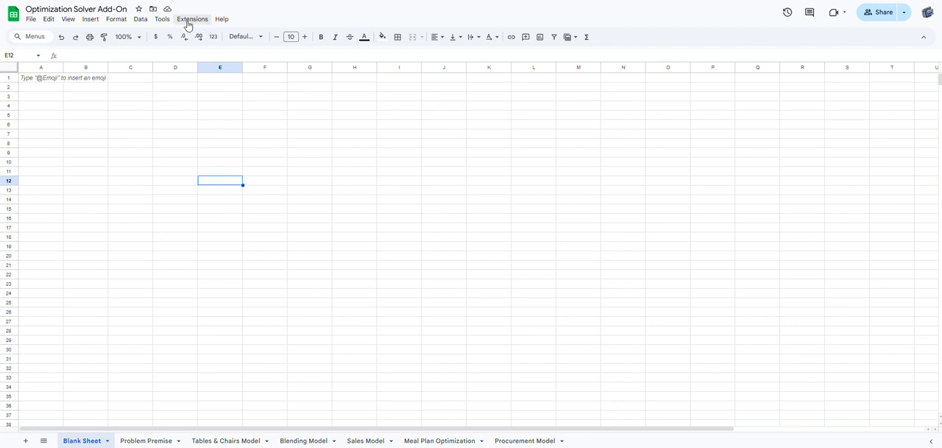
# Open the Extensions menu to reveal the Optimization Solver submenu
pyautogui.click(192, 19)
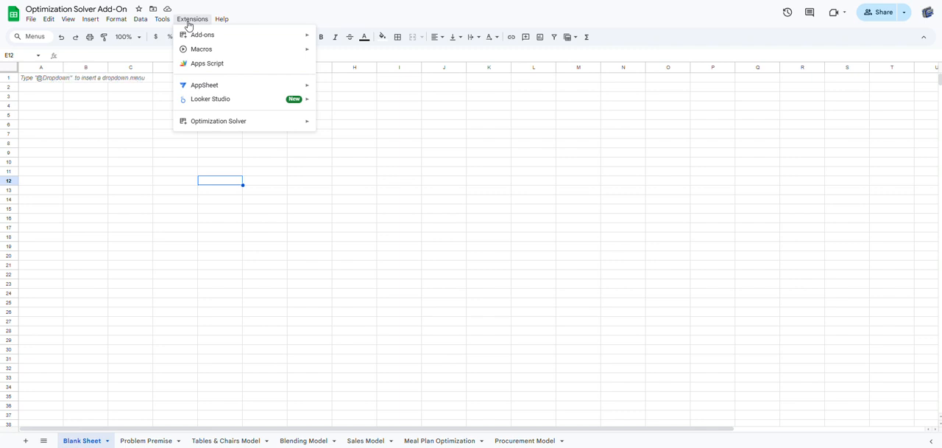
pyautogui.moveTo(205, 85)
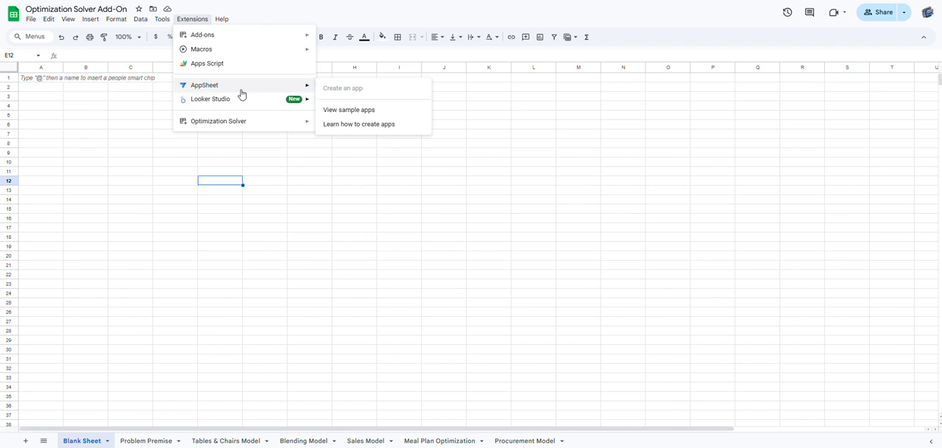
pyautogui.moveTo(219, 121)
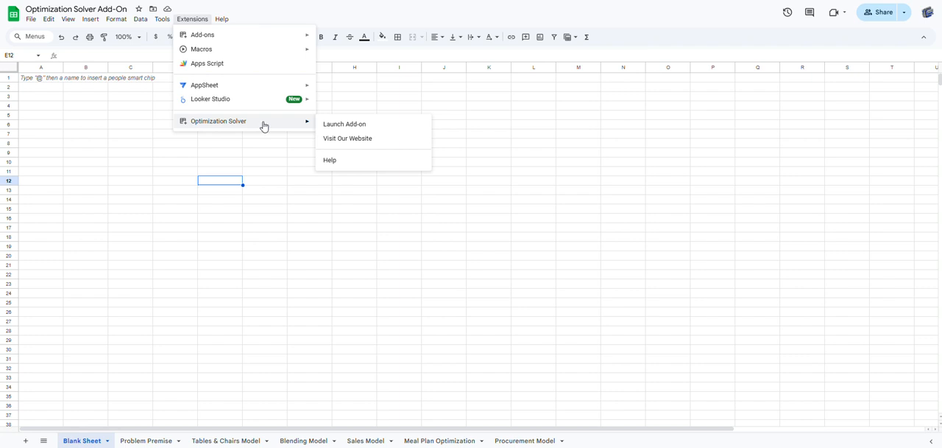
pyautogui.moveTo(253, 127)
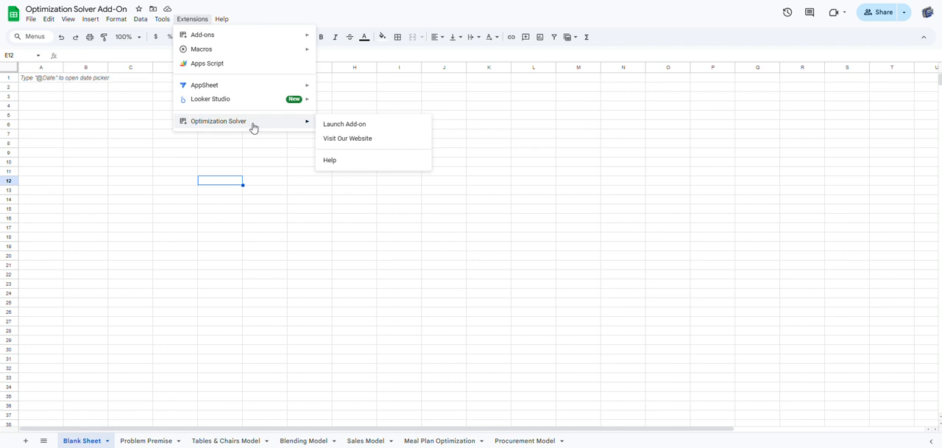
pyautogui.moveTo(263, 120)
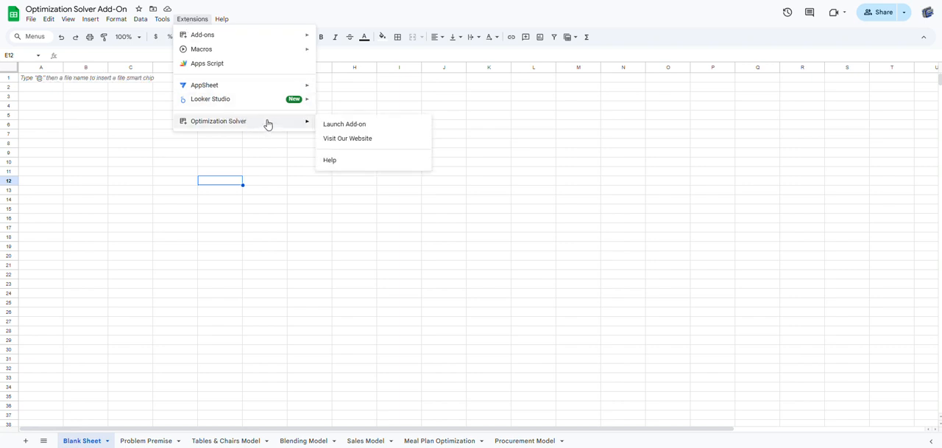
pyautogui.moveTo(370, 173)
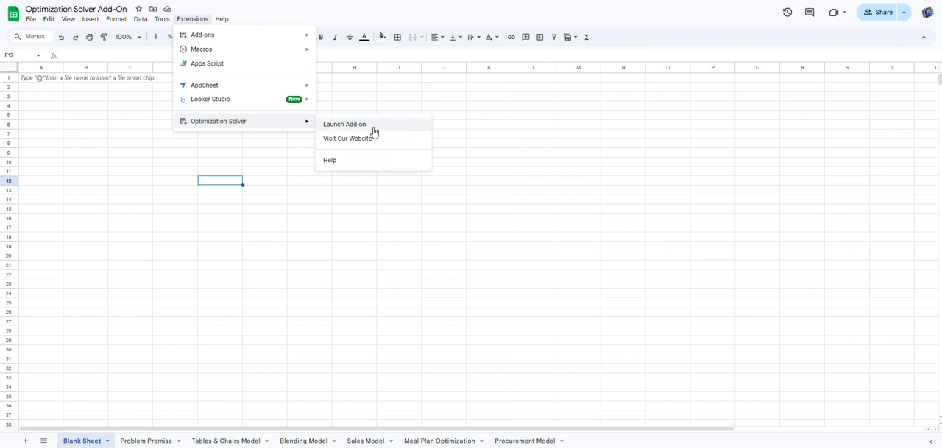
pyautogui.moveTo(381, 128)
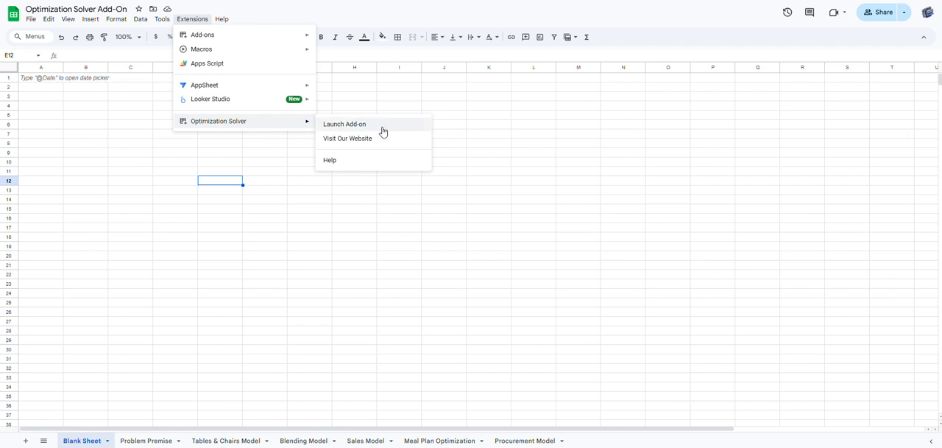
# Launch the Optimization Solver add-on into its Main Menu sidebar
pyautogui.click(344, 123)
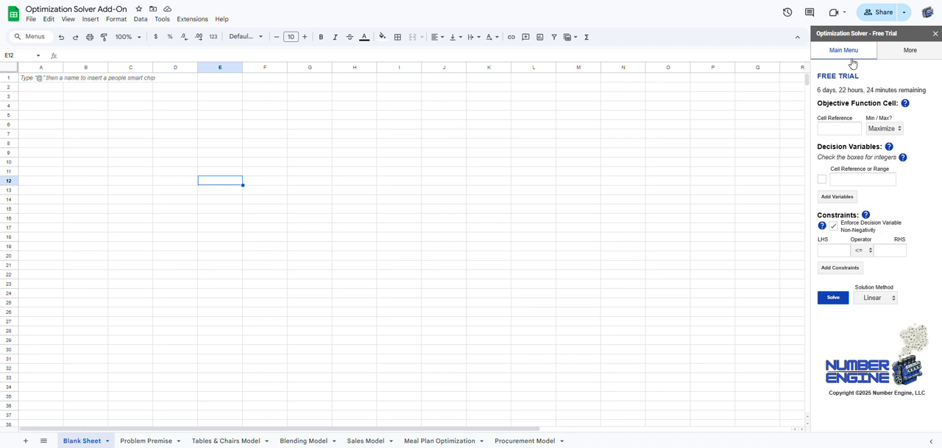
pyautogui.moveTo(854, 66)
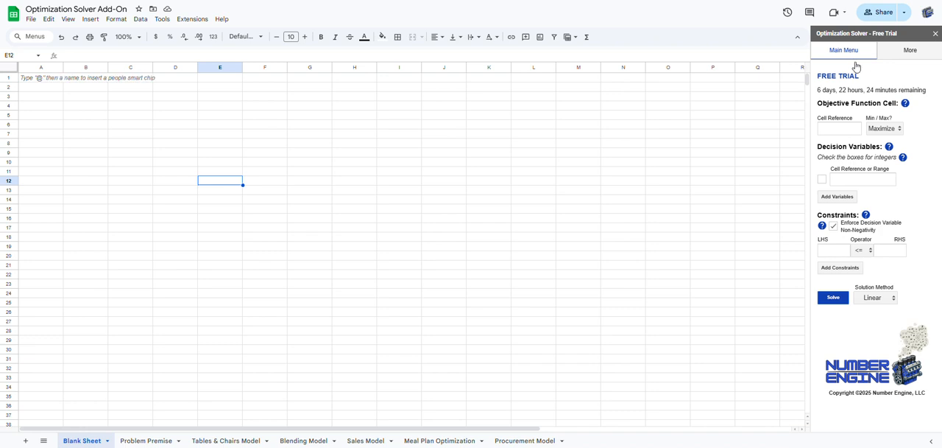
pyautogui.moveTo(846, 60)
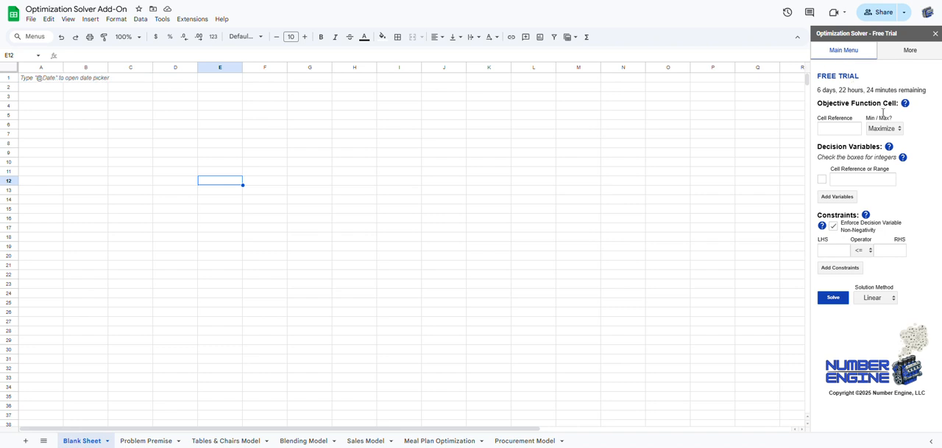
pyautogui.moveTo(918, 244)
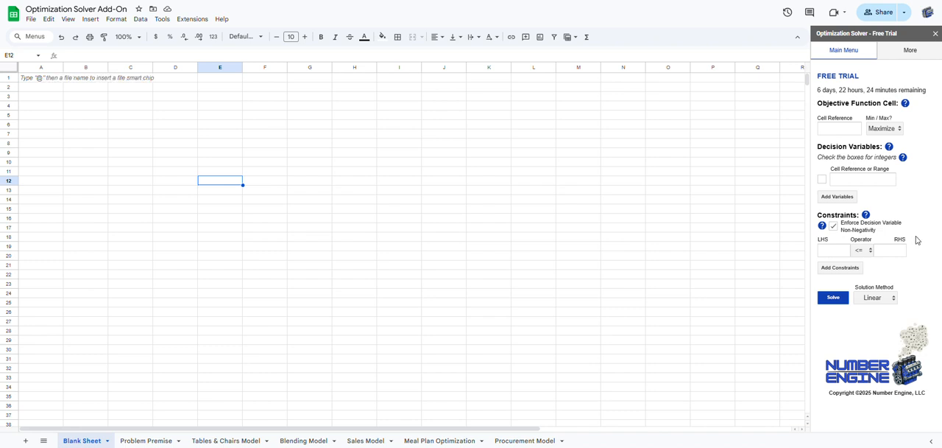
pyautogui.moveTo(915, 237)
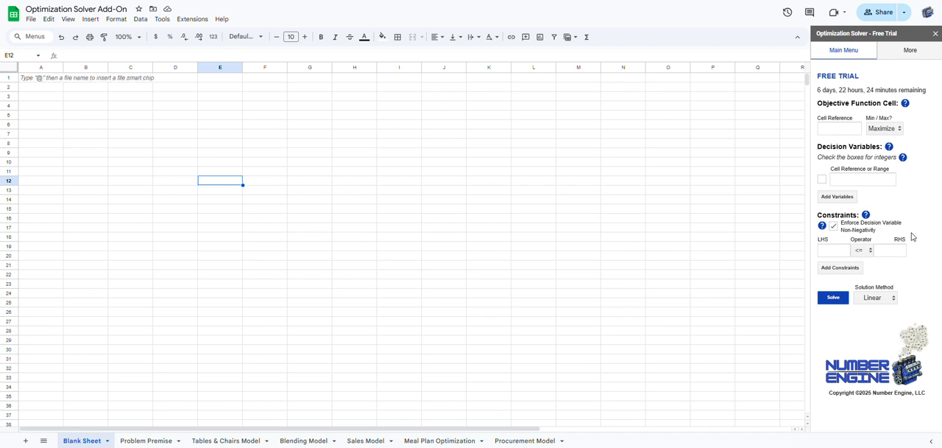
pyautogui.moveTo(917, 198)
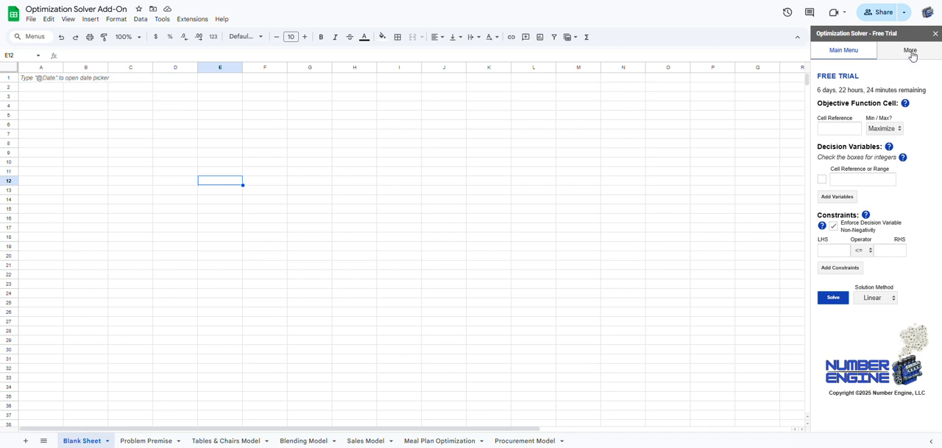
# View the More page's tutorials and quick links, then open the maker's contact page
pyautogui.click(910, 49)
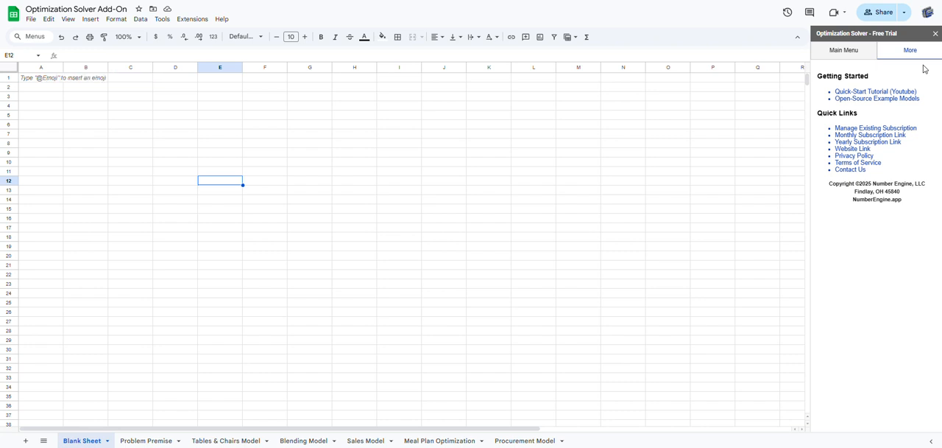
pyautogui.moveTo(876, 73)
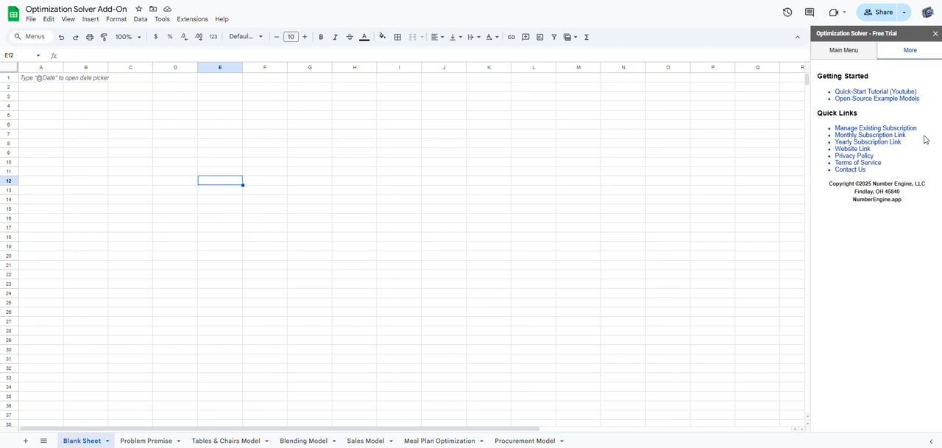
pyautogui.moveTo(883, 108)
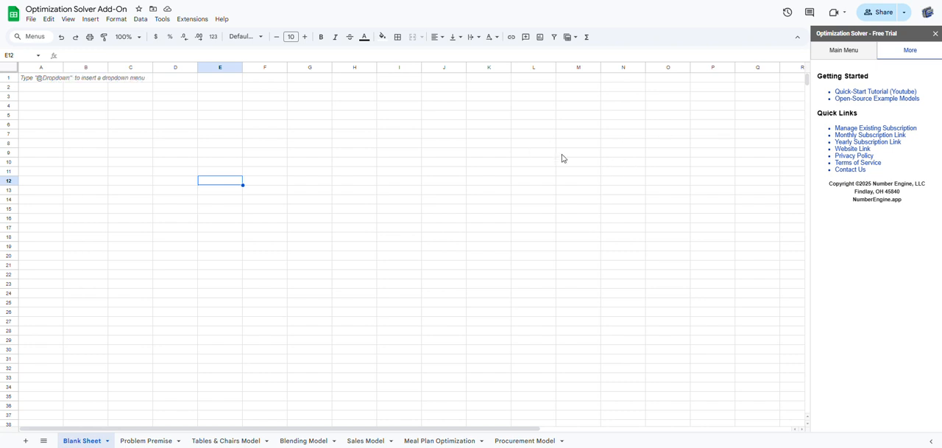
pyautogui.moveTo(576, 169)
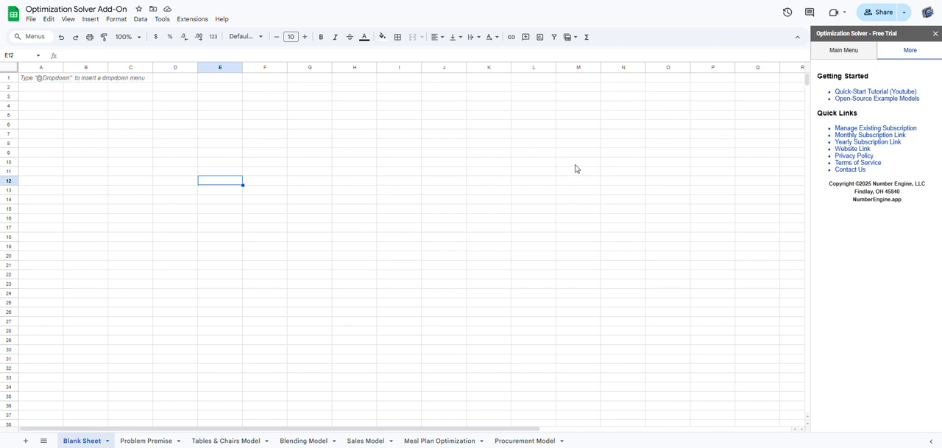
pyautogui.moveTo(562, 165)
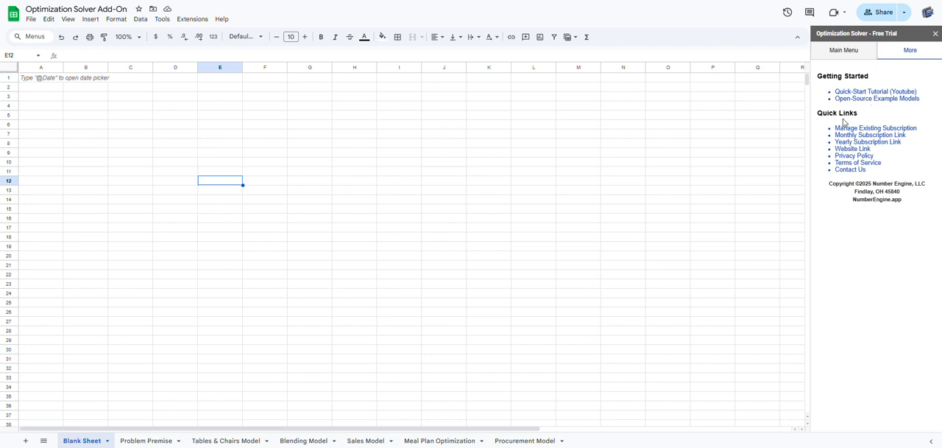
pyautogui.moveTo(859, 117)
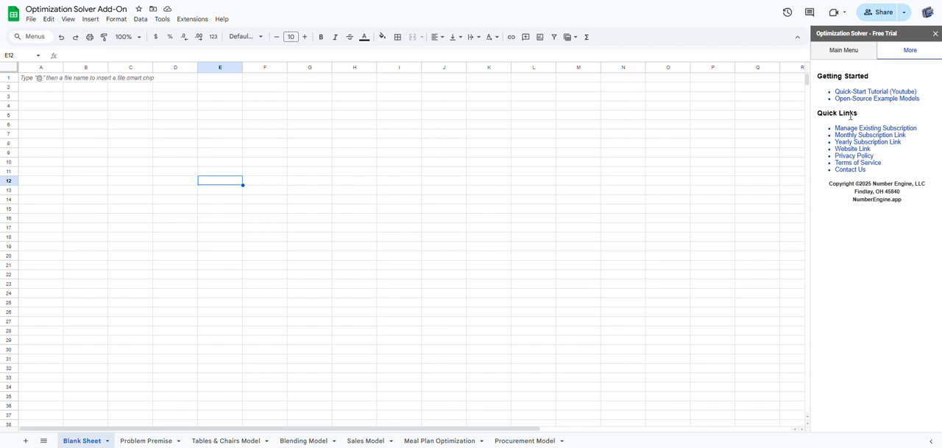
pyautogui.moveTo(852, 115)
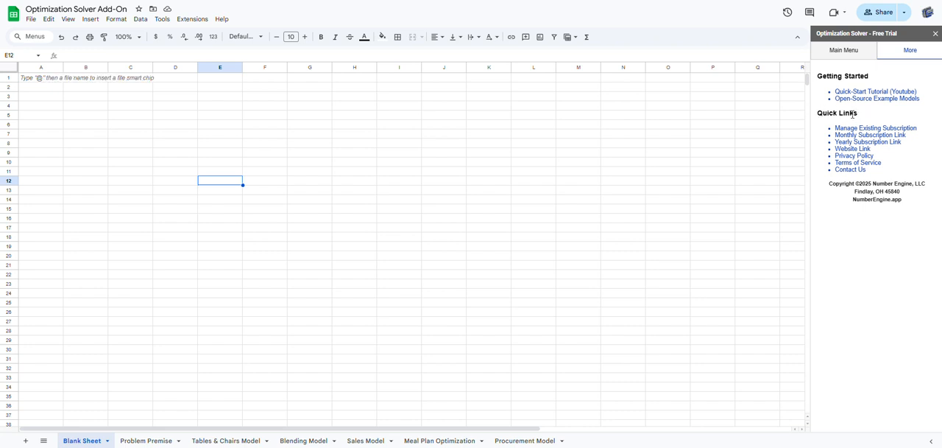
pyautogui.moveTo(878, 120)
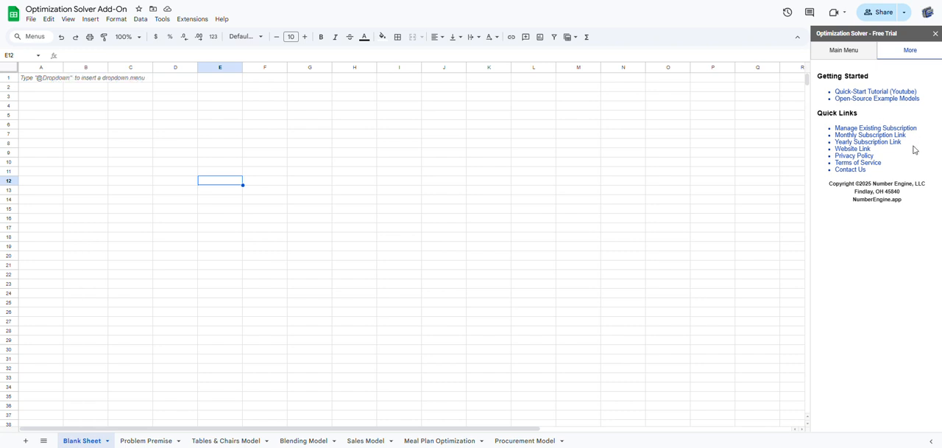
pyautogui.moveTo(867, 142)
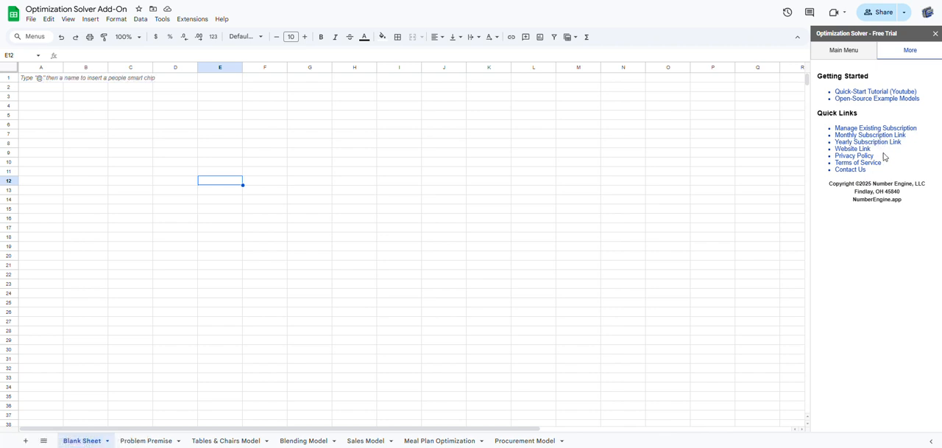
pyautogui.moveTo(874, 154)
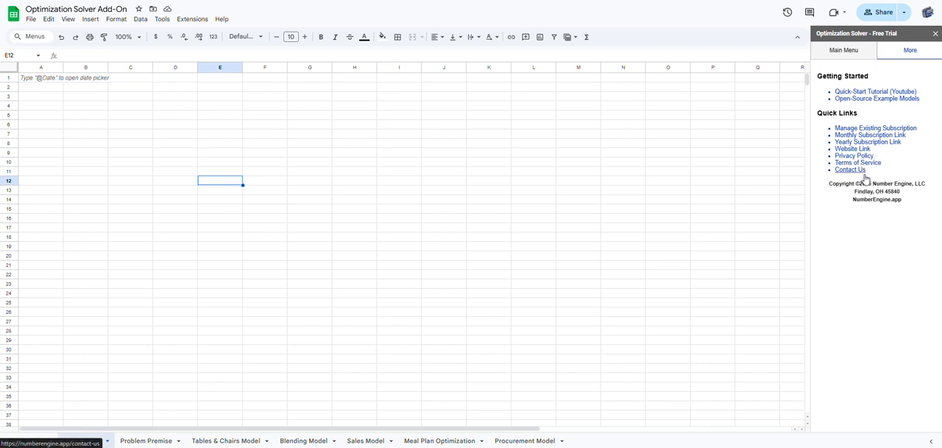
pyautogui.click(25, 440)
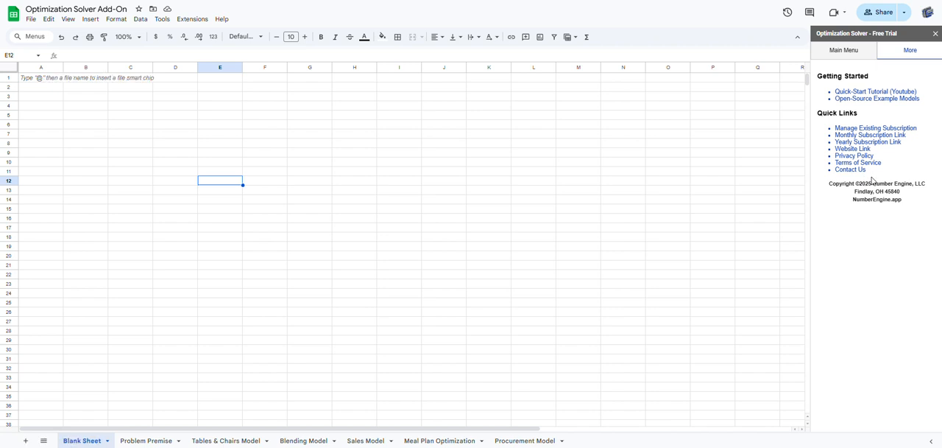
pyautogui.click(844, 50)
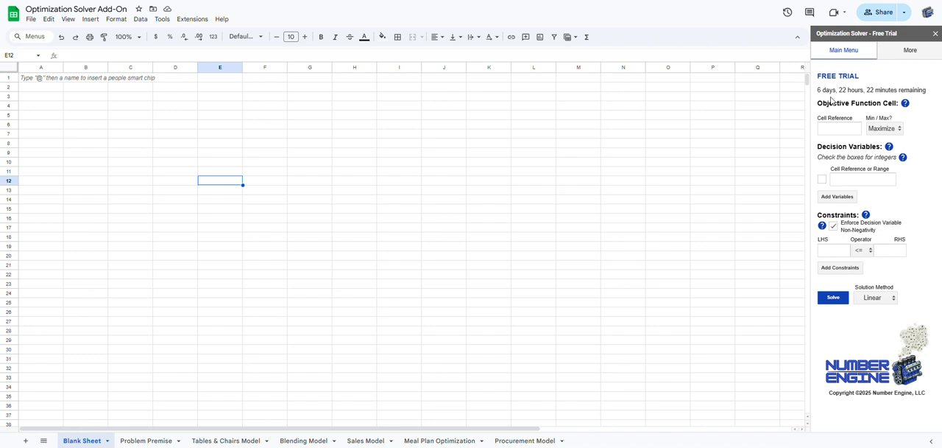
pyautogui.moveTo(832, 101)
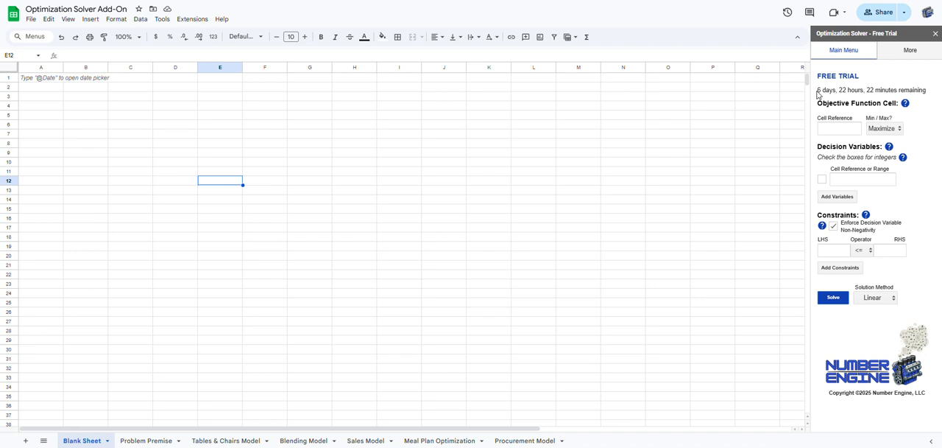
pyautogui.moveTo(819, 109)
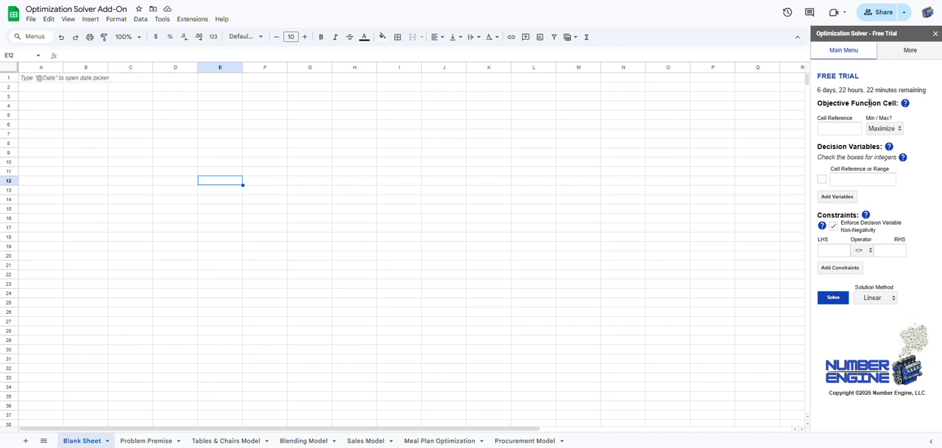
pyautogui.moveTo(923, 173)
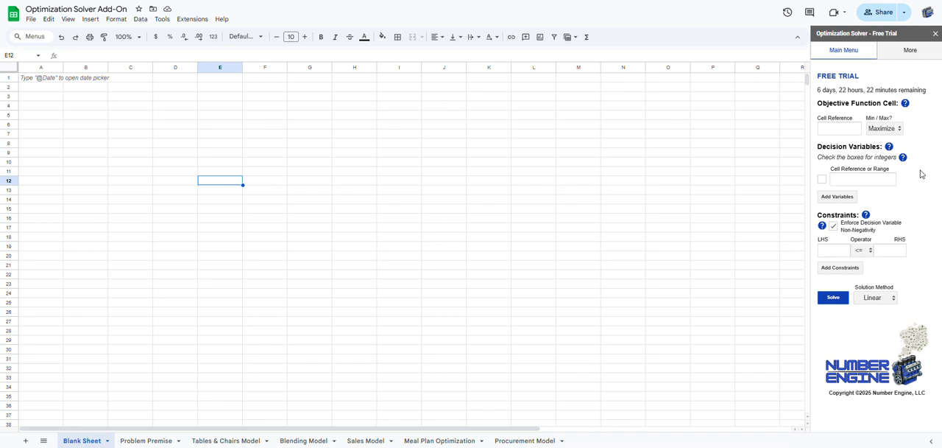
pyautogui.moveTo(924, 141)
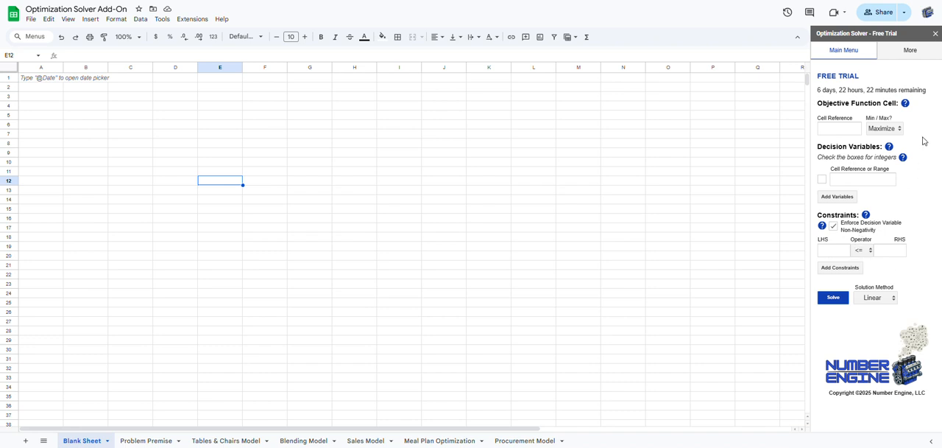
pyautogui.moveTo(889, 146)
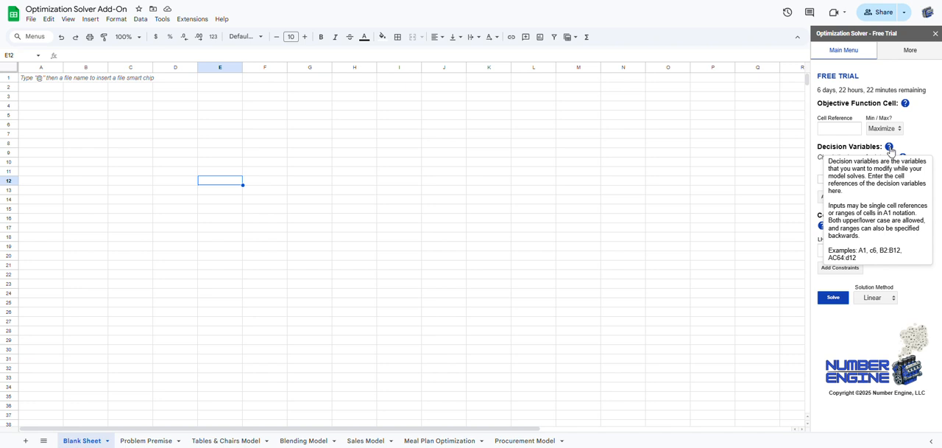
pyautogui.moveTo(906, 103)
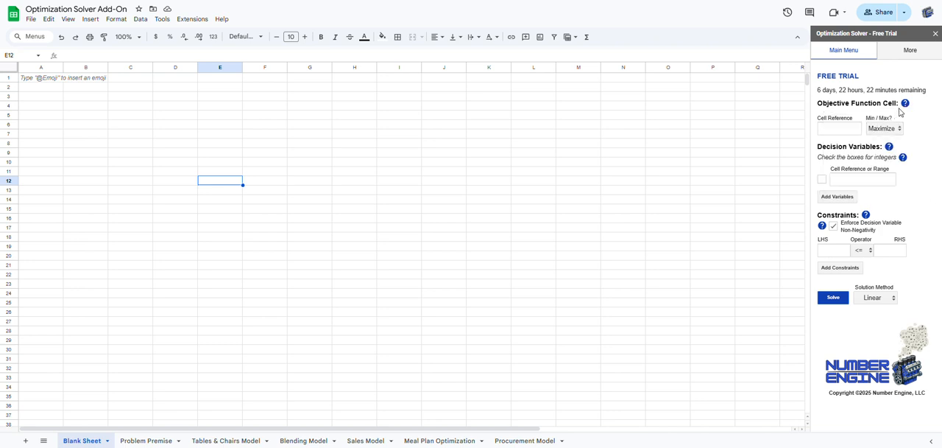
pyautogui.moveTo(905, 104)
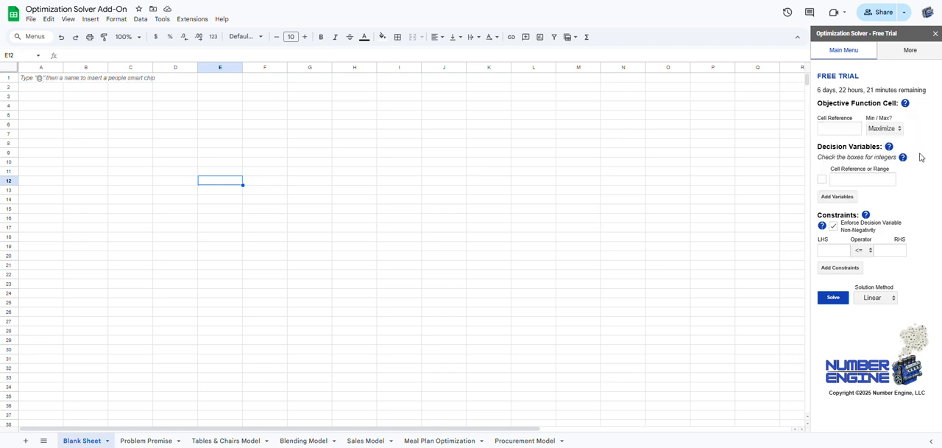
pyautogui.moveTo(919, 207)
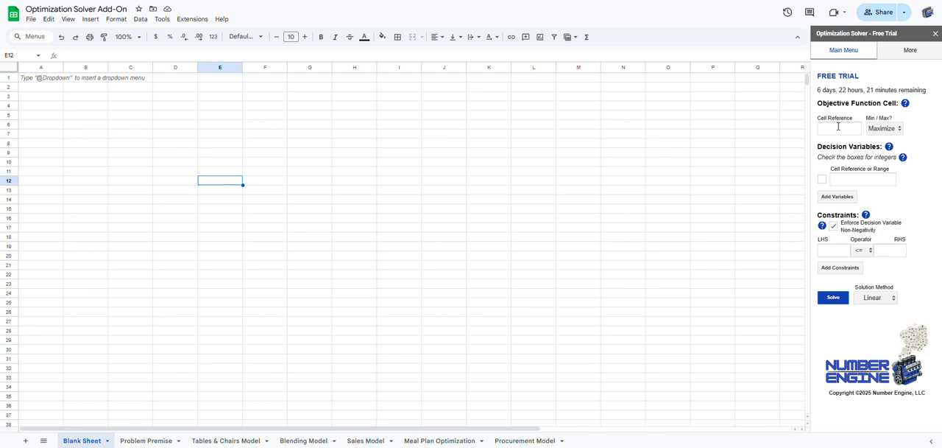
pyautogui.click(838, 128)
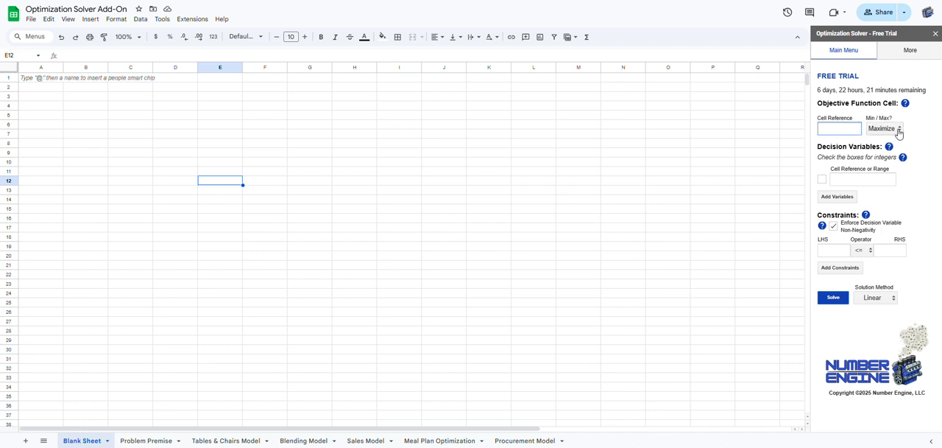
pyautogui.click(883, 128)
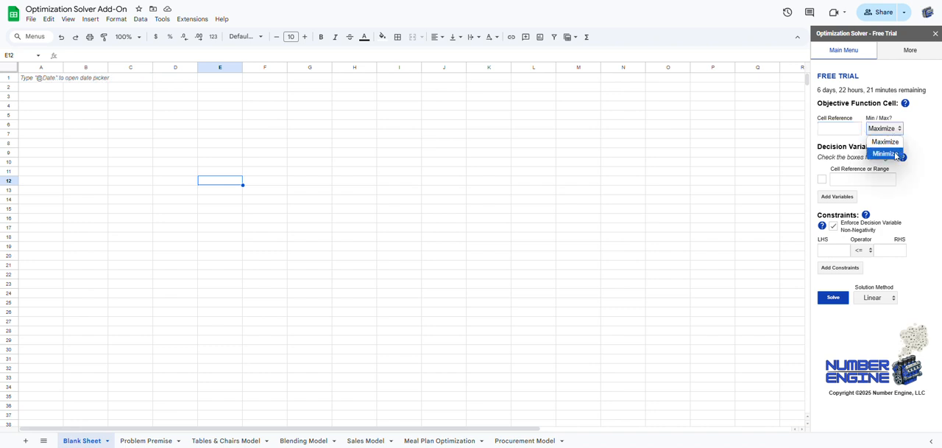
pyautogui.click(884, 153)
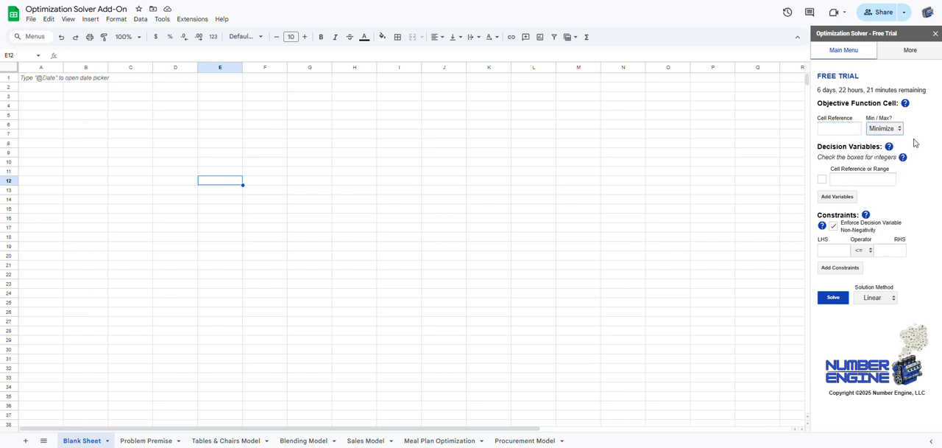
pyautogui.click(839, 128)
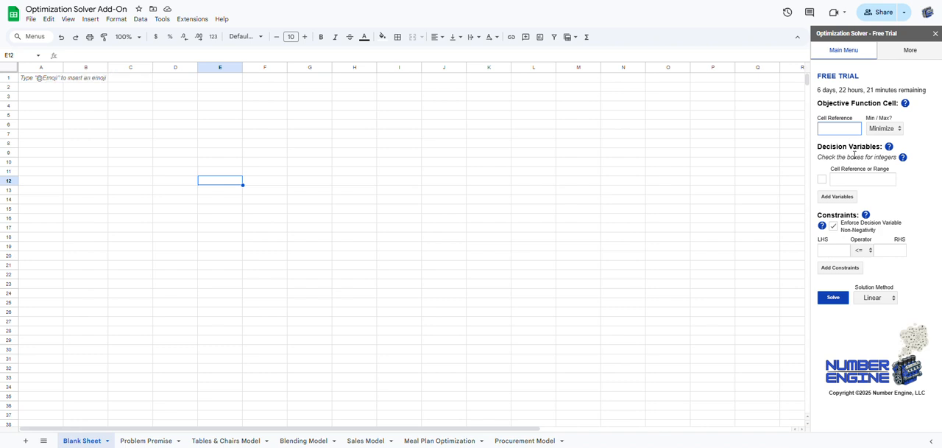
pyautogui.moveTo(765, 145)
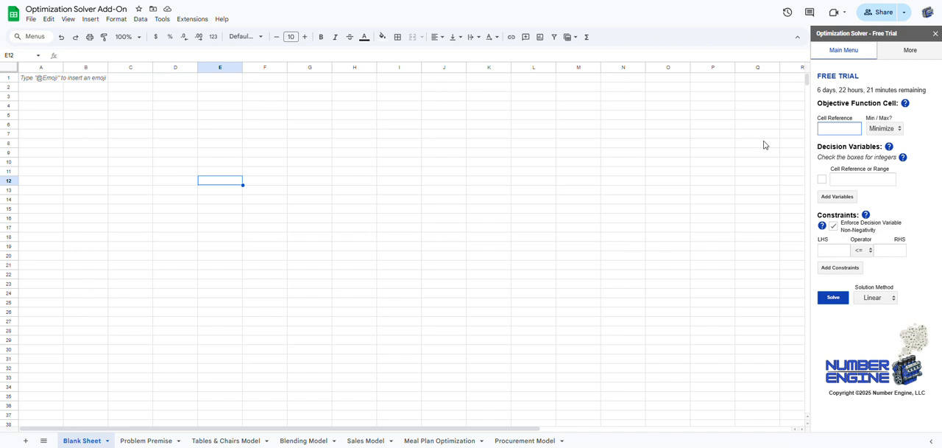
pyautogui.click(839, 128)
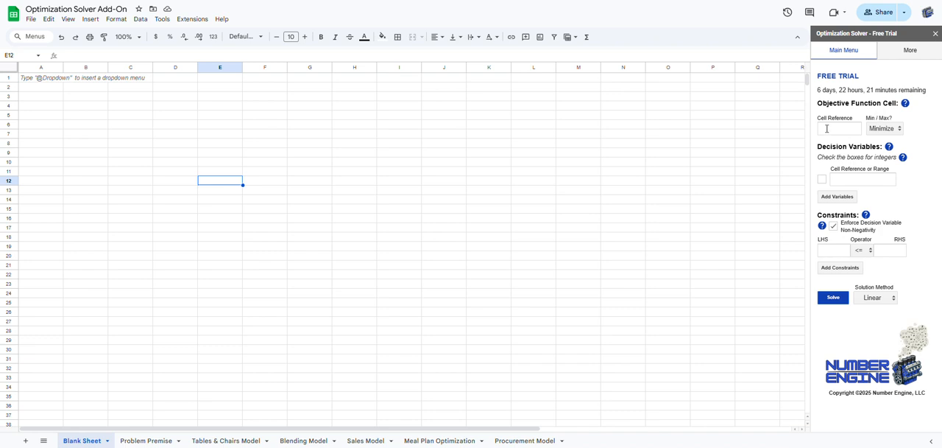
pyautogui.click(840, 128)
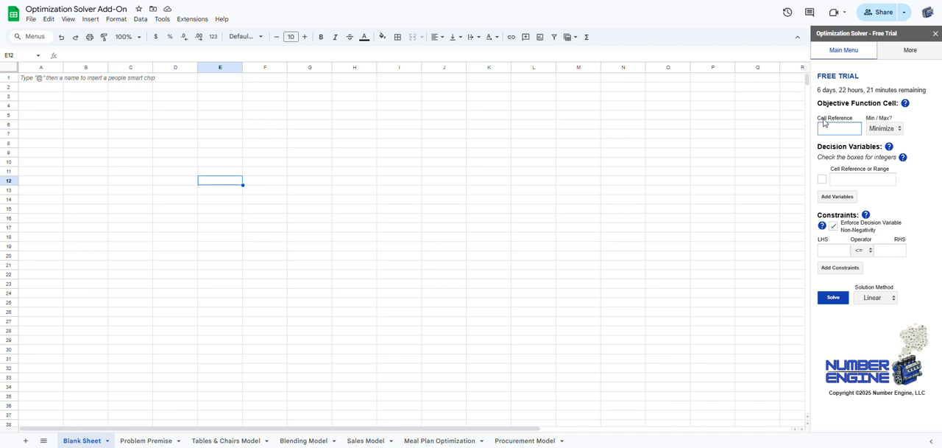
pyautogui.moveTo(844, 120)
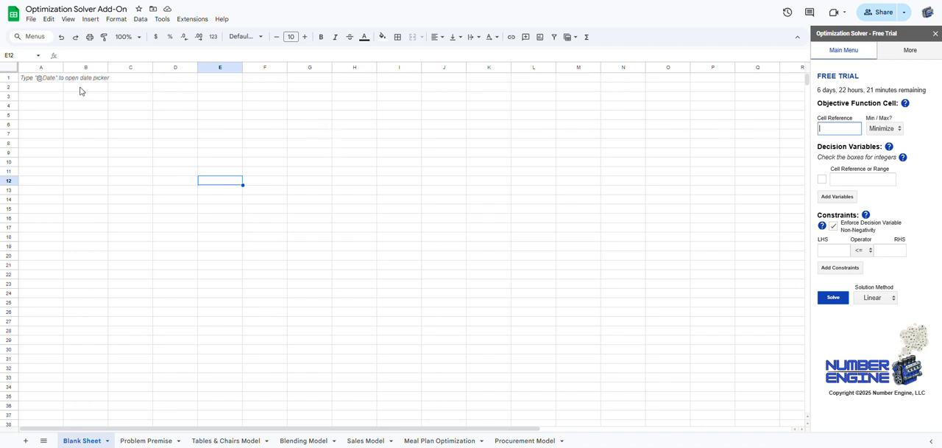
pyautogui.click(85, 86)
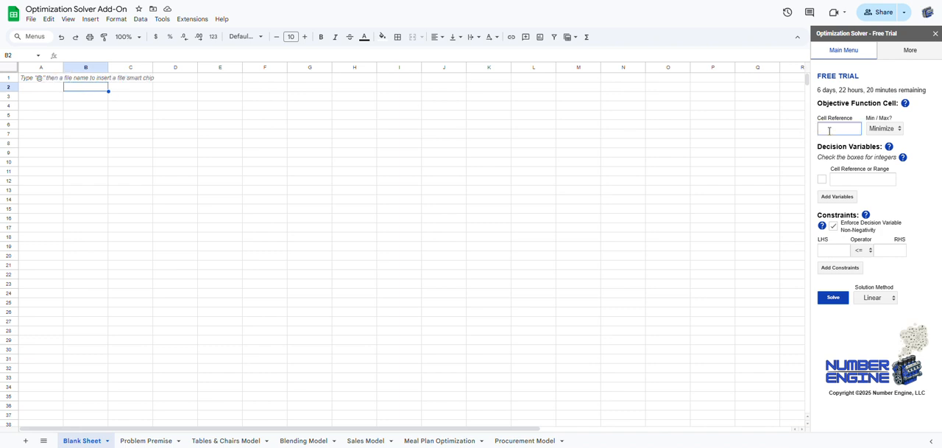
pyautogui.write('B2')
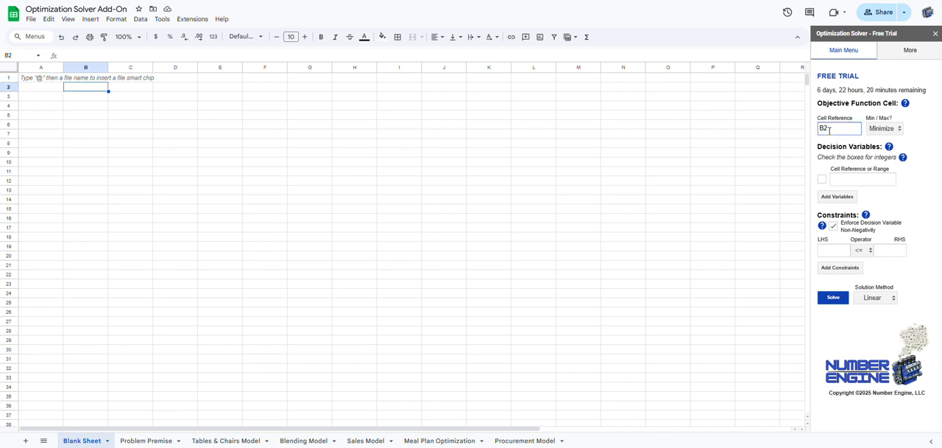
pyautogui.click(883, 128)
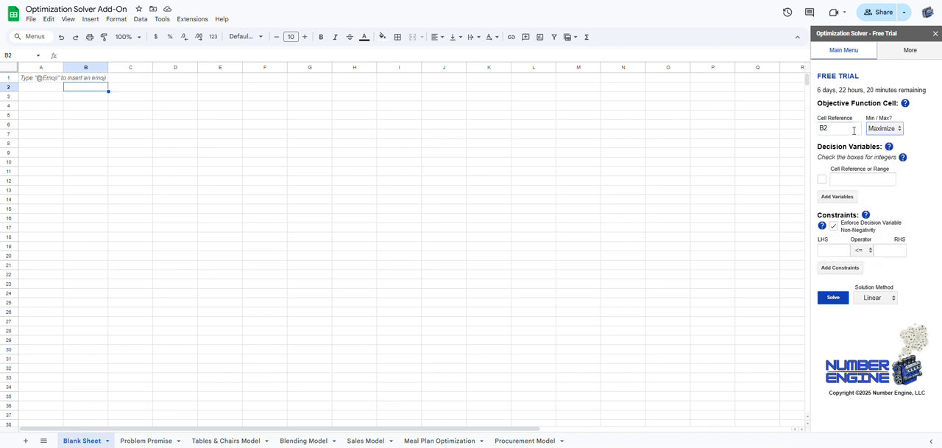
pyautogui.click(839, 128)
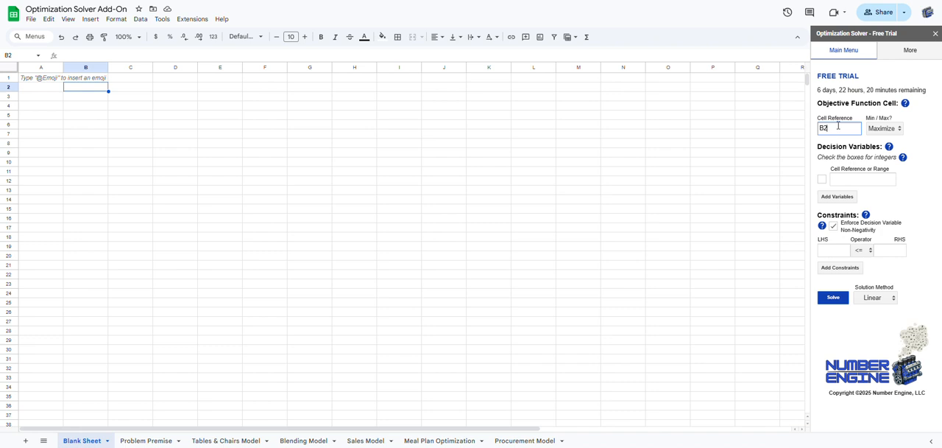
pyautogui.press('Backspace')
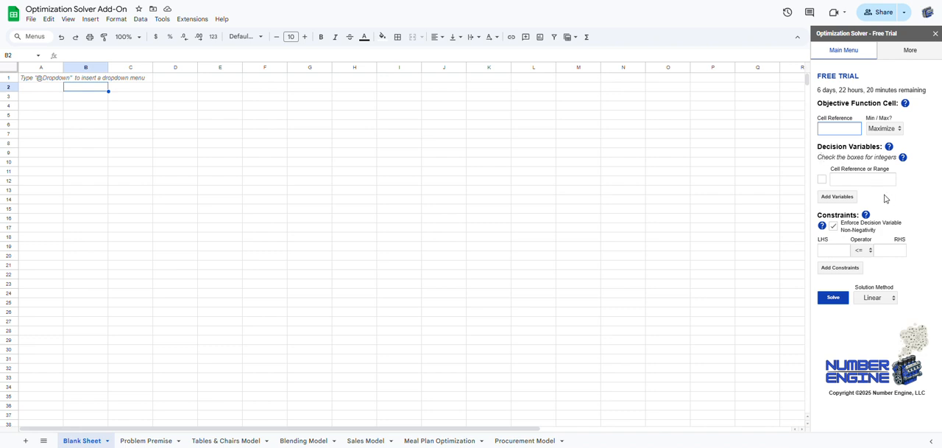
pyautogui.click(839, 129)
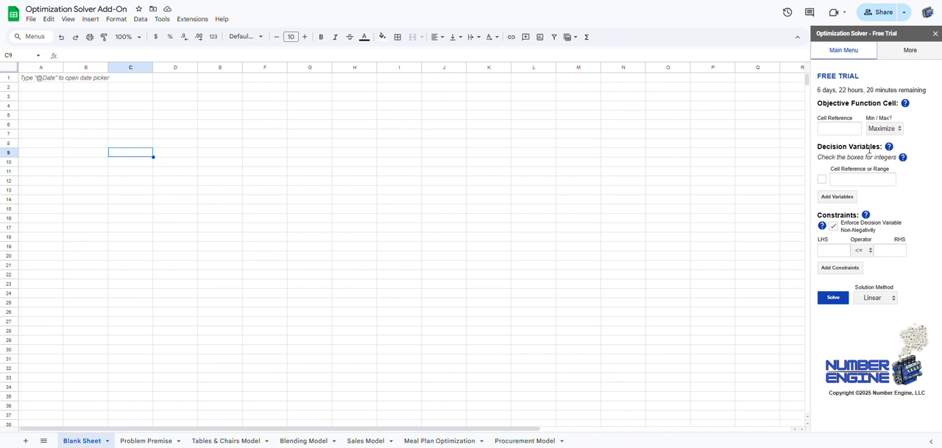
pyautogui.moveTo(863, 155)
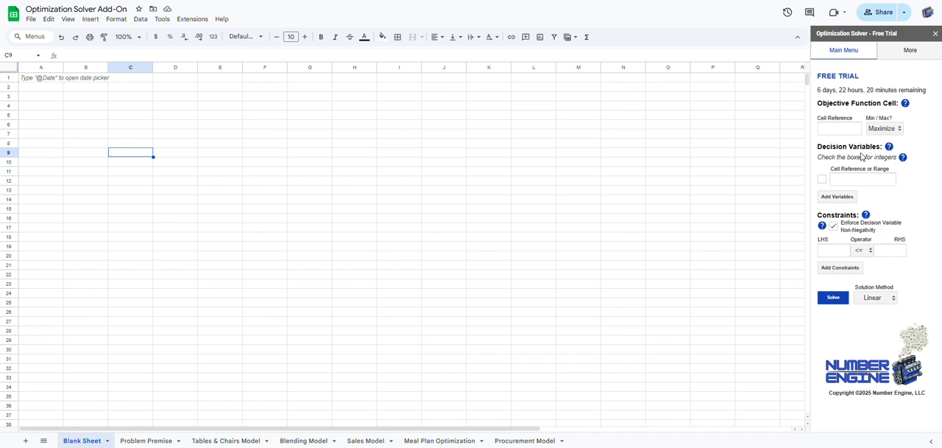
pyautogui.click(309, 143)
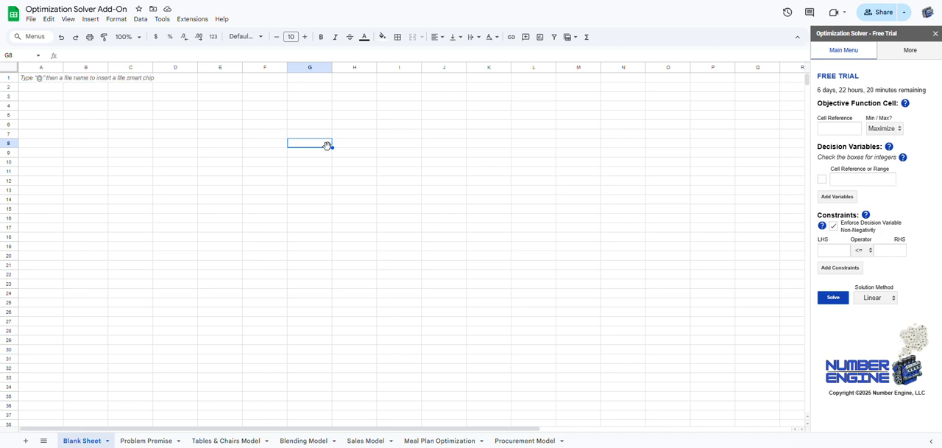
pyautogui.moveTo(351, 126)
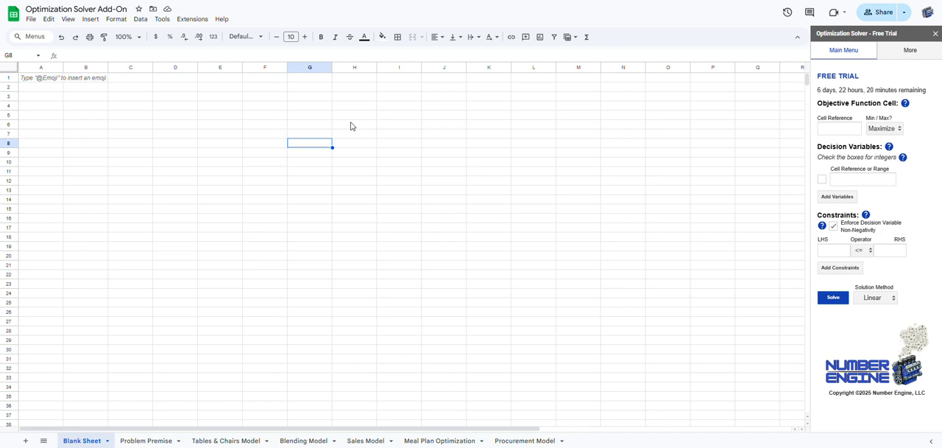
pyautogui.moveTo(902, 157)
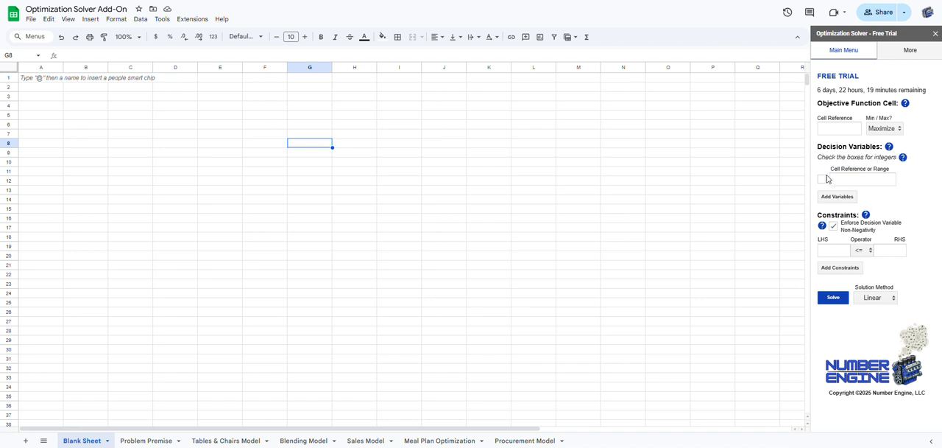
pyautogui.click(862, 179)
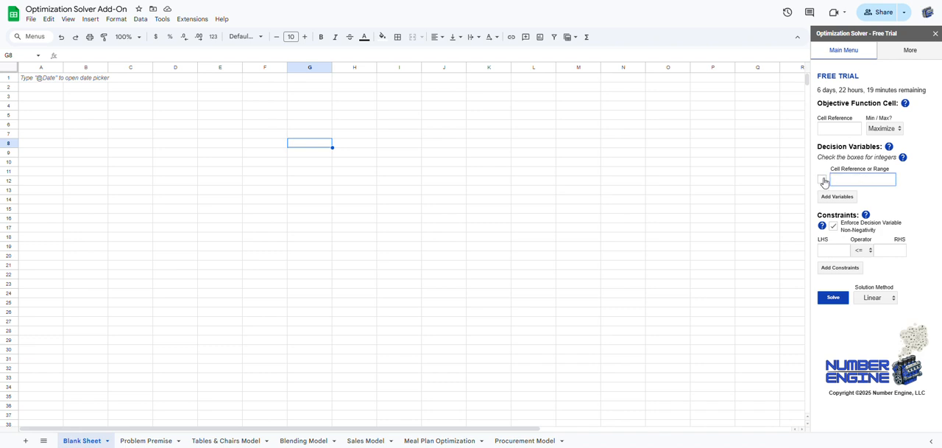
pyautogui.click(857, 180)
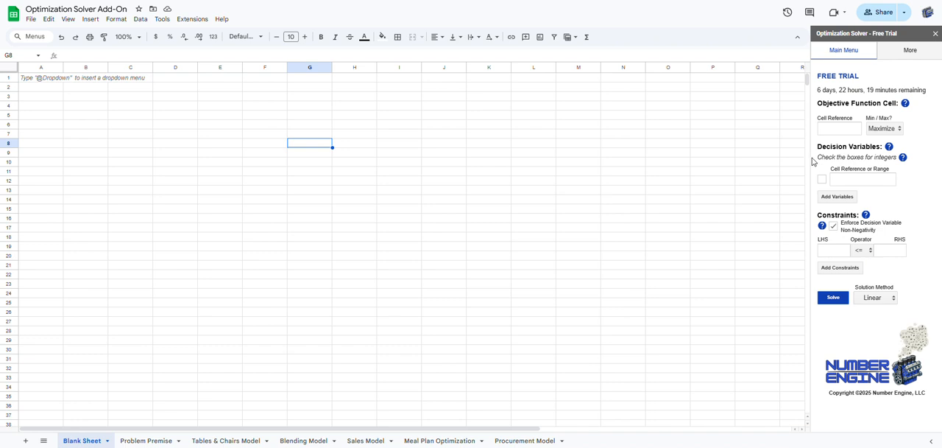
pyautogui.moveTo(876, 297)
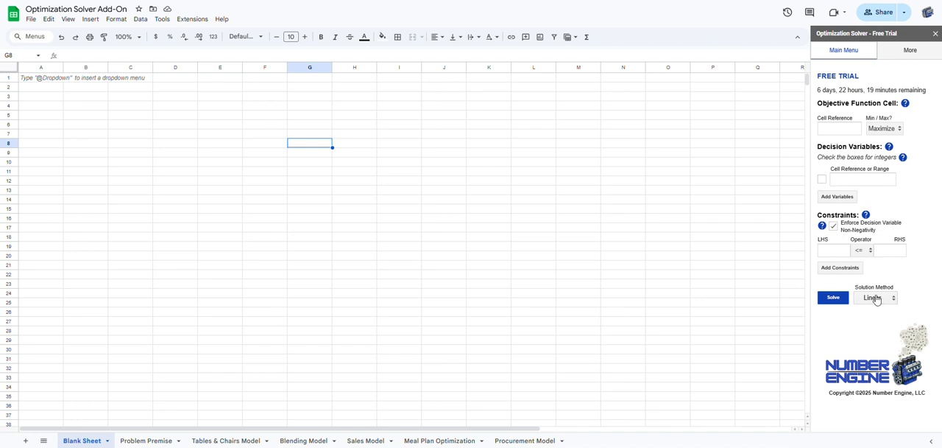
pyautogui.click(876, 297)
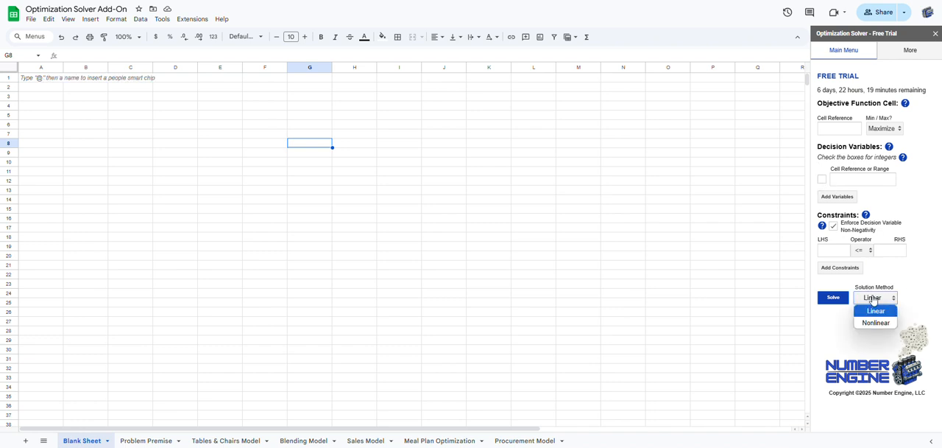
pyautogui.click(876, 322)
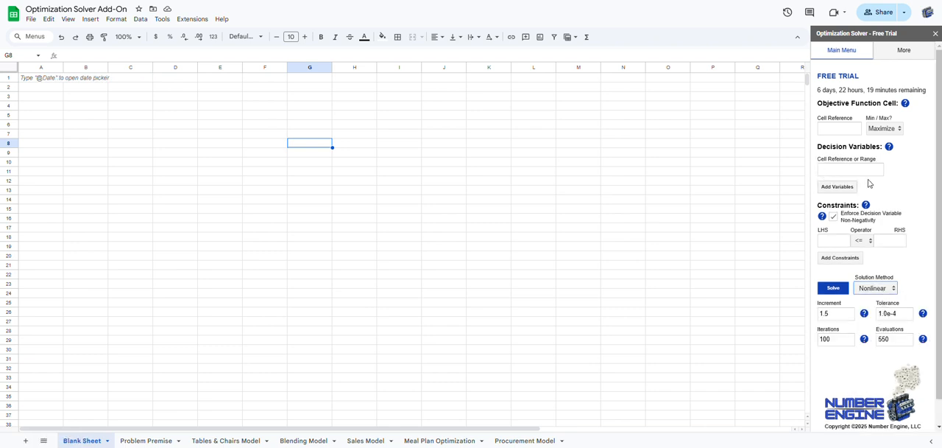
pyautogui.click(875, 287)
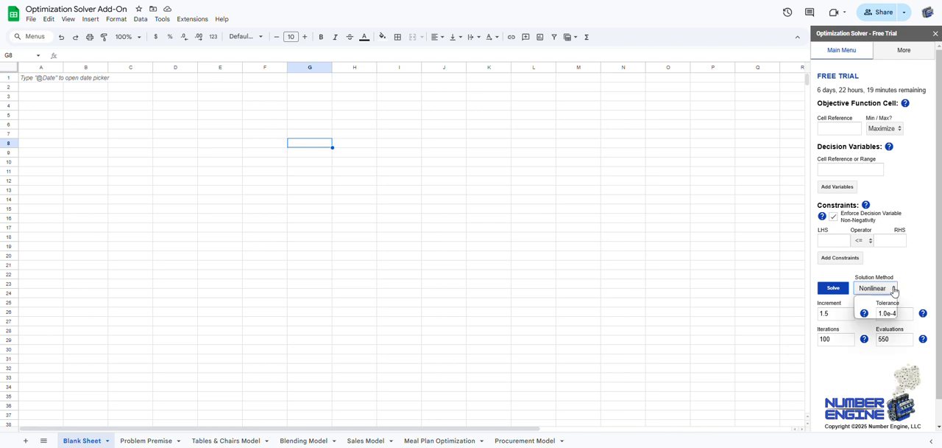
pyautogui.click(875, 288)
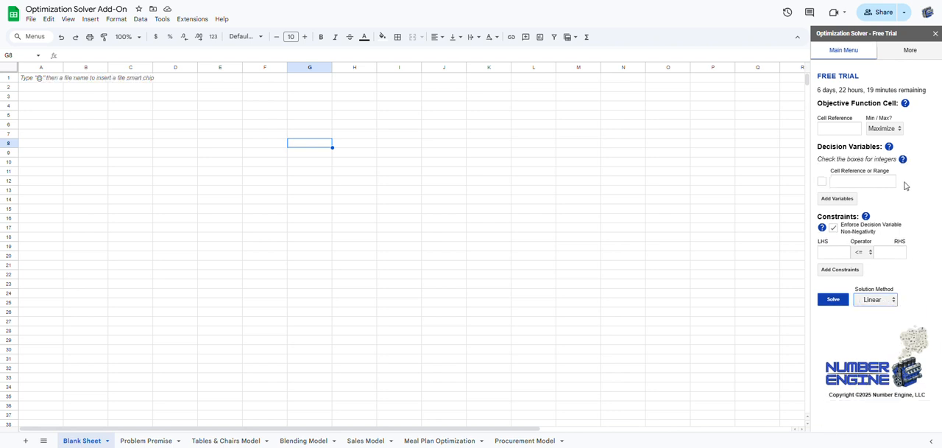
pyautogui.click(861, 181)
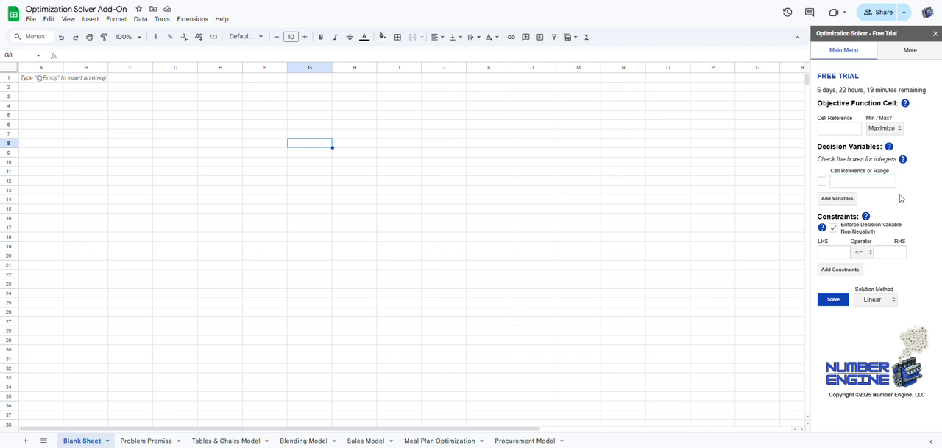
pyautogui.click(861, 181)
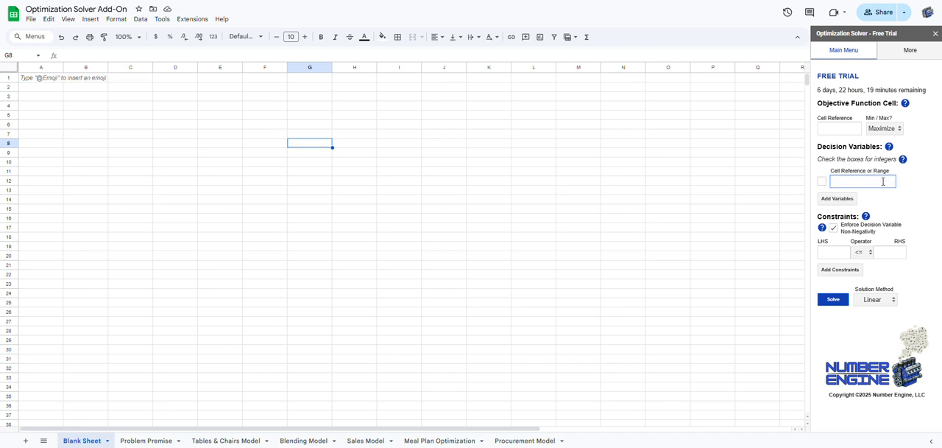
pyautogui.click(861, 181)
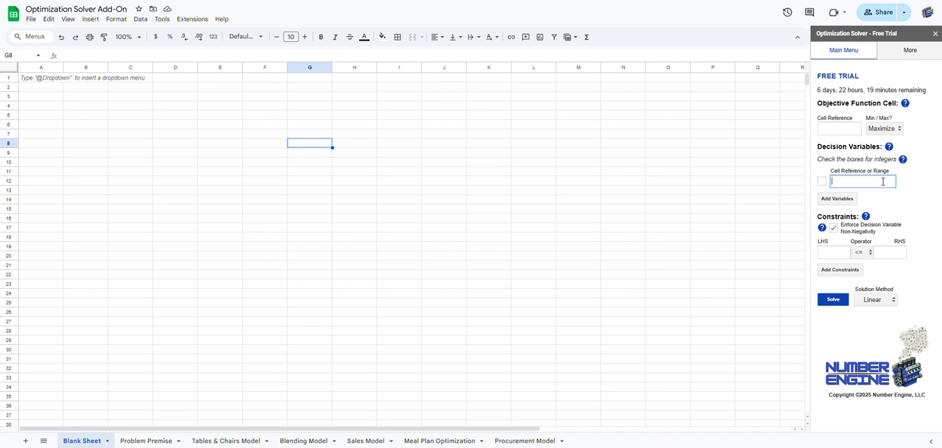
pyautogui.write('A3:C9')
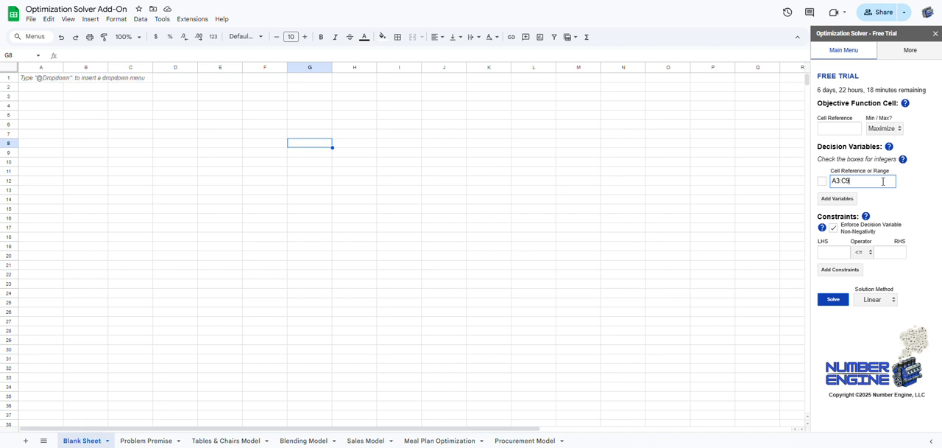
pyautogui.press('ctrl+a')
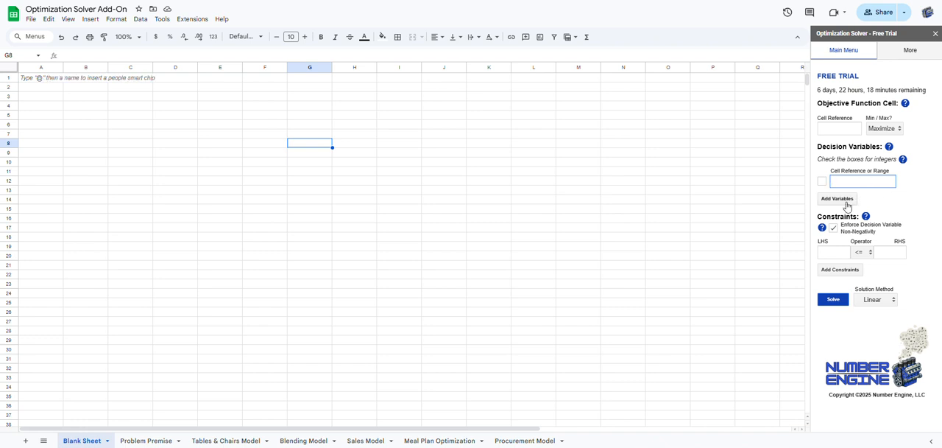
pyautogui.click(836, 198)
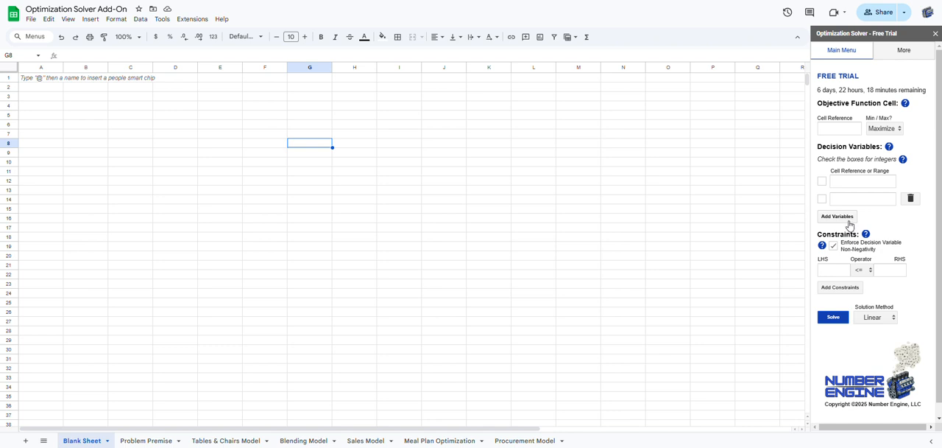
pyautogui.click(837, 216)
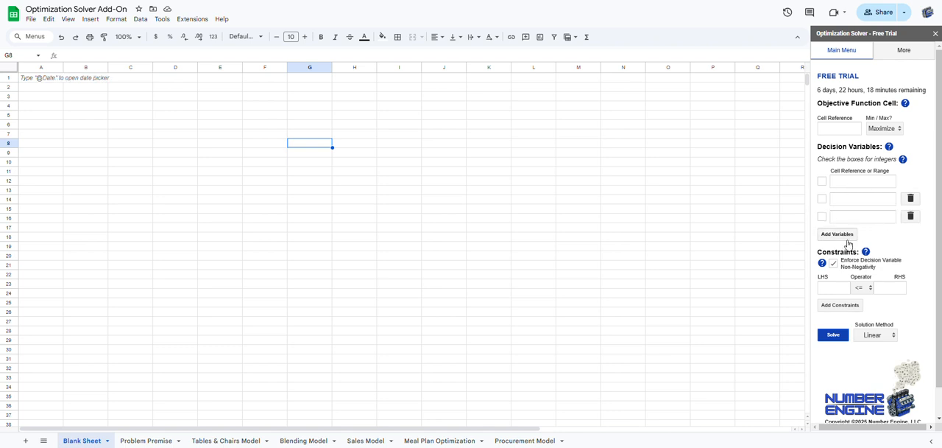
pyautogui.click(837, 234)
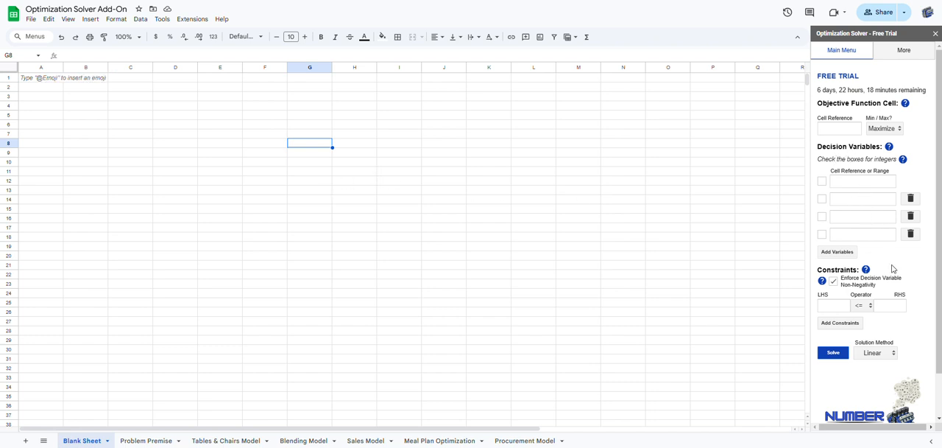
pyautogui.click(837, 251)
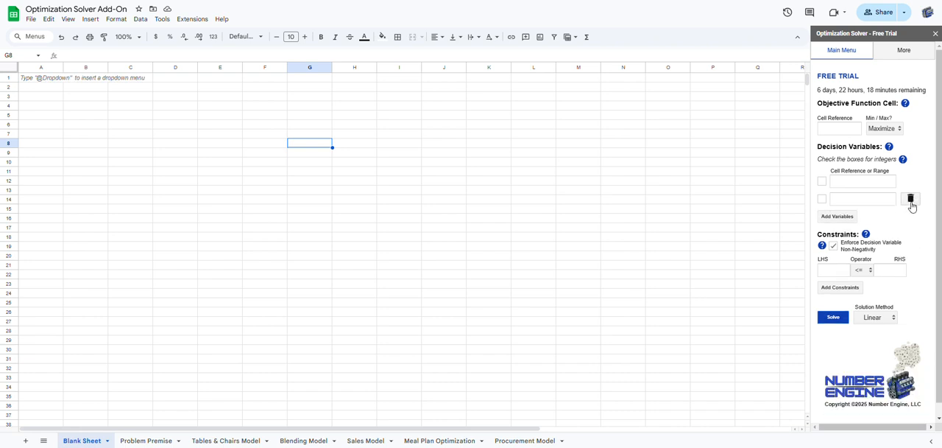
pyautogui.click(911, 199)
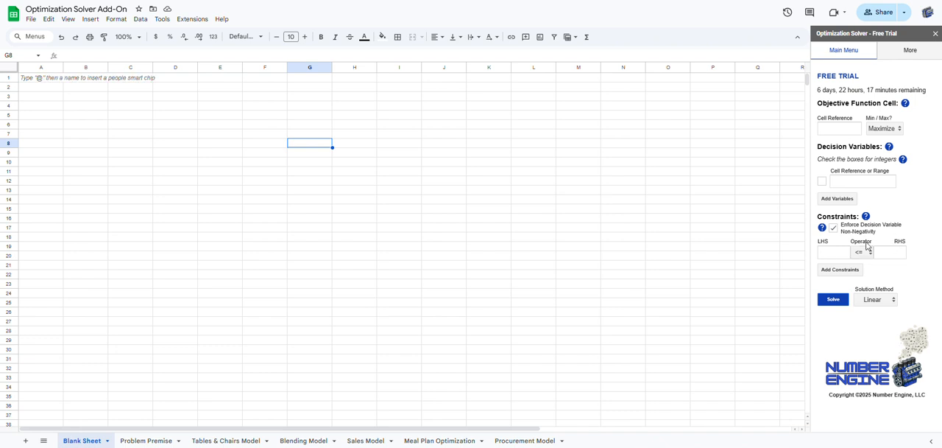
# Enter the constraint A2 <= 9 in the LHS and RHS boxes
pyautogui.click(861, 252)
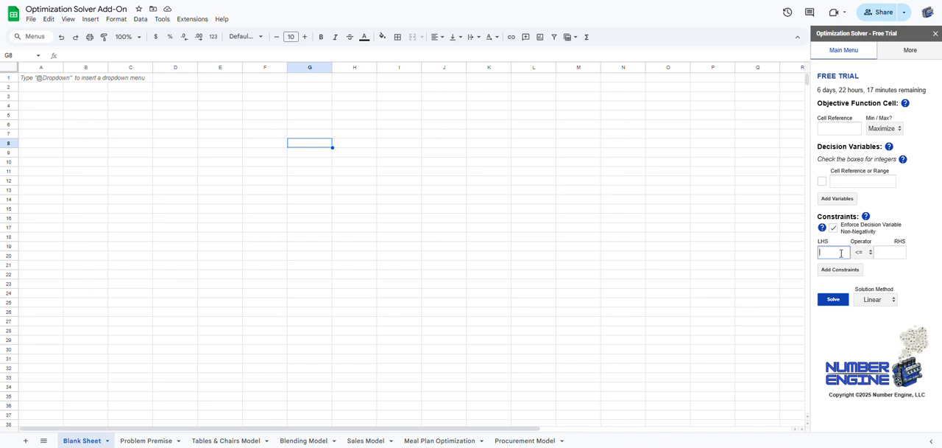
pyautogui.write('A2')
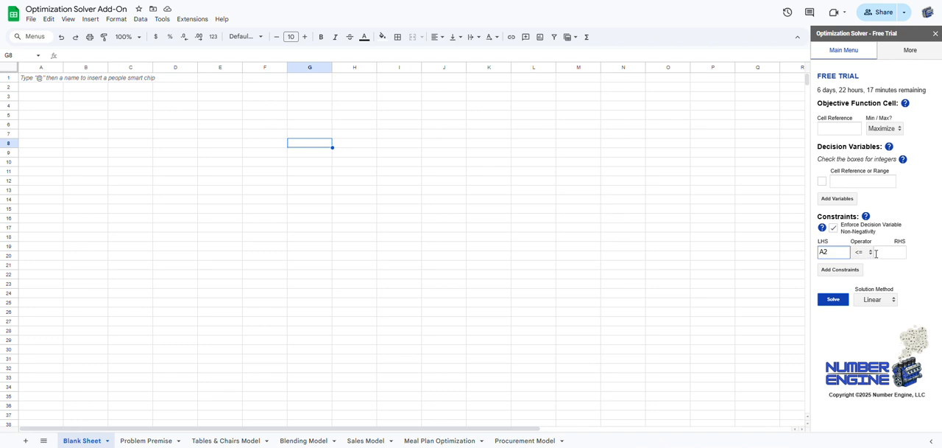
pyautogui.write('9')
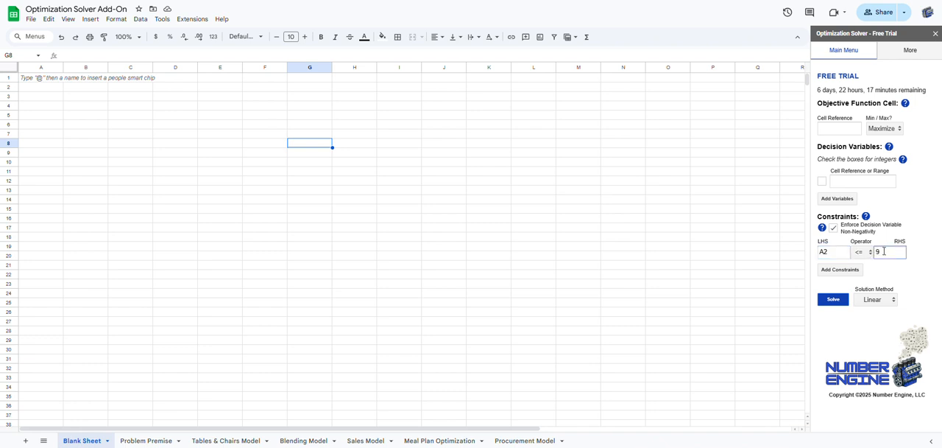
# Add a second constraint C3:C8 >= D3:D8, then delete that row
pyautogui.click(840, 269)
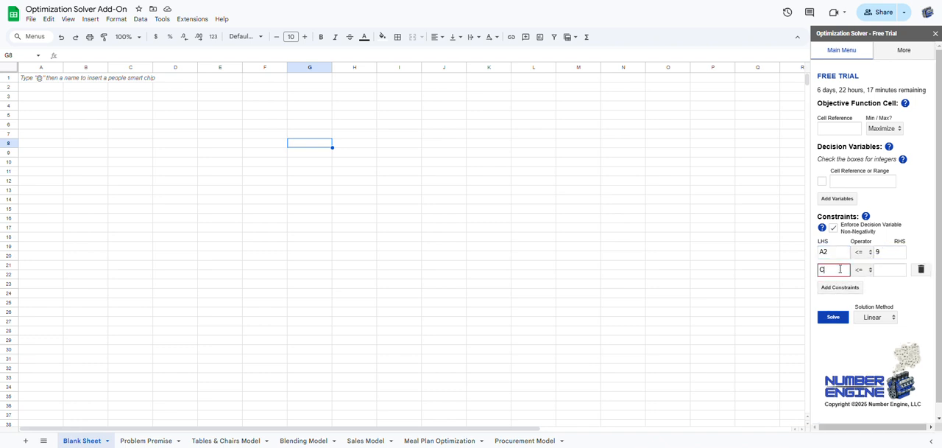
pyautogui.write('3:C8')
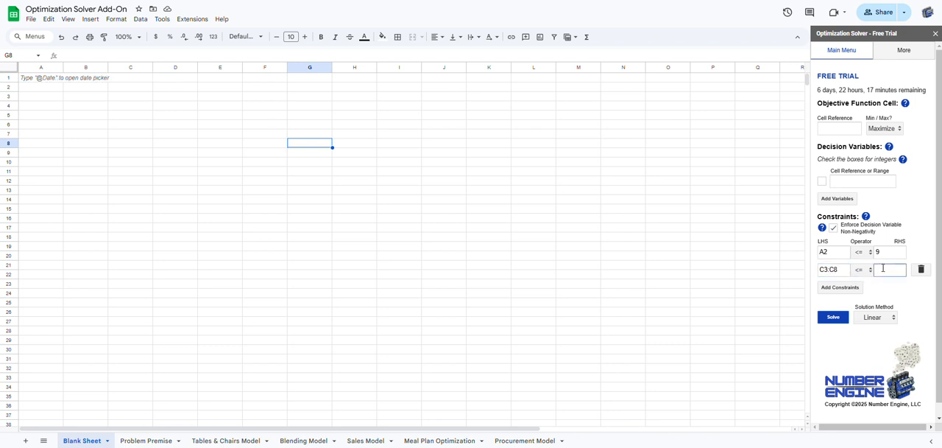
pyautogui.write('5.9')
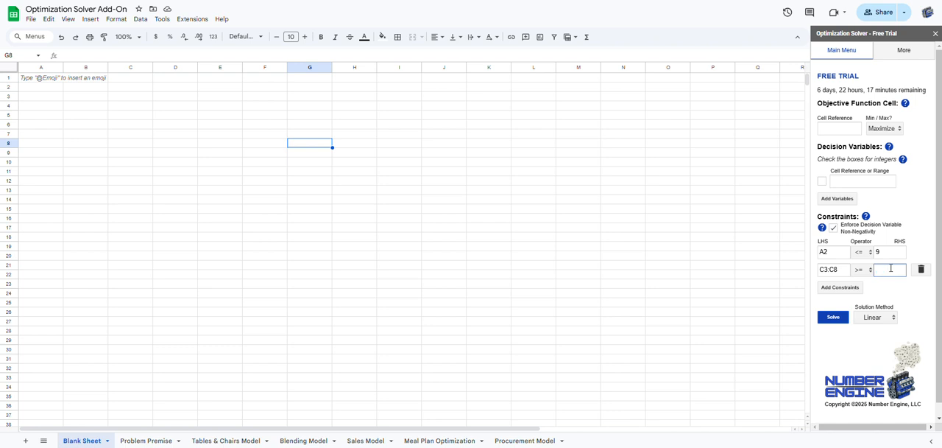
pyautogui.write('D3:D8')
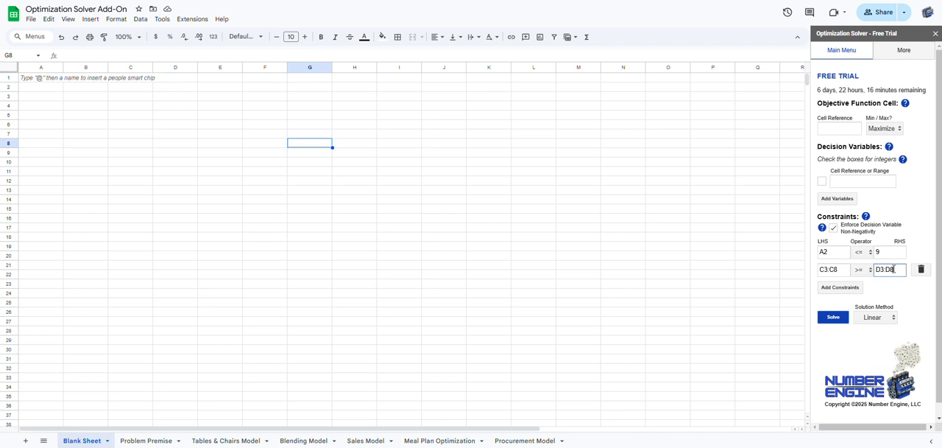
pyautogui.moveTo(907, 273)
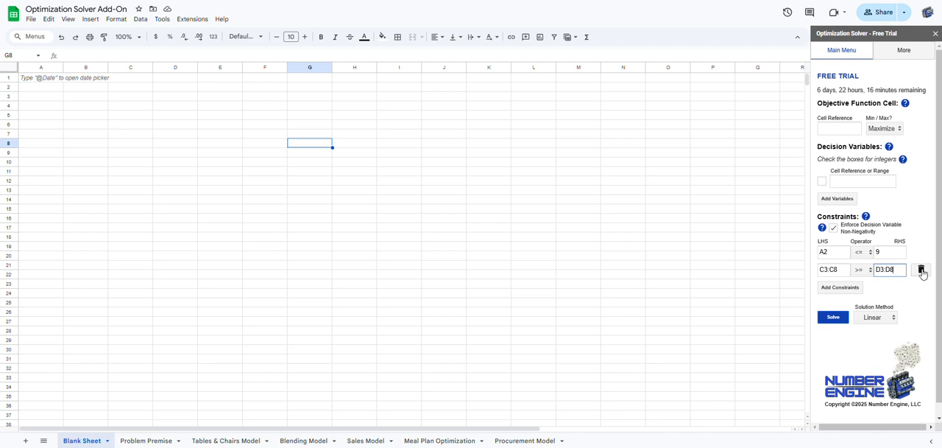
pyautogui.click(921, 269)
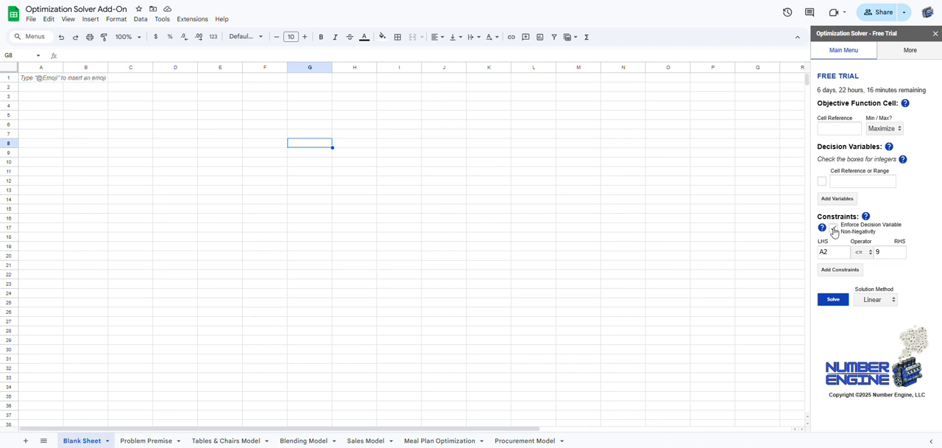
# Clear the A2 <= 9 constraint and toggle non-negativity off and back on
pyautogui.click(832, 226)
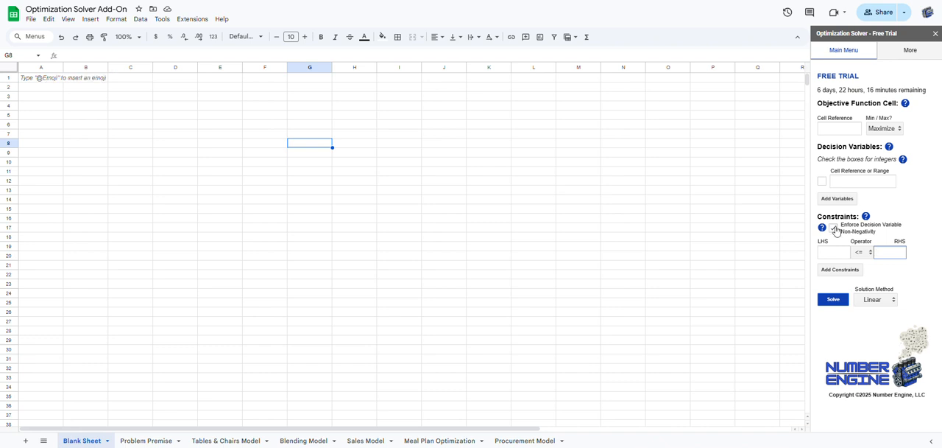
pyautogui.click(833, 227)
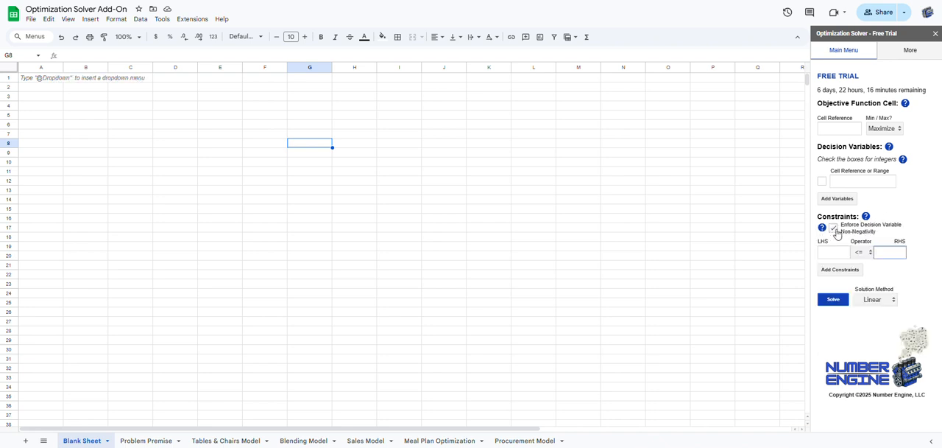
pyautogui.click(889, 252)
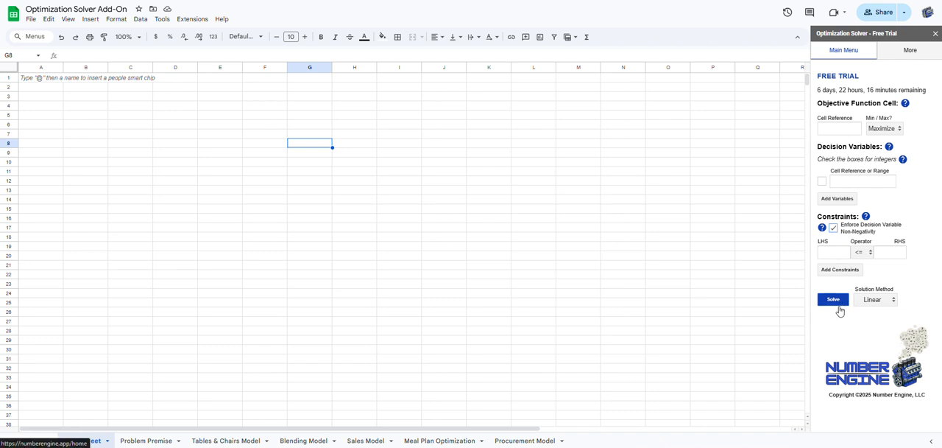
pyautogui.click(832, 299)
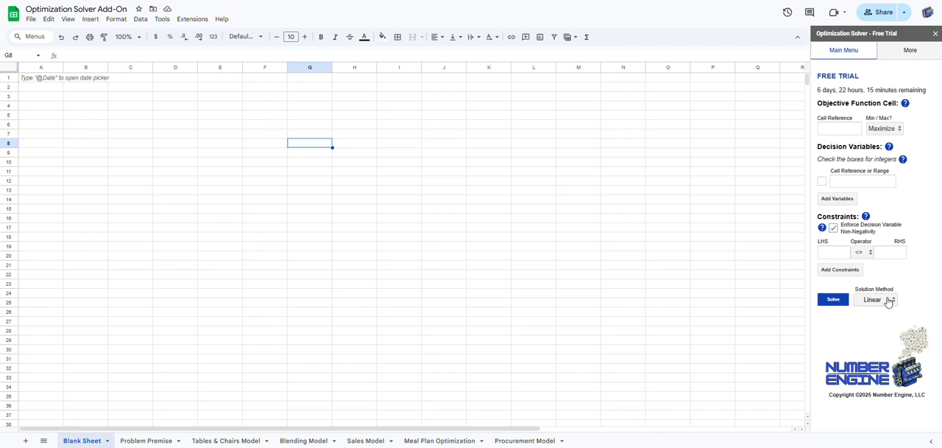
pyautogui.click(875, 300)
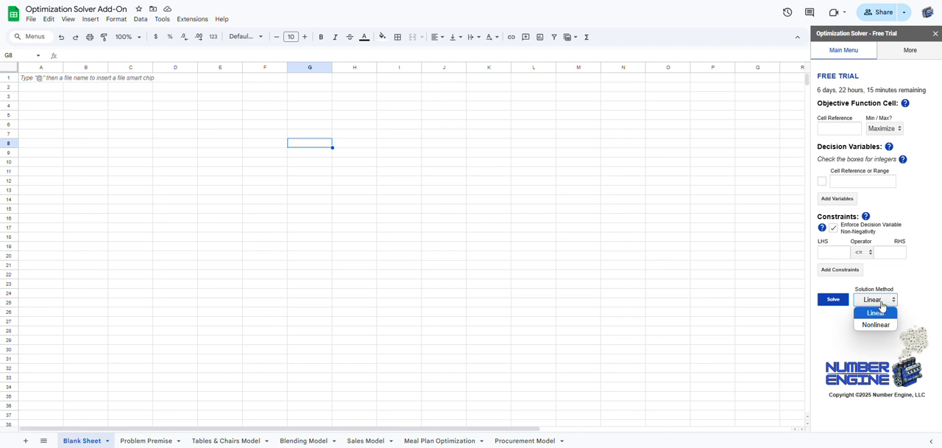
pyautogui.click(875, 325)
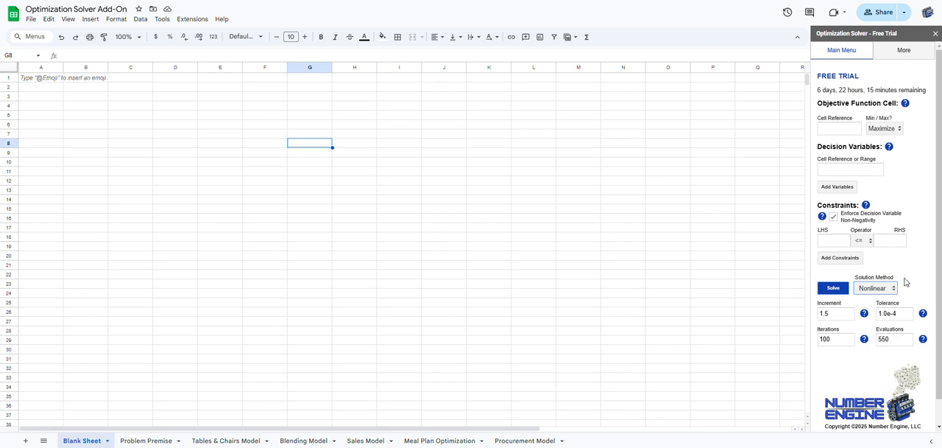
pyautogui.moveTo(916, 263)
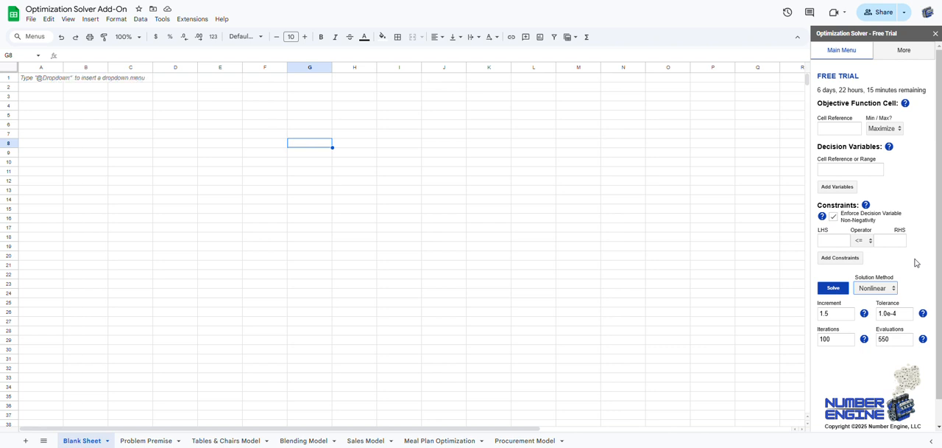
pyautogui.moveTo(910, 268)
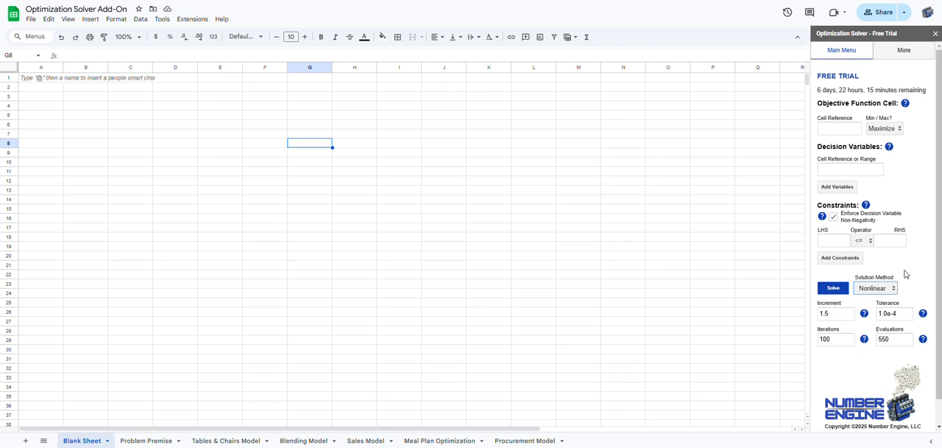
pyautogui.moveTo(912, 299)
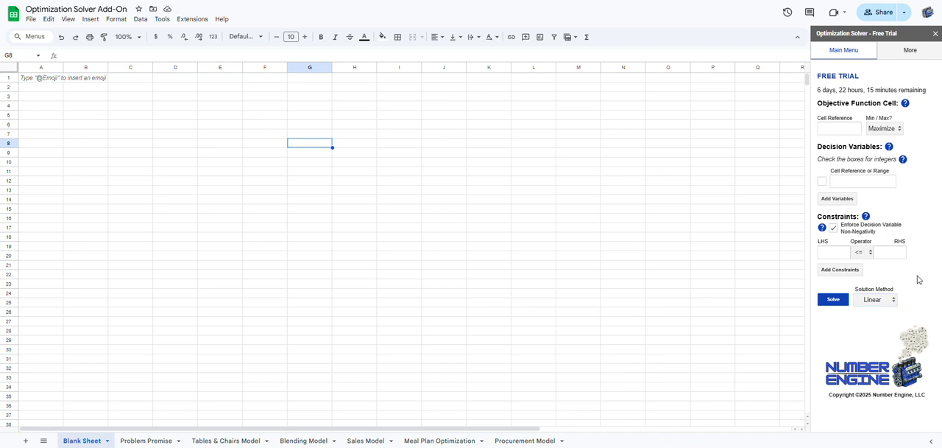
pyautogui.moveTo(463, 251)
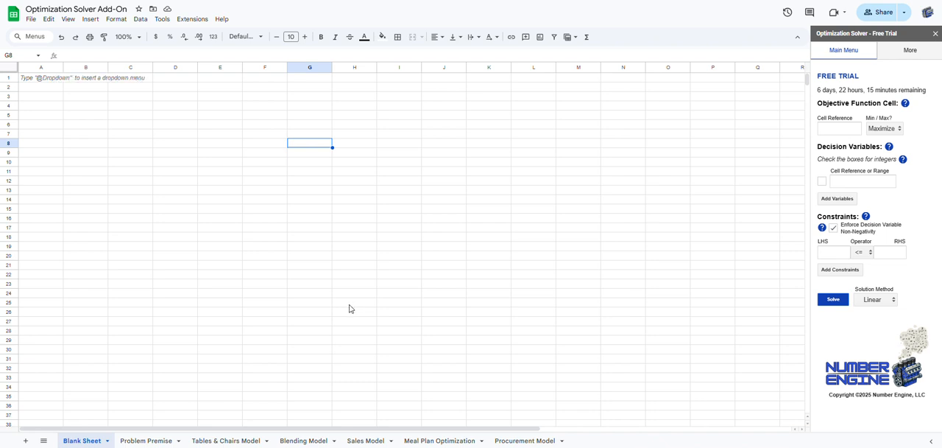
pyautogui.moveTo(317, 329)
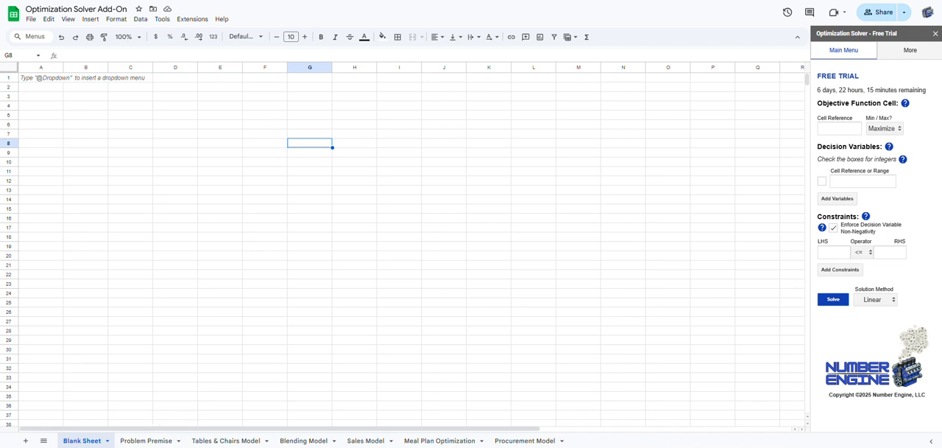
pyautogui.click(146, 440)
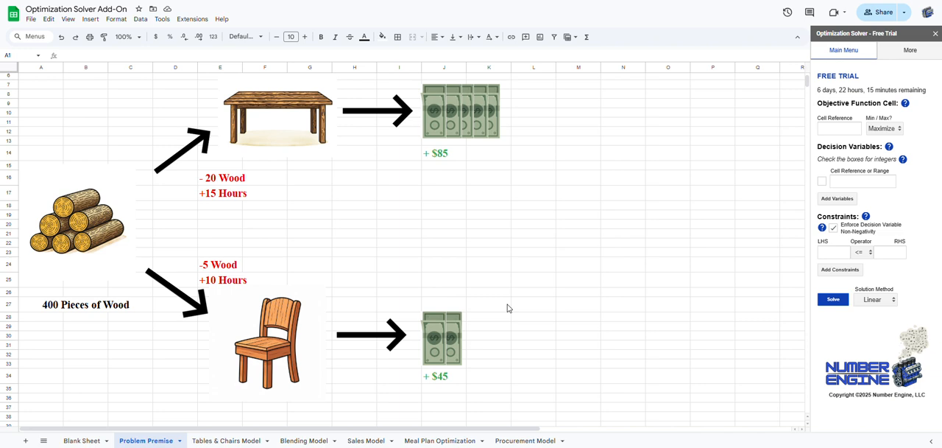
pyautogui.moveTo(475, 263)
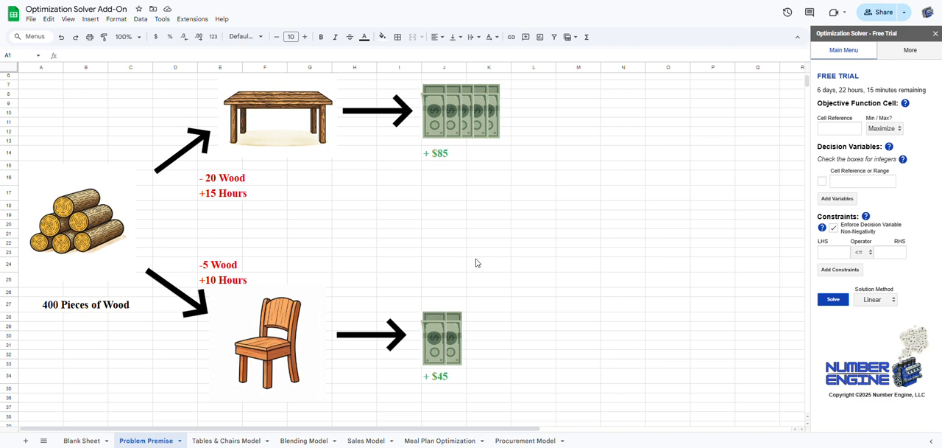
pyautogui.moveTo(125, 138)
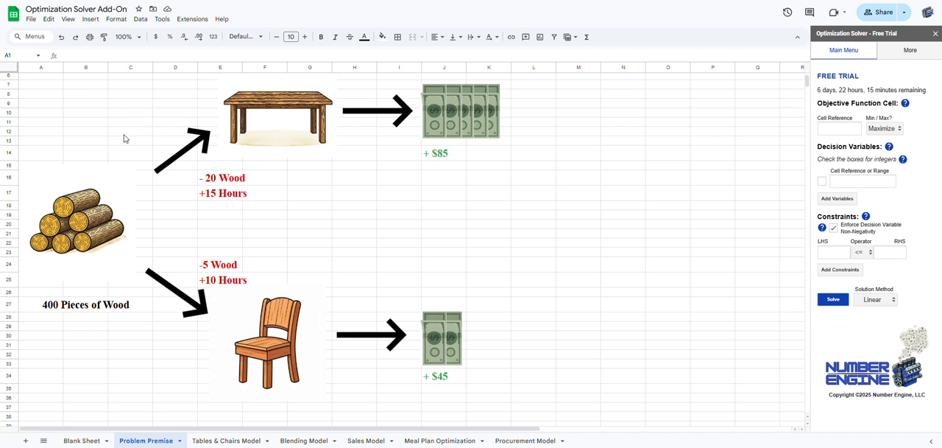
pyautogui.moveTo(375, 237)
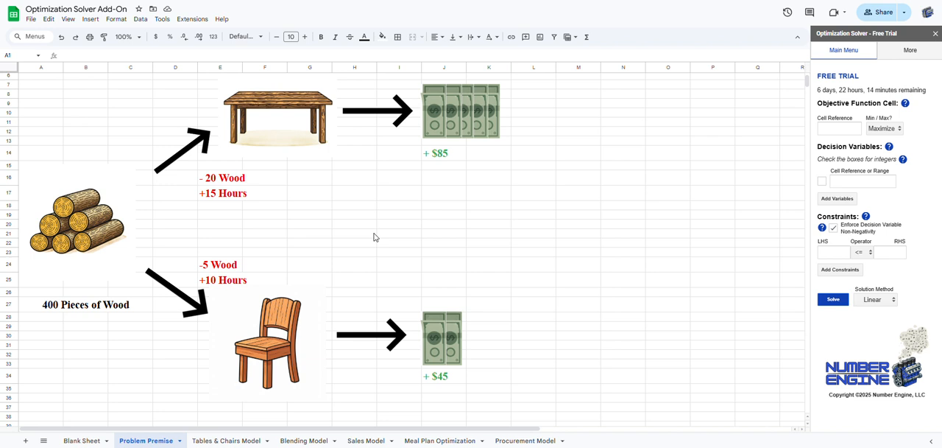
pyautogui.moveTo(49, 151)
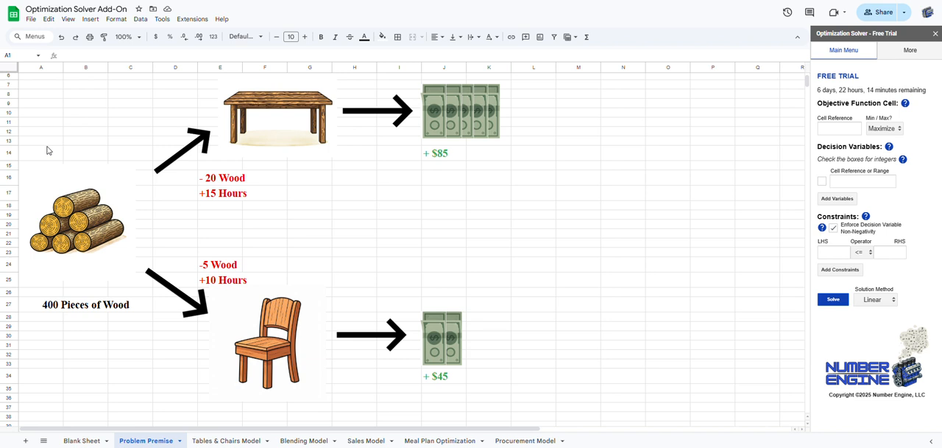
pyautogui.moveTo(108, 310)
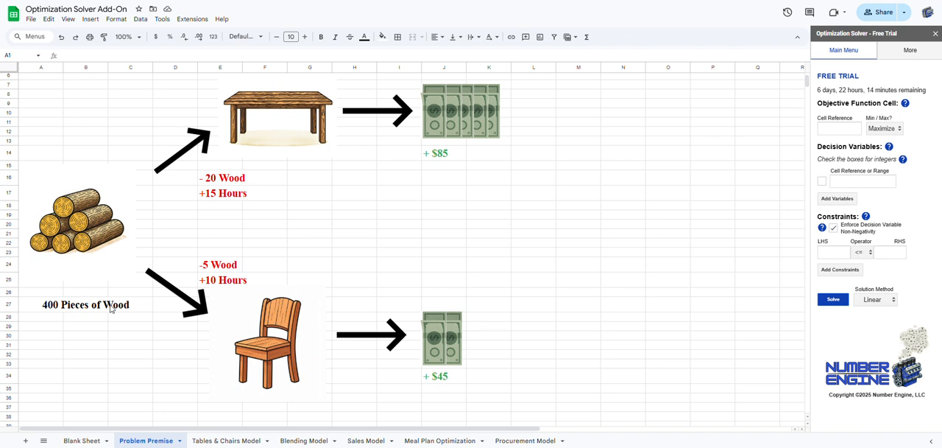
pyautogui.moveTo(108, 329)
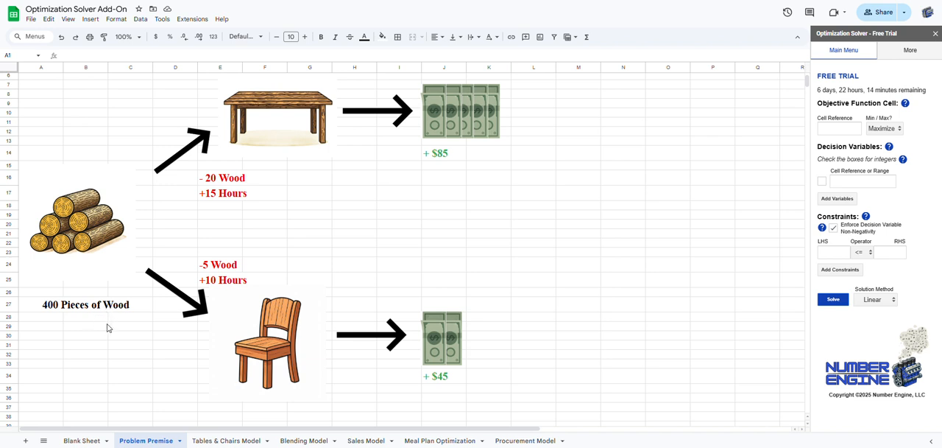
pyautogui.moveTo(195, 233)
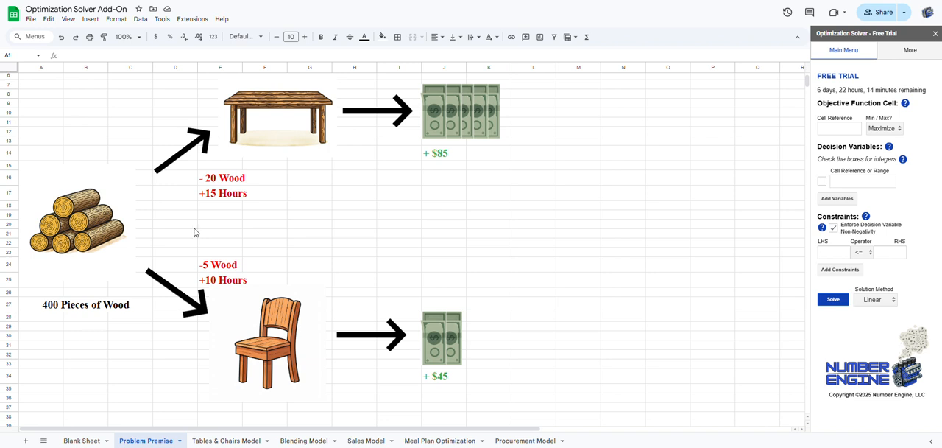
pyautogui.moveTo(324, 118)
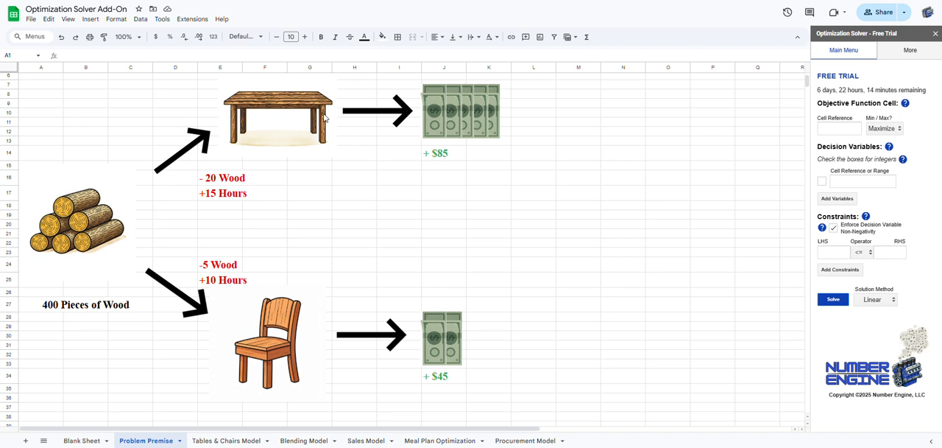
pyautogui.moveTo(278, 336)
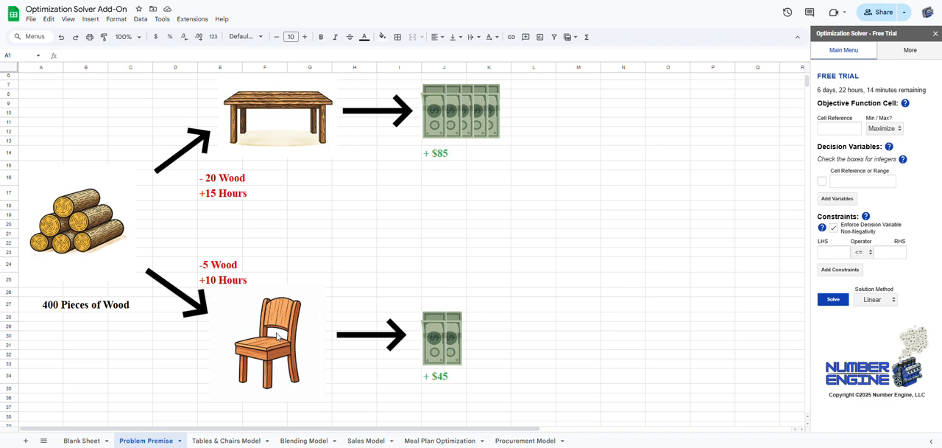
pyautogui.moveTo(278, 336)
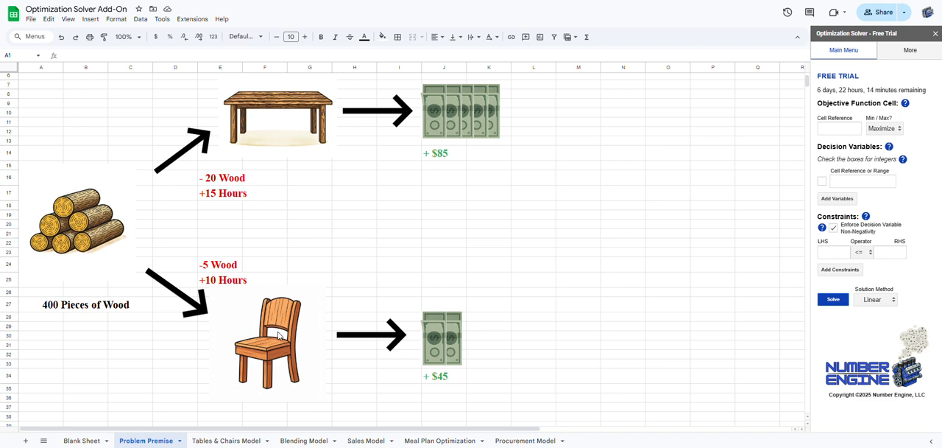
pyautogui.moveTo(258, 161)
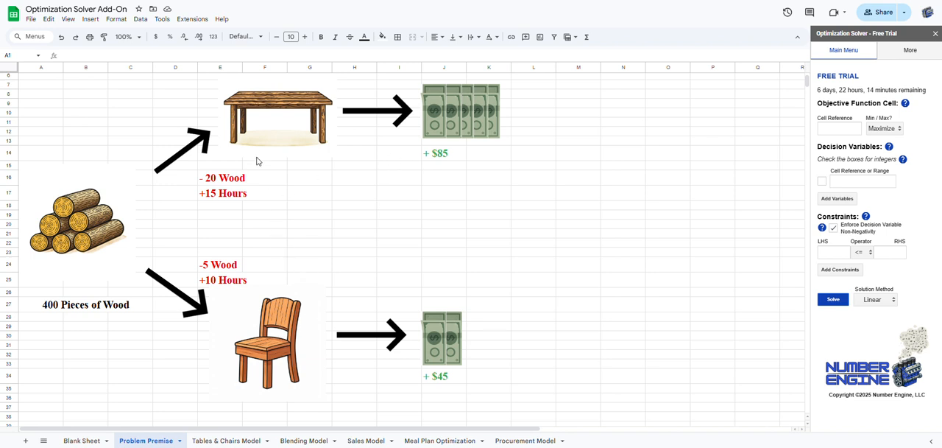
pyautogui.moveTo(335, 248)
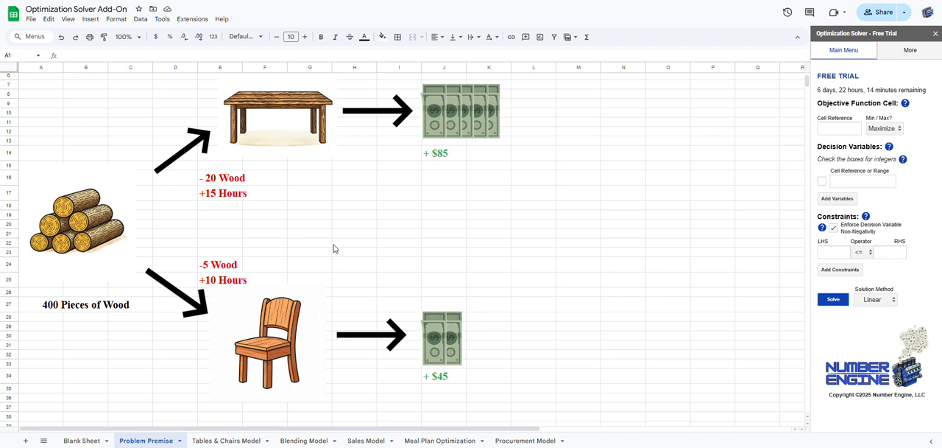
pyautogui.moveTo(325, 162)
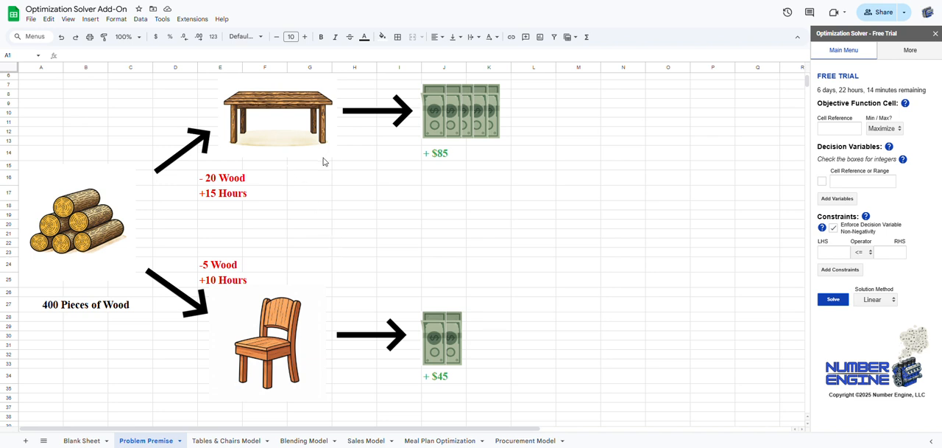
pyautogui.moveTo(463, 124)
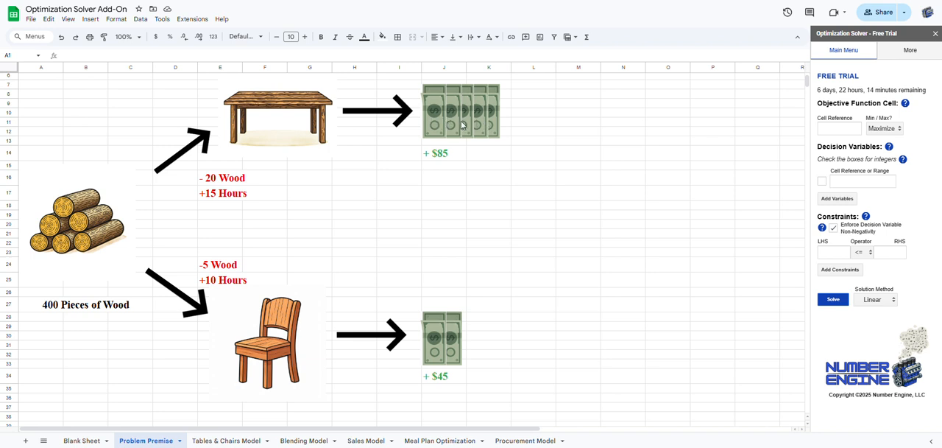
pyautogui.moveTo(285, 264)
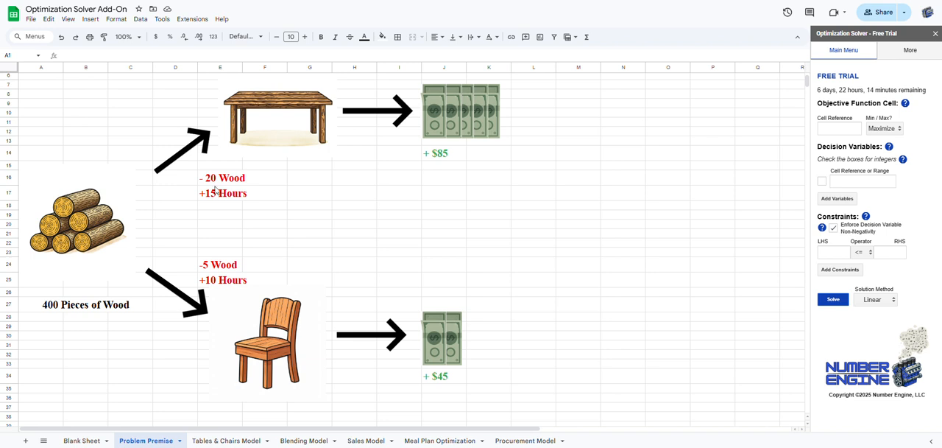
pyautogui.moveTo(245, 262)
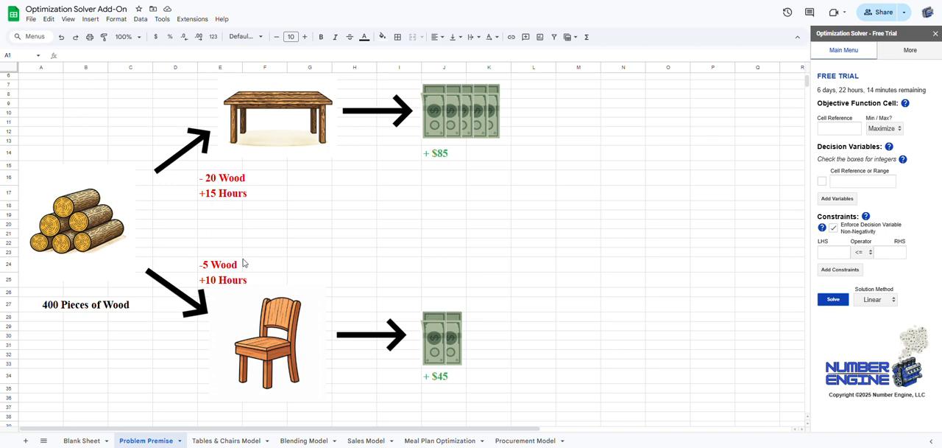
pyautogui.moveTo(438, 228)
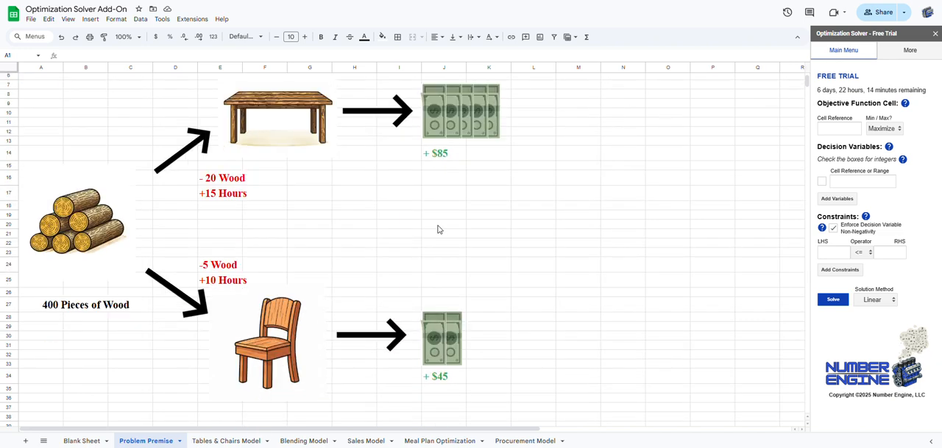
pyautogui.moveTo(719, 190)
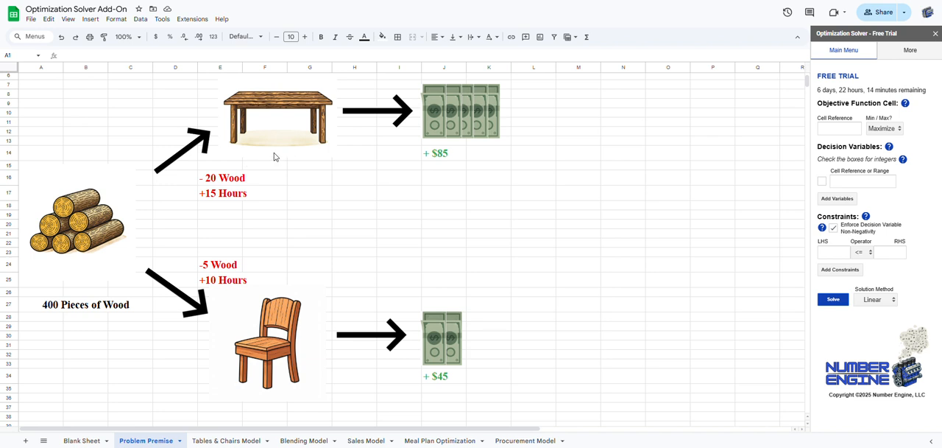
pyautogui.moveTo(292, 331)
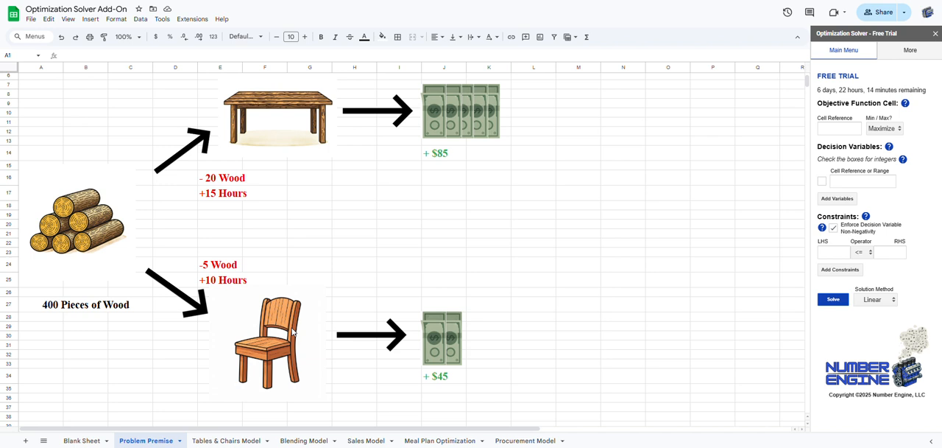
pyautogui.moveTo(486, 109)
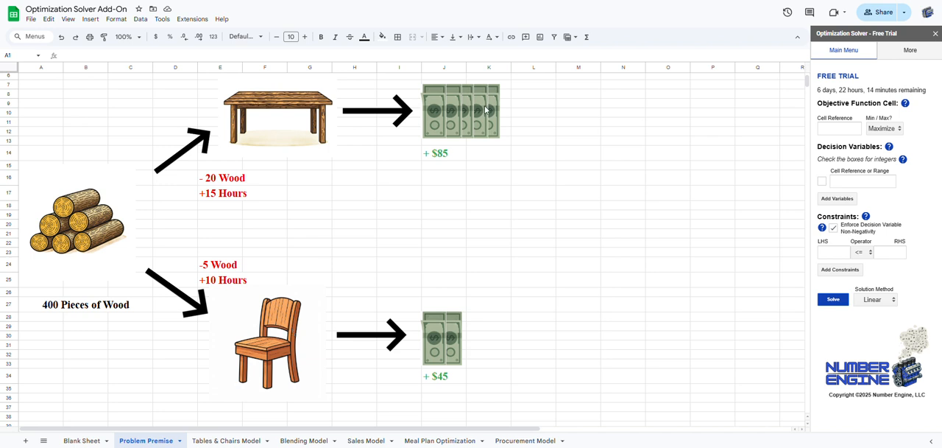
pyautogui.moveTo(472, 141)
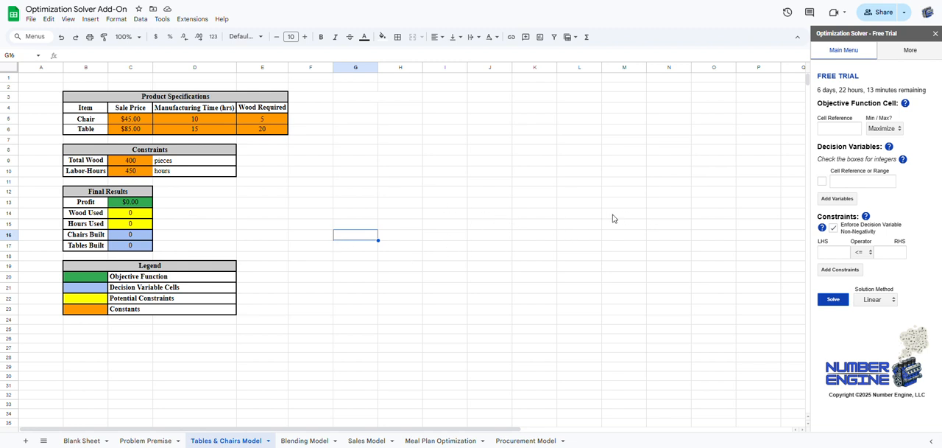
pyautogui.moveTo(379, 189)
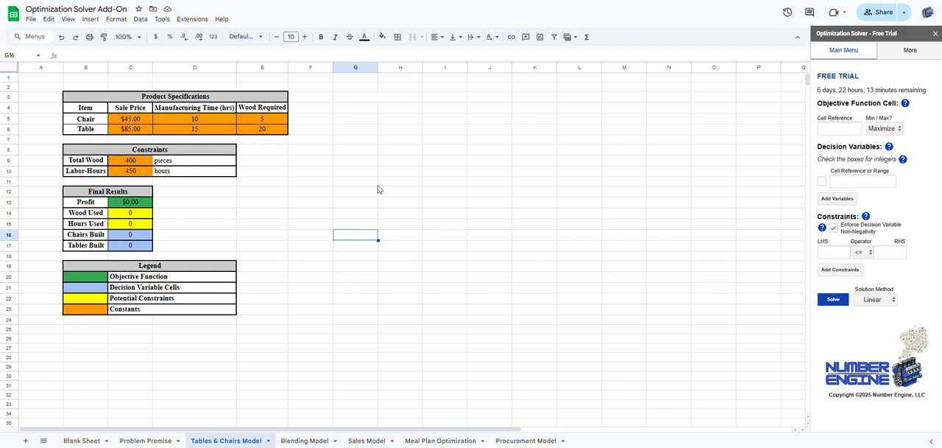
# On the Tables & Chairs Model sheet, set Profit cell C13 as the maximize objective
pyautogui.click(839, 129)
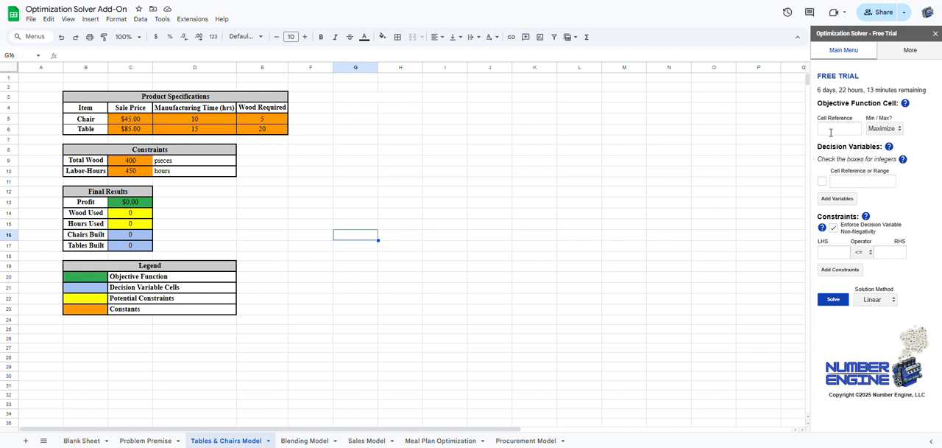
pyautogui.click(838, 128)
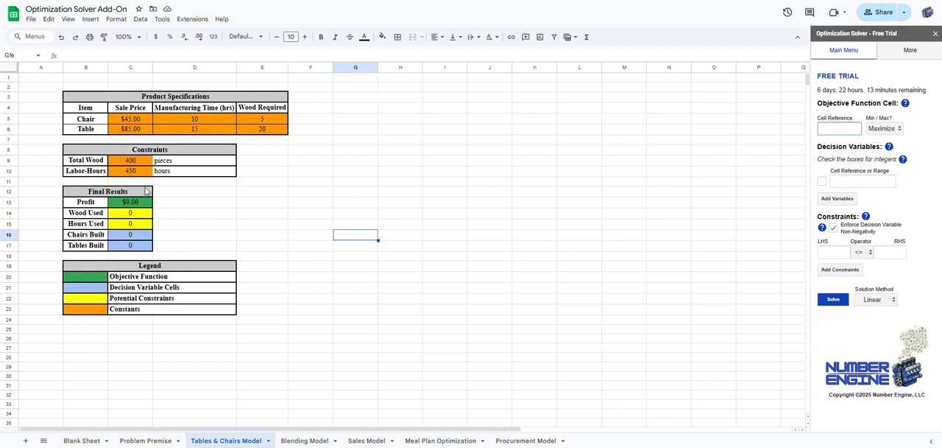
pyautogui.click(130, 201)
pyautogui.write('C')
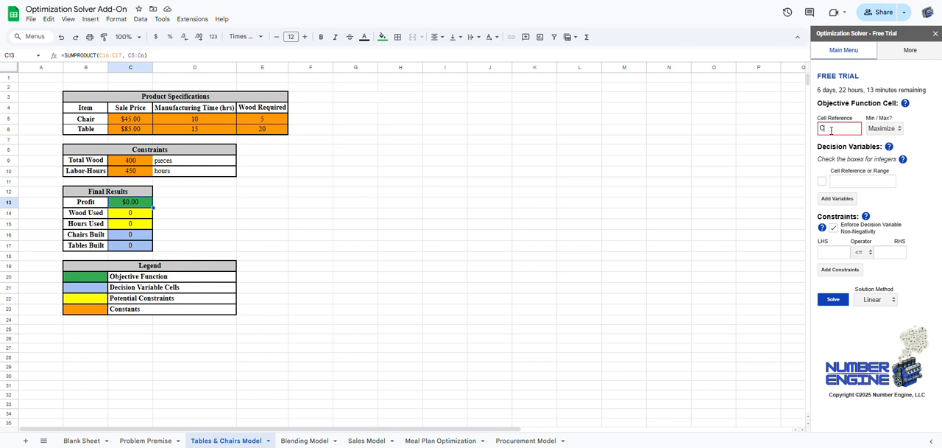
pyautogui.write('13')
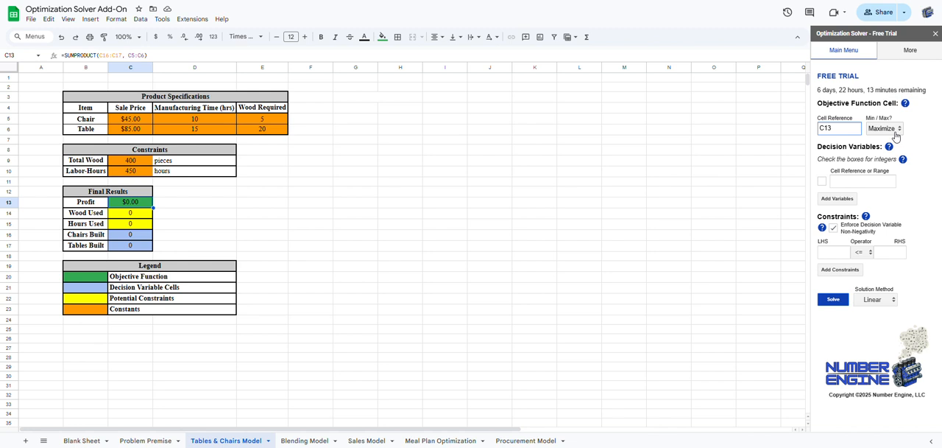
pyautogui.moveTo(346, 258)
pyautogui.write('C16:C17')
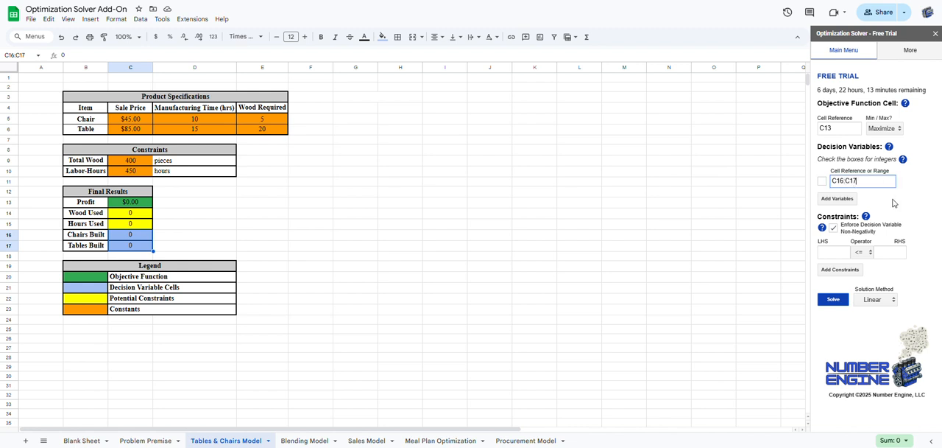
# Enter C16:C17 as the decision variables and require them to be integers
pyautogui.click(863, 180)
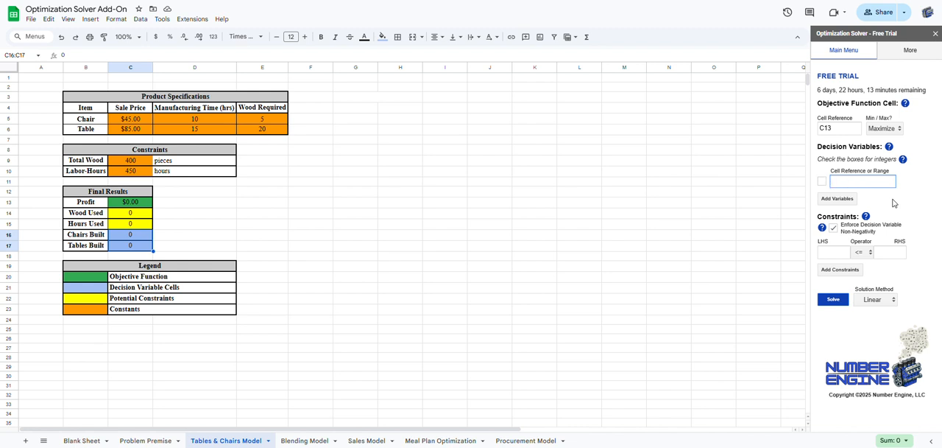
pyautogui.write('C16')
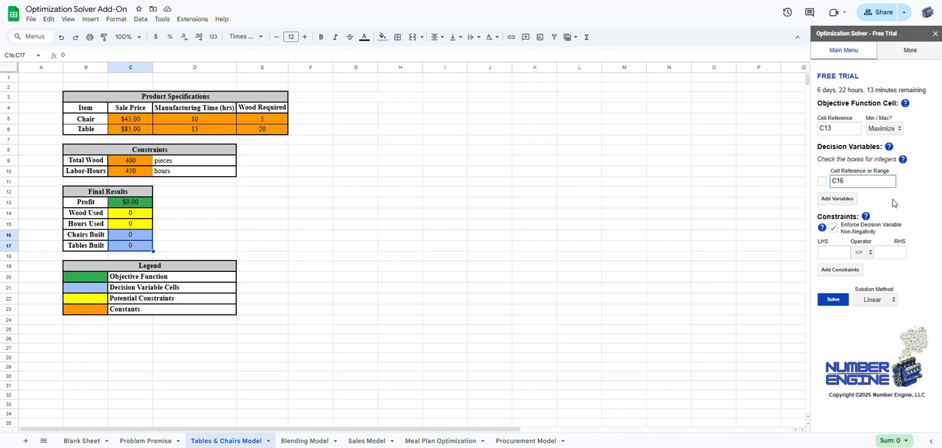
pyautogui.click(837, 198)
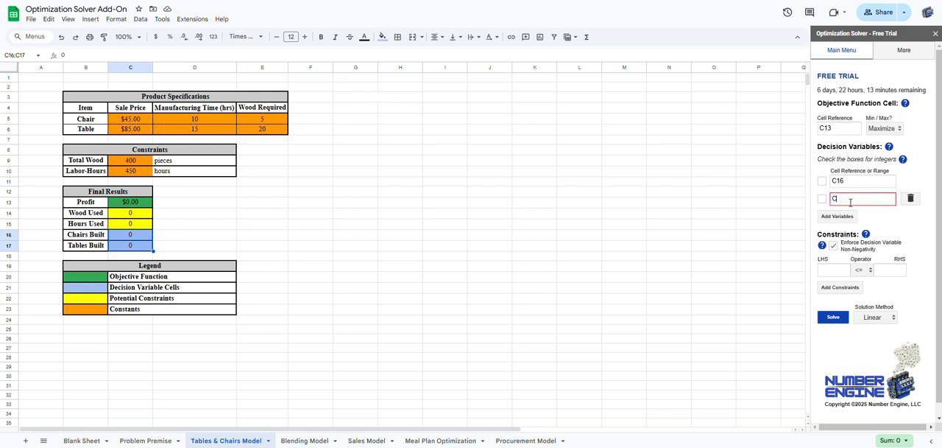
pyautogui.write('17')
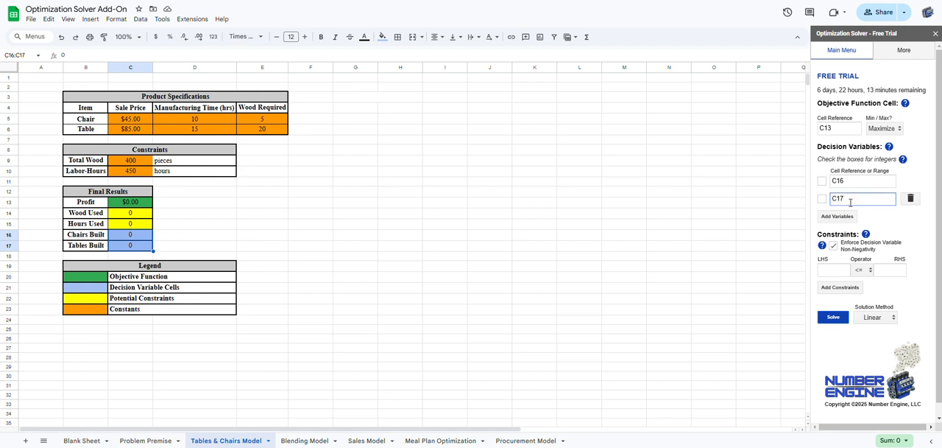
pyautogui.click(911, 198)
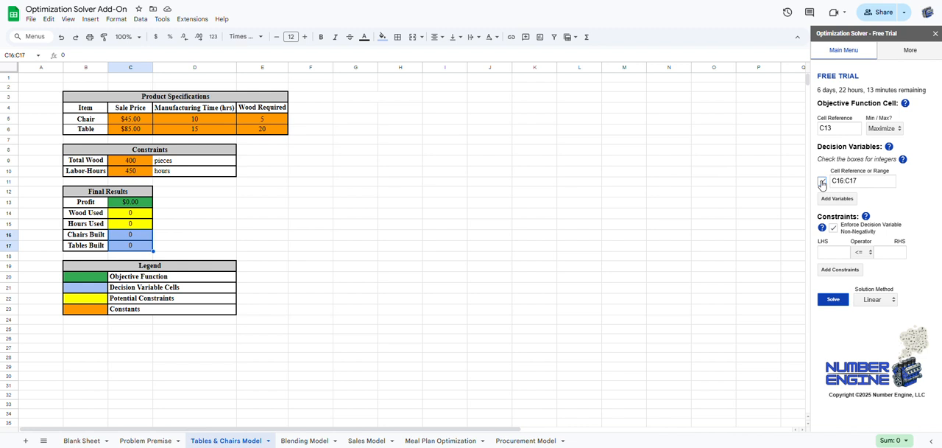
pyautogui.click(822, 181)
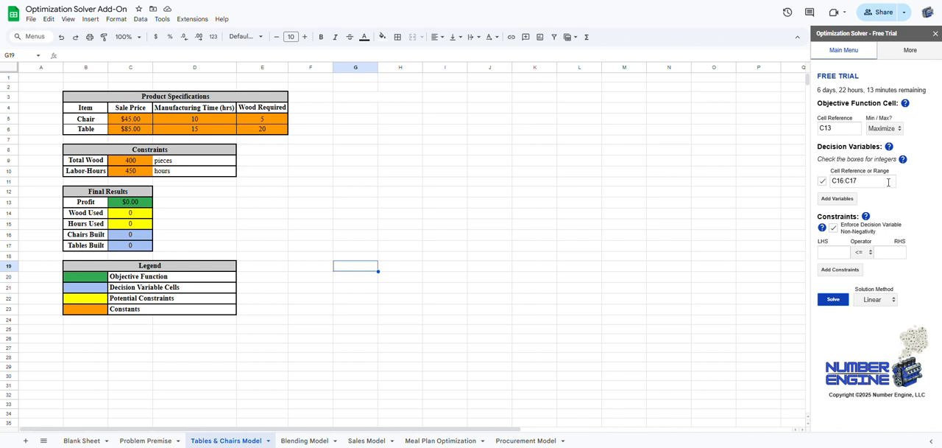
pyautogui.moveTo(143, 238)
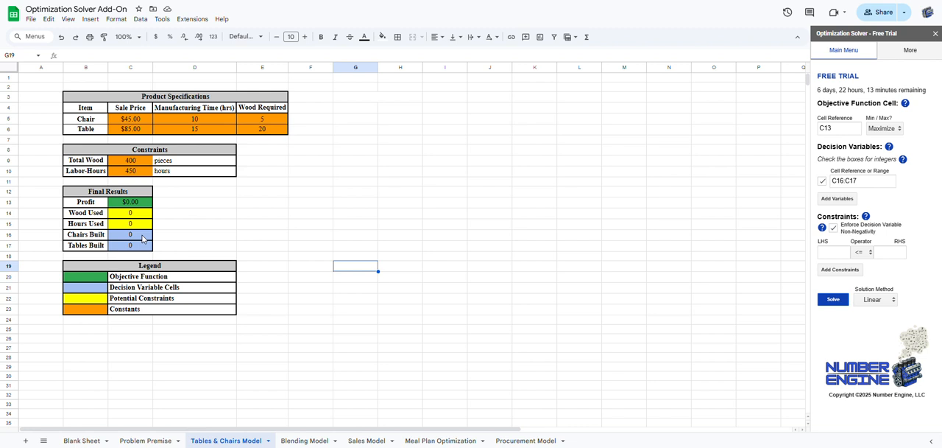
pyautogui.moveTo(507, 234)
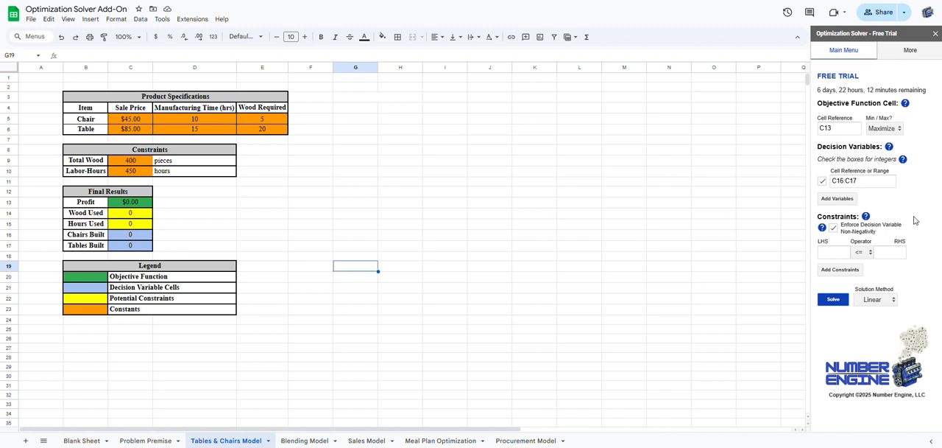
pyautogui.moveTo(926, 201)
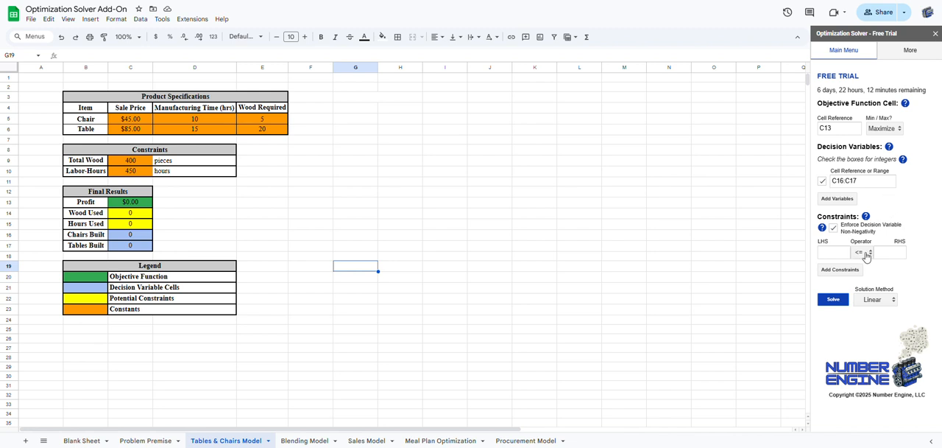
pyautogui.moveTo(304, 211)
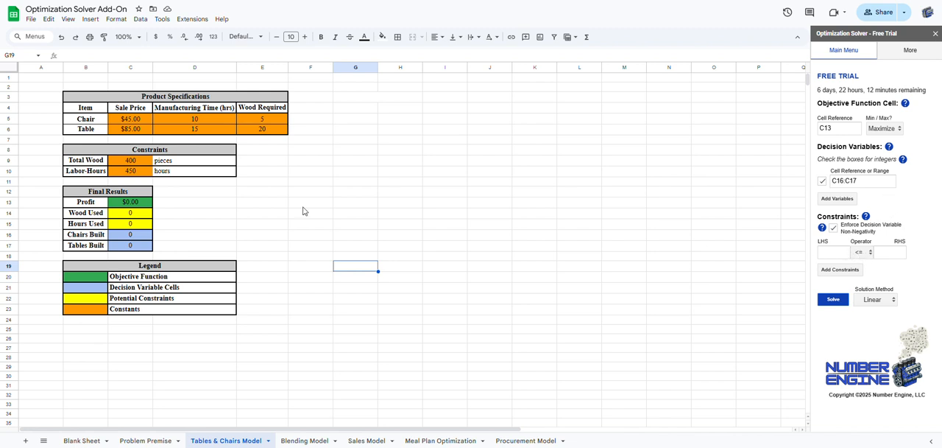
pyautogui.moveTo(145, 220)
pyautogui.write('C')
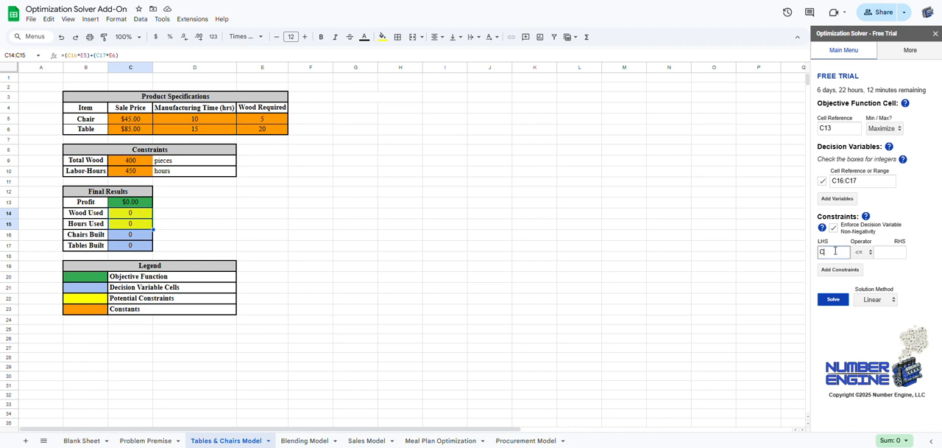
# Add the constraint C14:C15 <= C9:C10 for wood and hours used
pyautogui.write('14:C15')
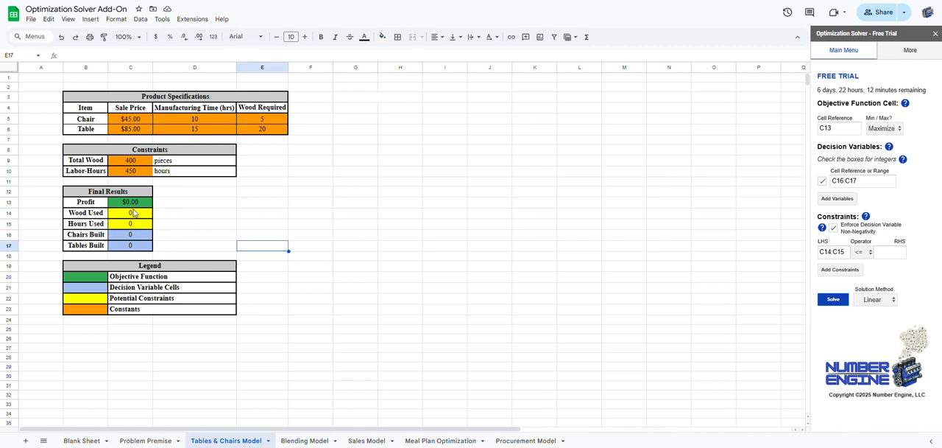
pyautogui.click(131, 234)
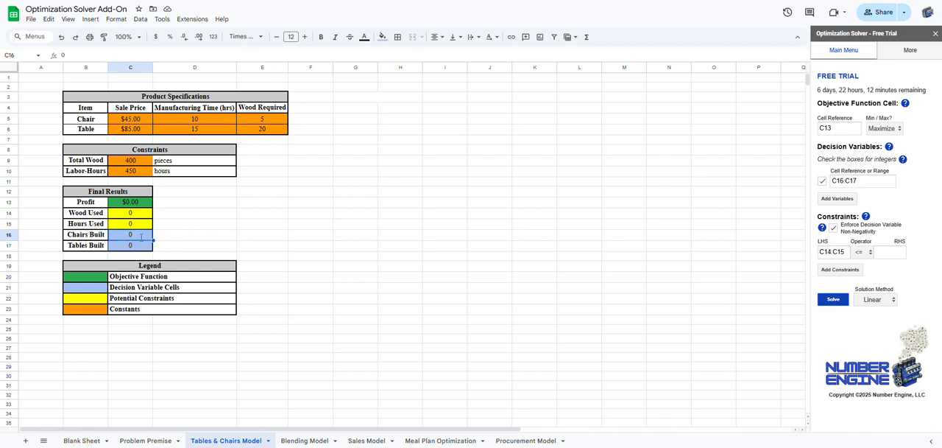
pyautogui.click(832, 299)
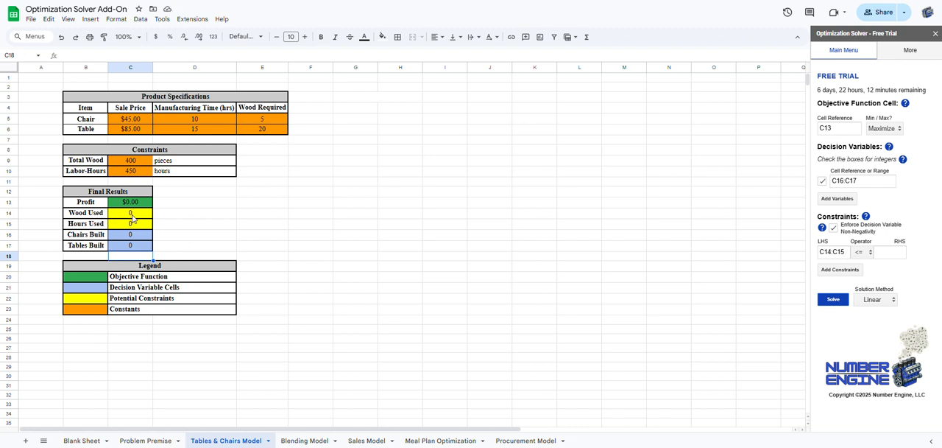
pyautogui.moveTo(98, 159)
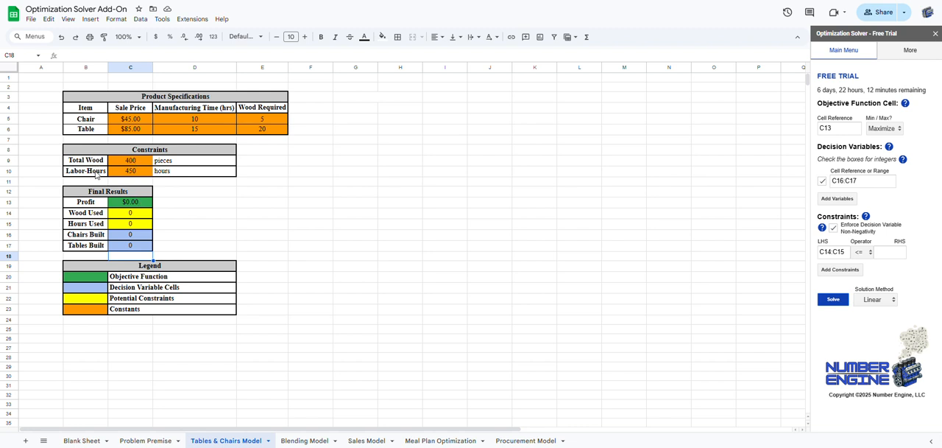
pyautogui.moveTo(247, 190)
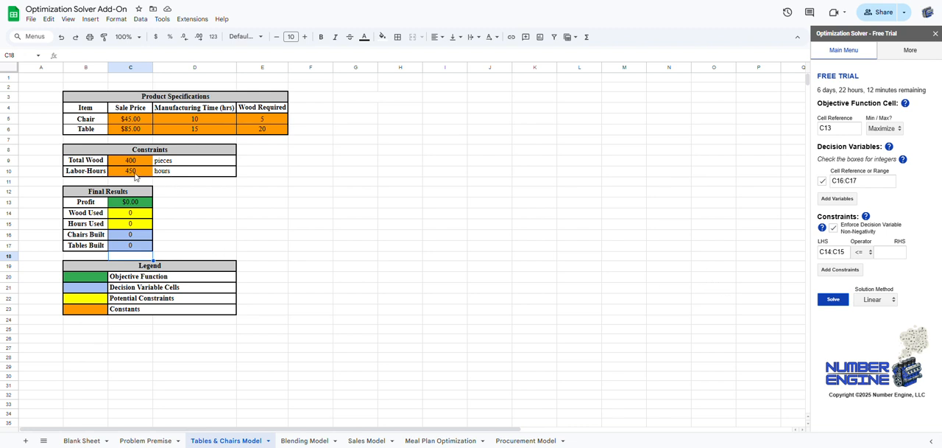
pyautogui.moveTo(284, 226)
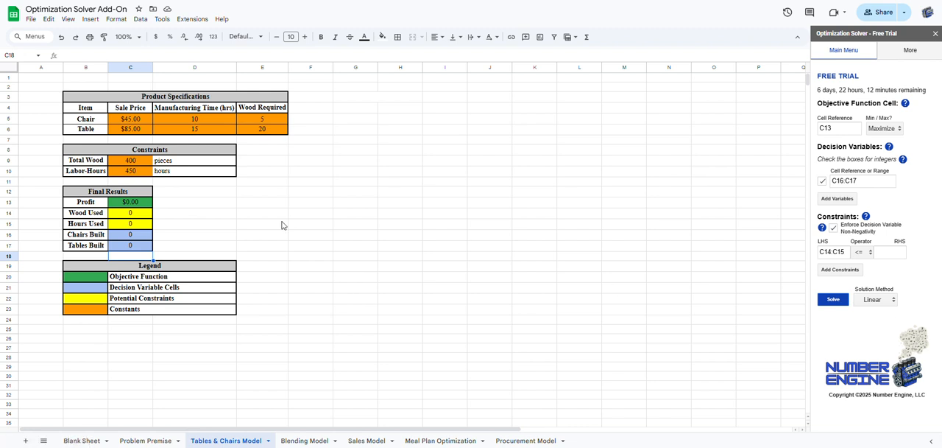
pyautogui.moveTo(131, 161); pyautogui.dragTo(131, 170)
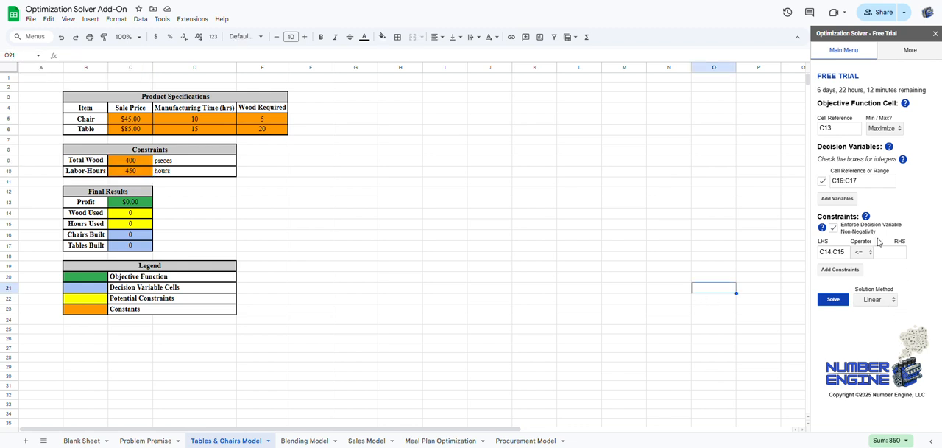
pyautogui.write('C9:C10')
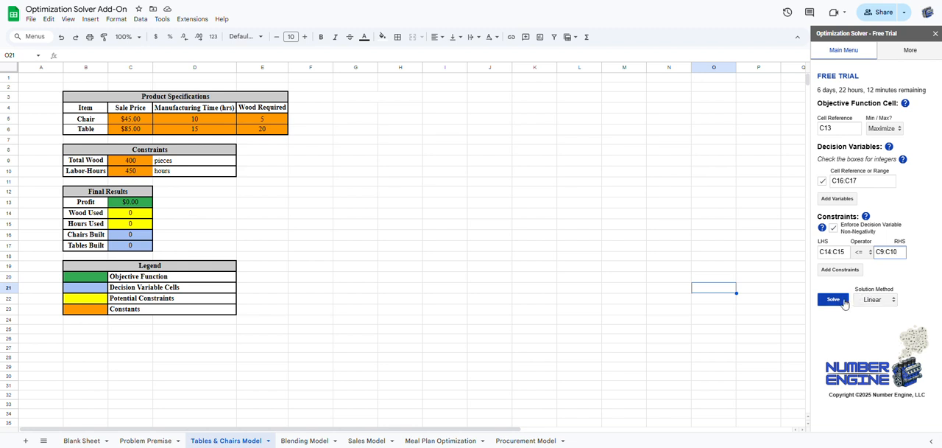
# Solve and accept the optimum of 24 chairs and 14 tables for $2,270 profit
pyautogui.click(833, 299)
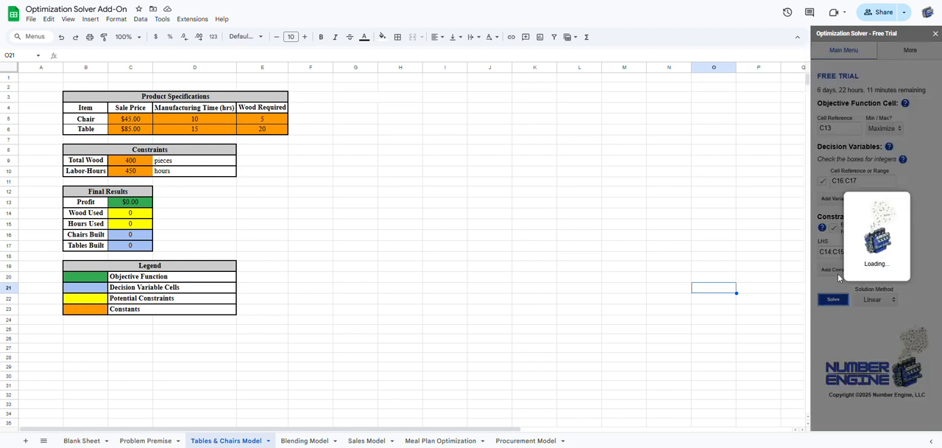
pyautogui.click(833, 299)
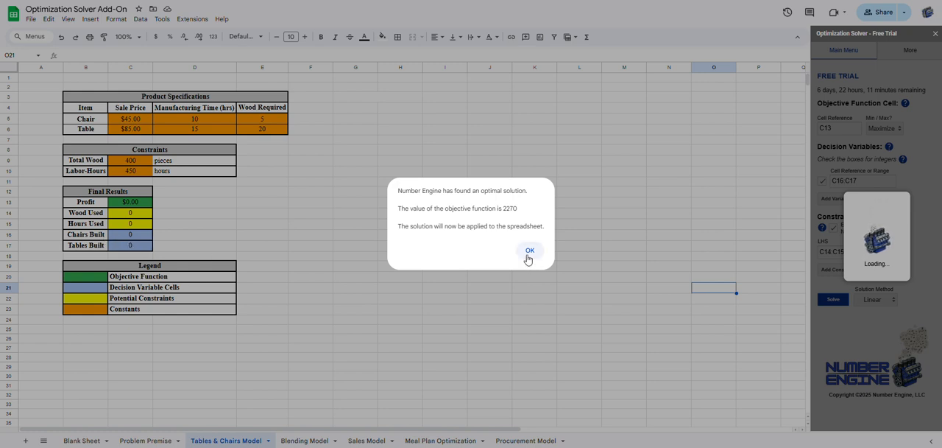
pyautogui.click(529, 250)
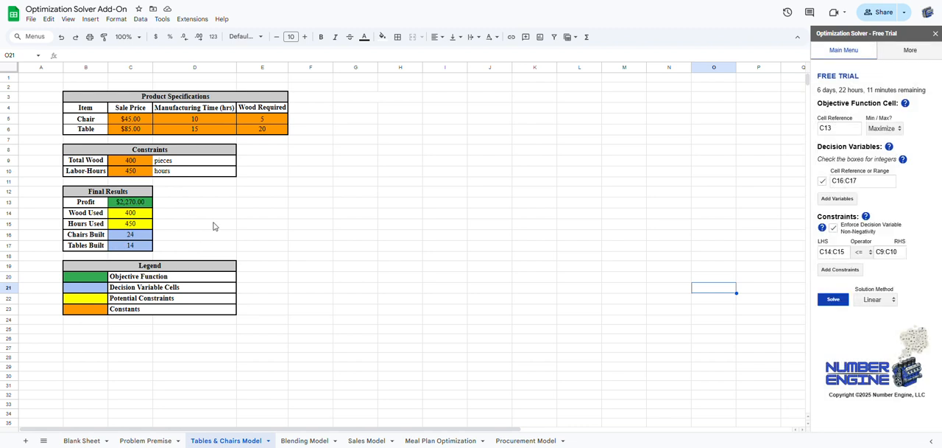
pyautogui.moveTo(911, 226)
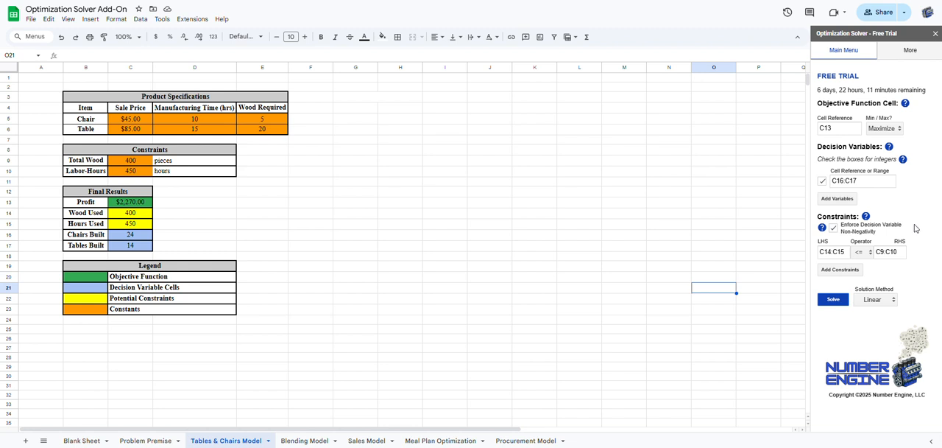
pyautogui.moveTo(651, 271)
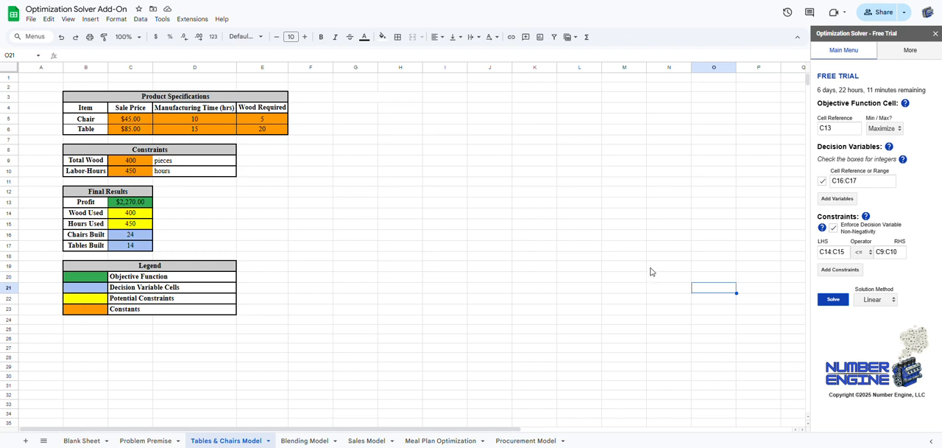
pyautogui.moveTo(314, 356)
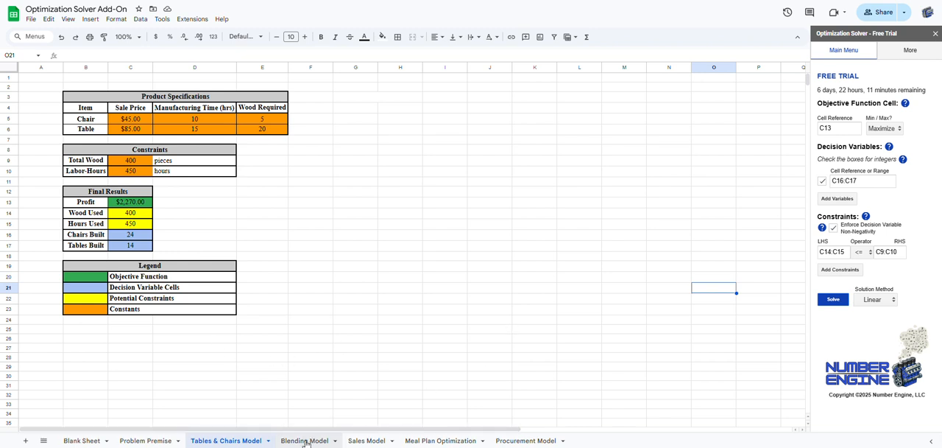
# Switch to the Blending Model sheet and empty the objective, variable, LHS and RHS boxes
pyautogui.click(303, 440)
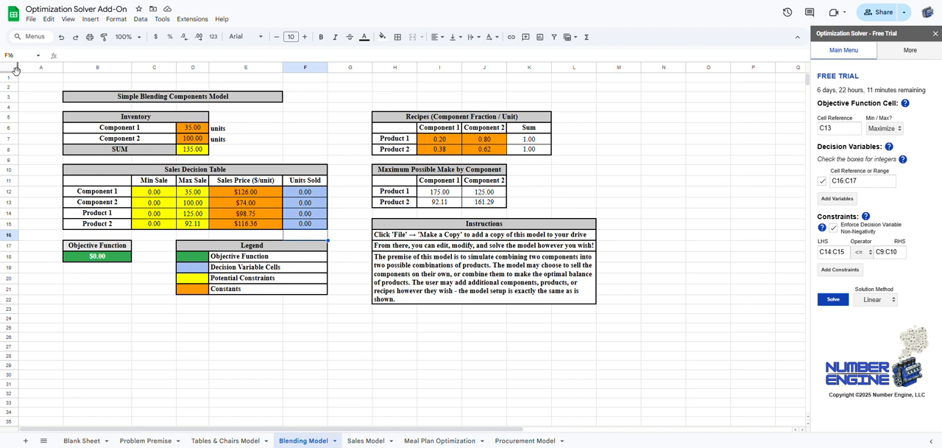
pyautogui.click(839, 128)
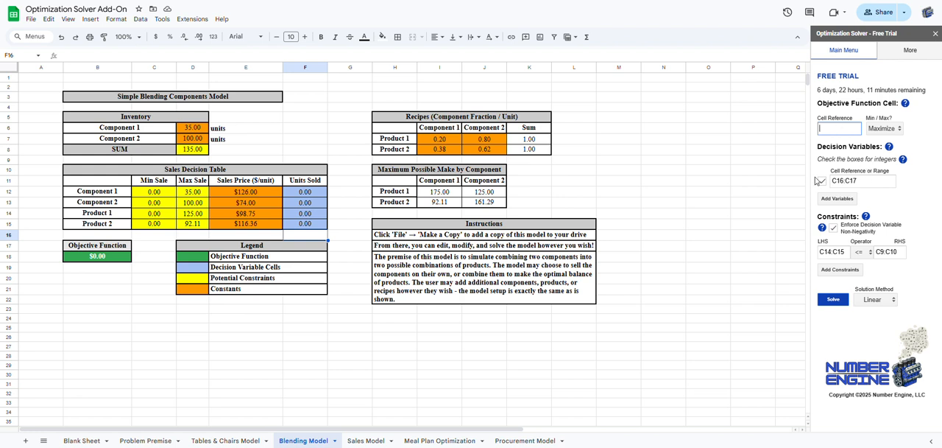
pyautogui.click(861, 181)
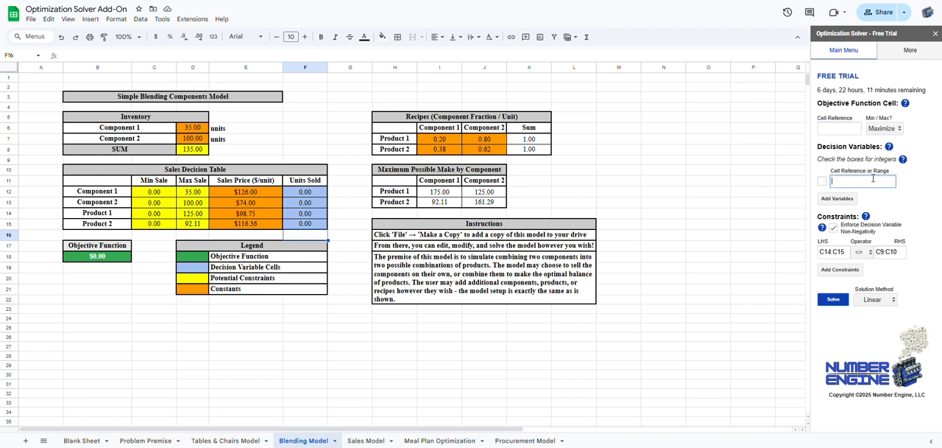
pyautogui.click(832, 252)
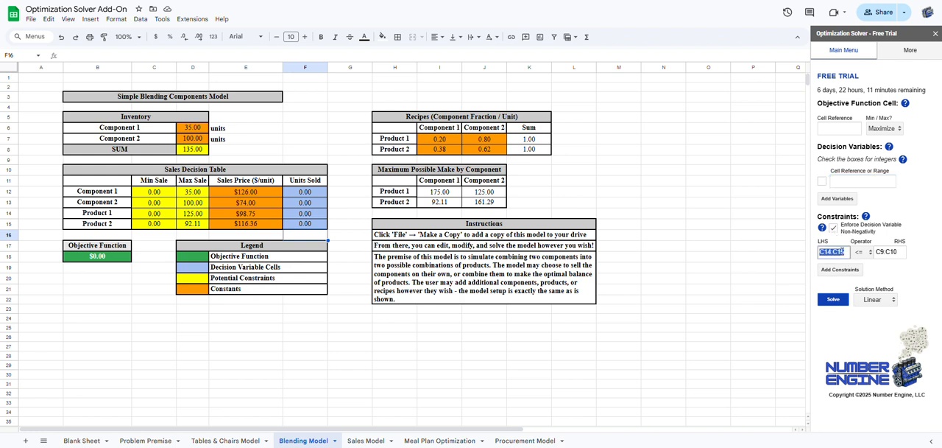
pyautogui.click(889, 251)
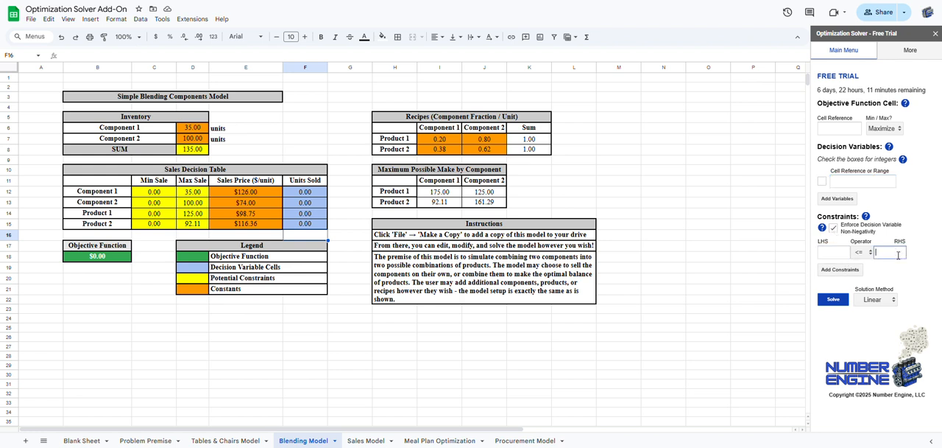
pyautogui.click(304, 139)
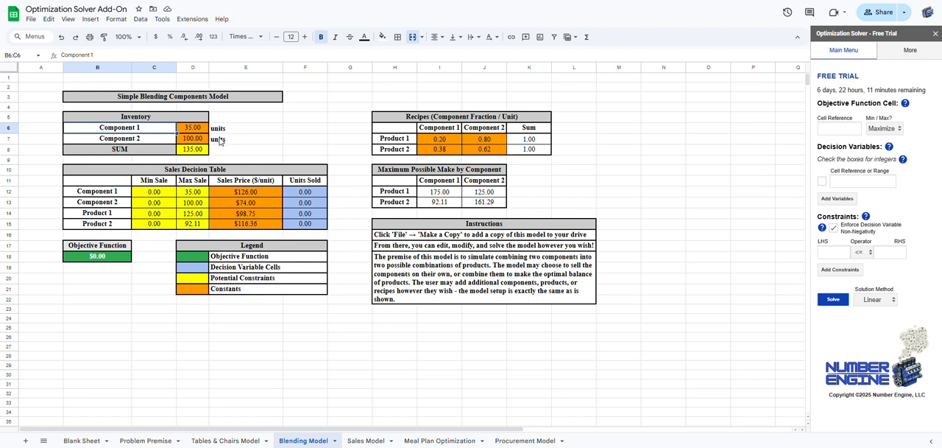
pyautogui.moveTo(221, 142)
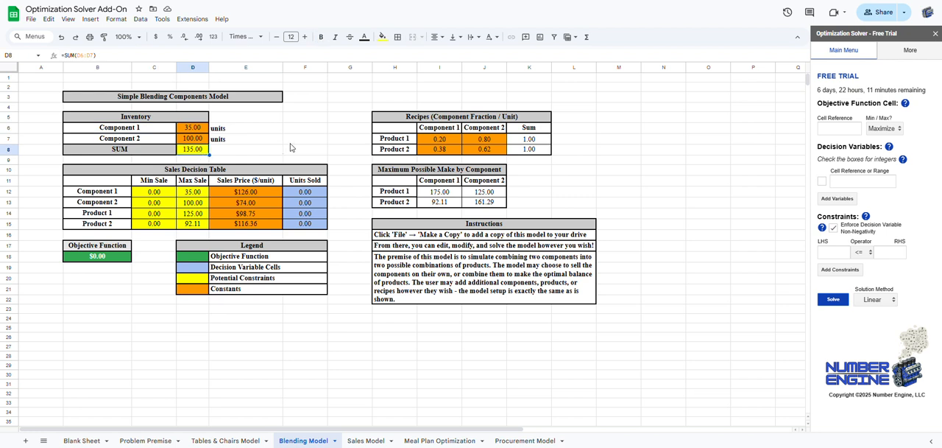
pyautogui.moveTo(305, 148)
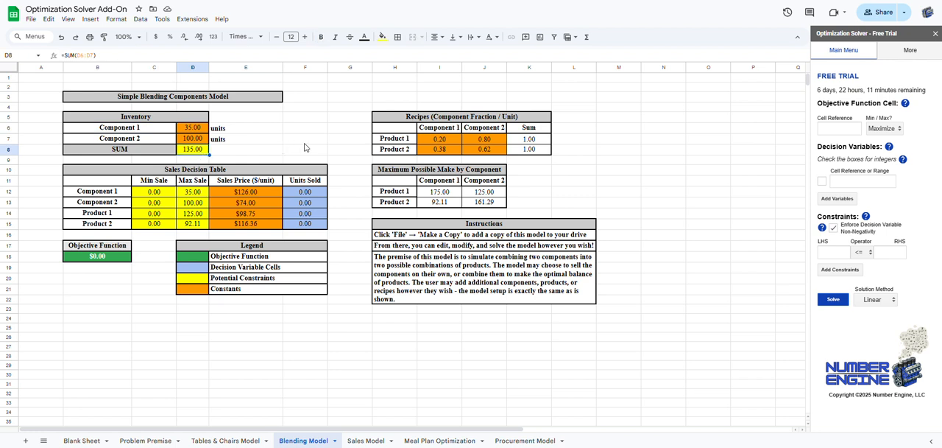
pyautogui.click(305, 139)
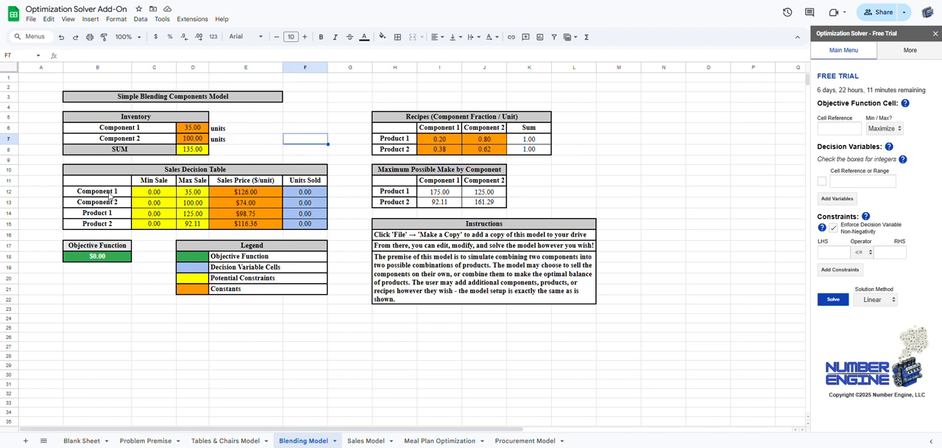
pyautogui.click(97, 191)
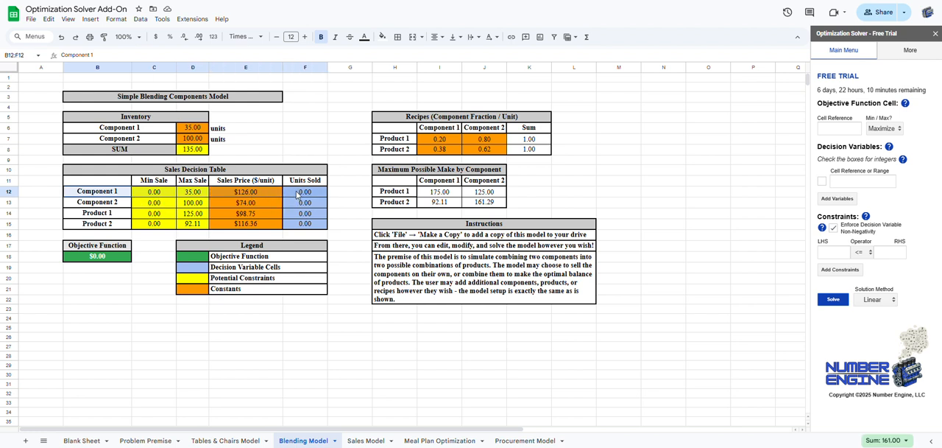
pyautogui.click(246, 203)
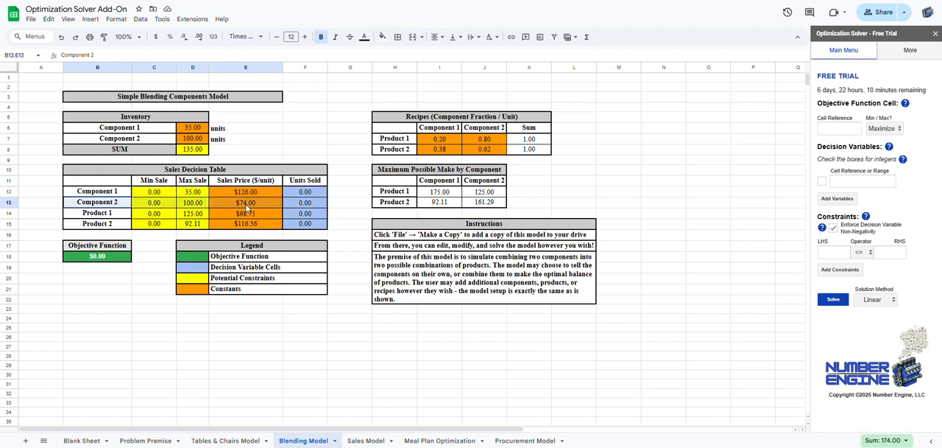
pyautogui.click(245, 191)
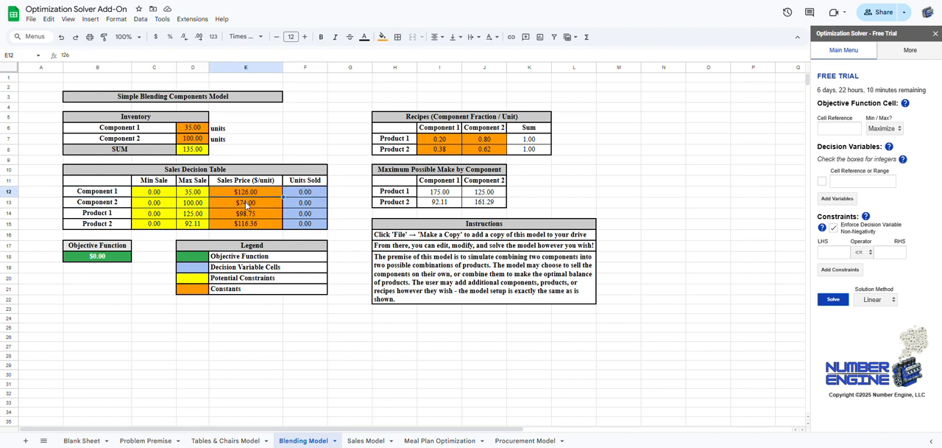
pyautogui.moveTo(350, 214)
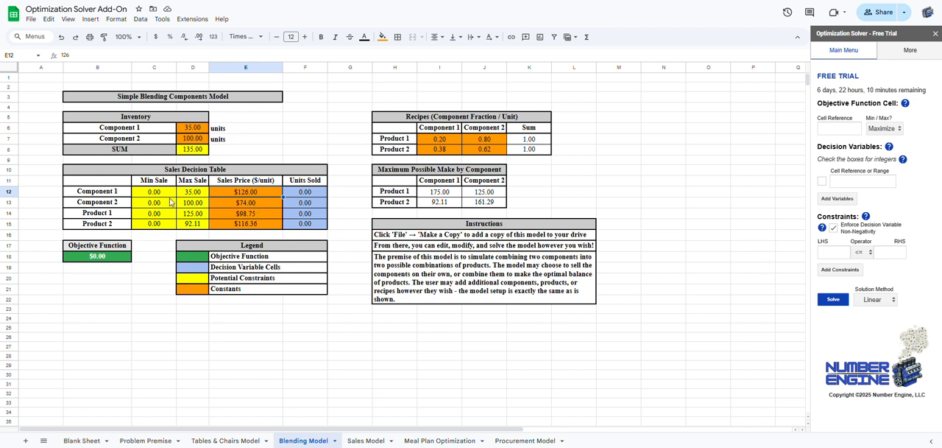
pyautogui.moveTo(323, 268)
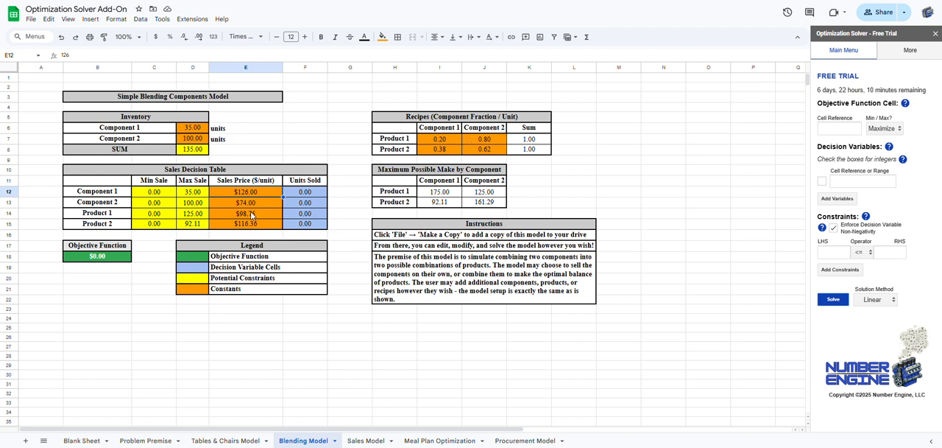
pyautogui.click(245, 213)
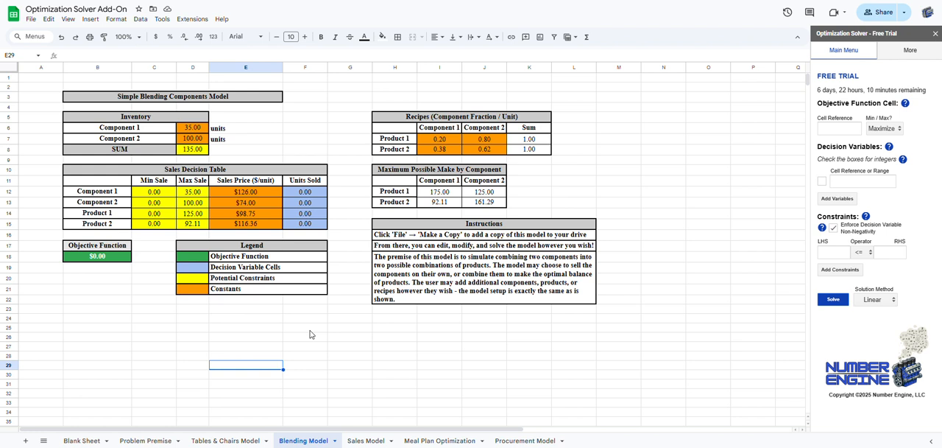
pyautogui.moveTo(814, 151)
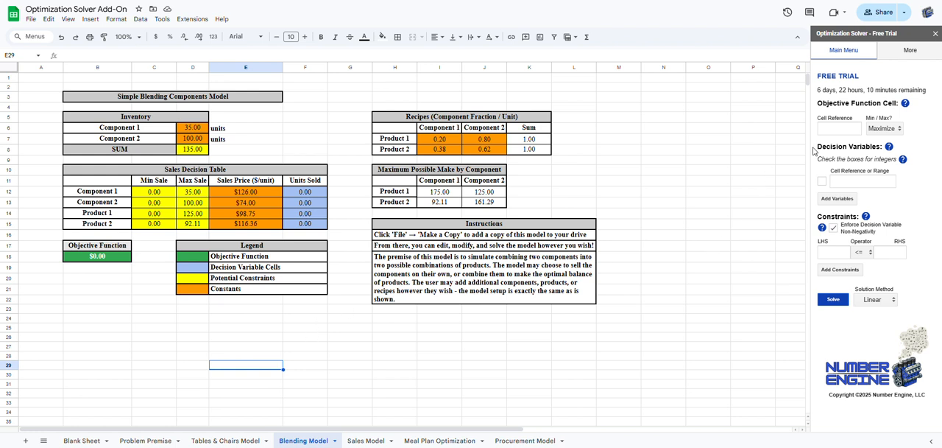
# Set the solver method to Nonlinear and maximize objective cell B18
pyautogui.click(875, 299)
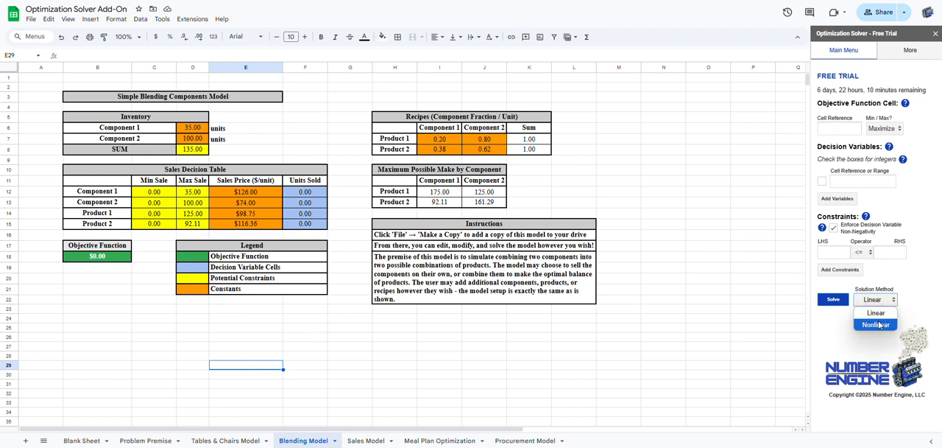
pyautogui.click(876, 325)
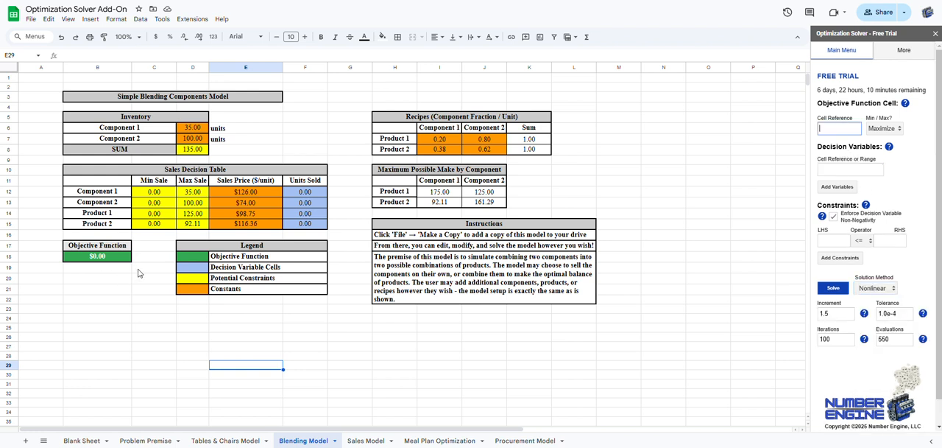
pyautogui.click(97, 277)
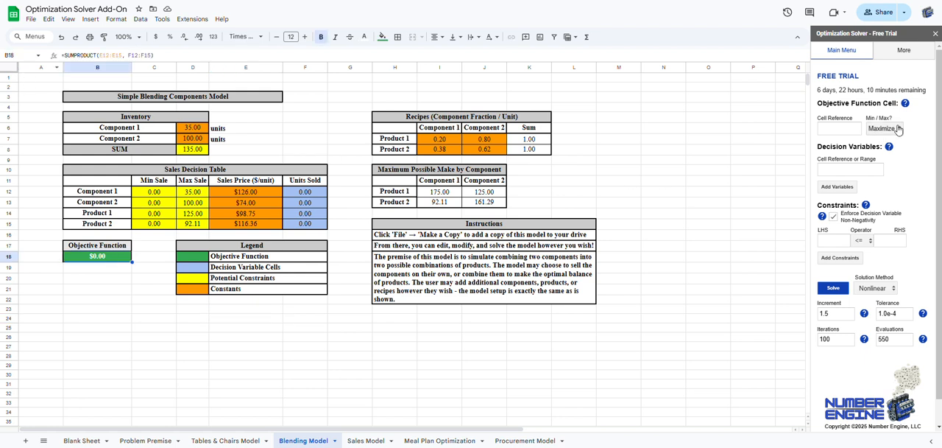
pyautogui.click(839, 128)
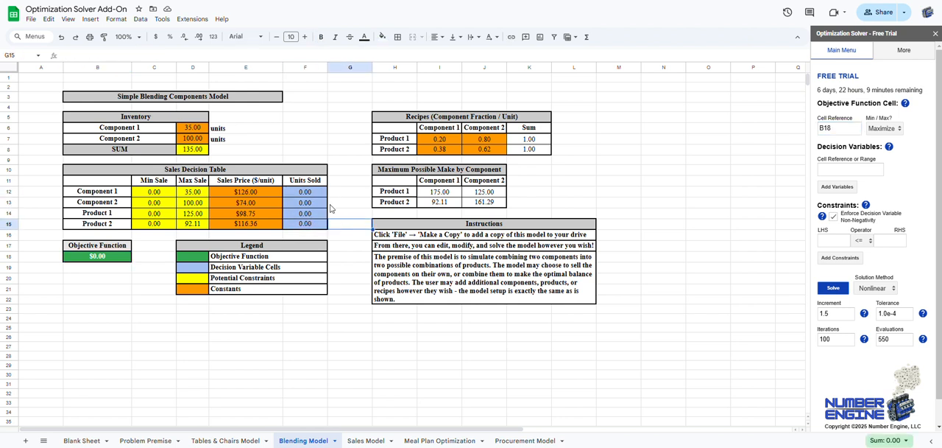
# Make F12:F15 the decision variables with constraint F12:F15 <= D12:D15
pyautogui.moveTo(305, 191); pyautogui.dragTo(304, 223)
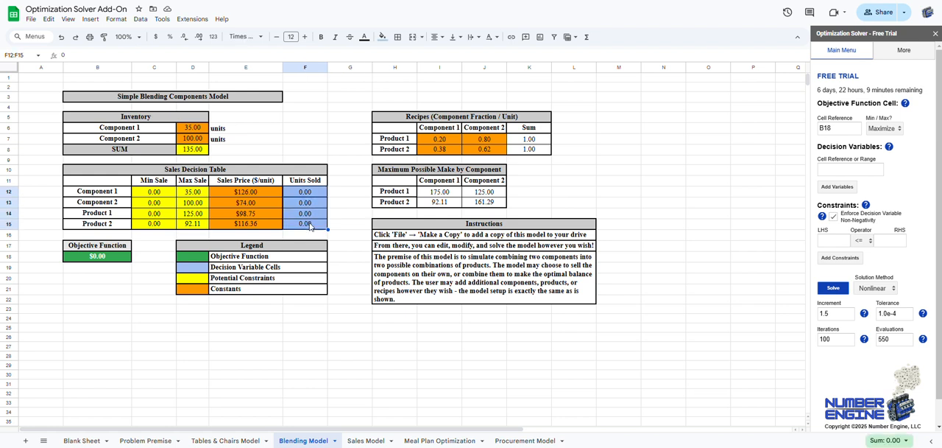
pyautogui.click(850, 170)
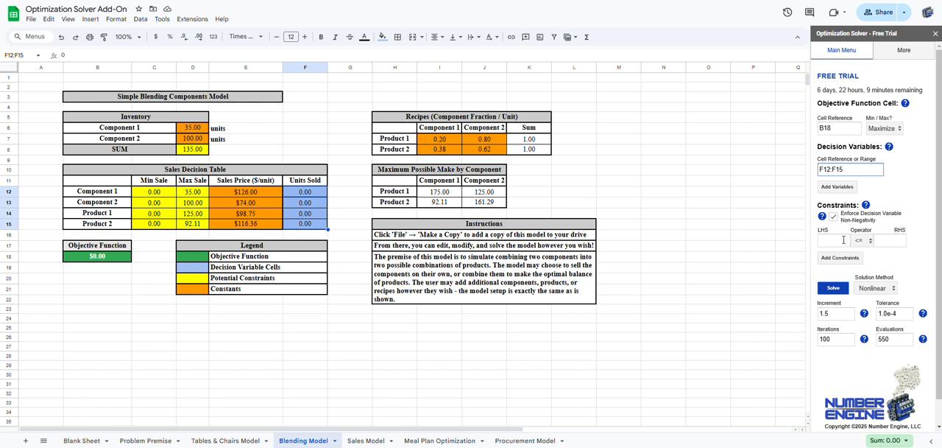
pyautogui.write('F12:F15')
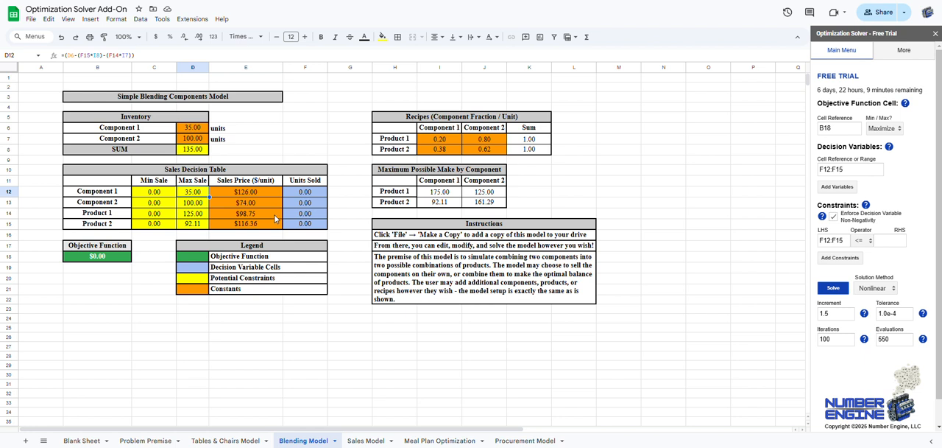
pyautogui.moveTo(330, 200)
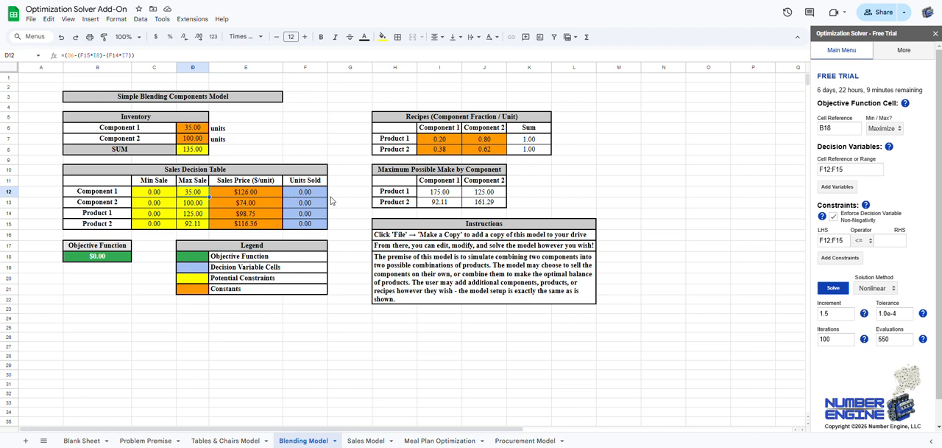
pyautogui.click(833, 288)
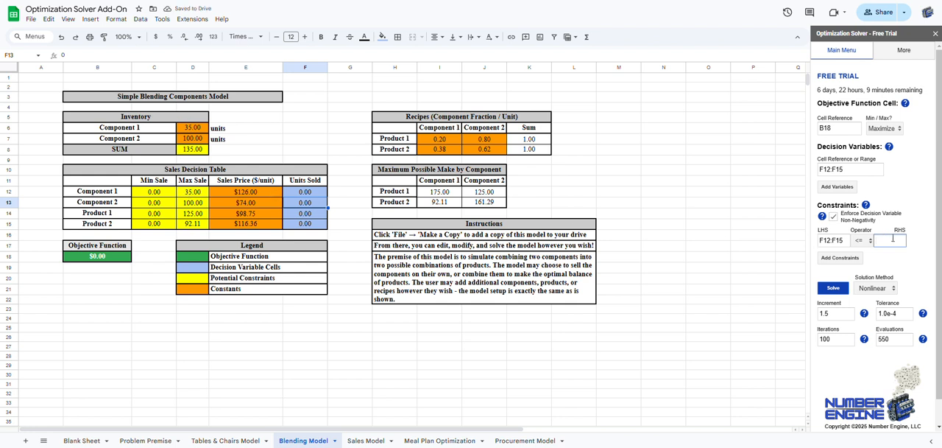
pyautogui.write('D12:D15')
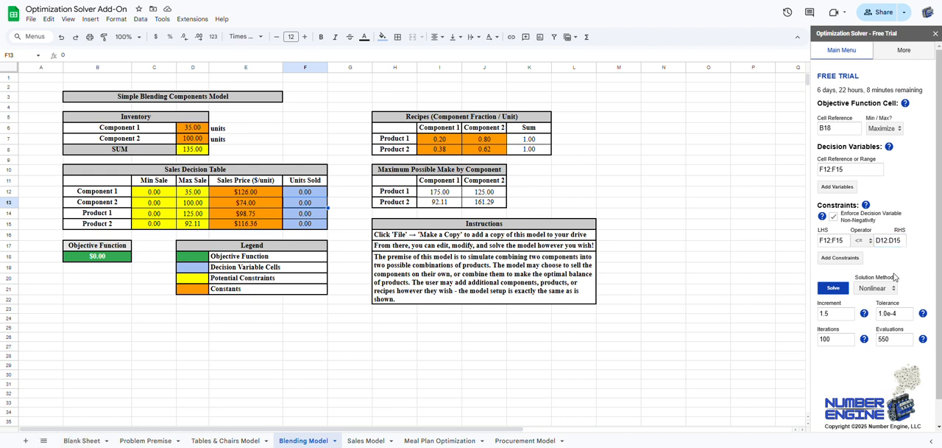
pyautogui.click(833, 288)
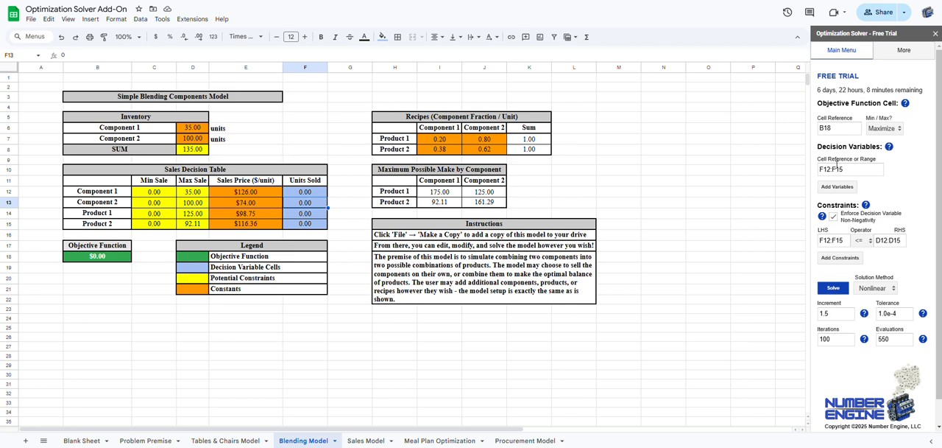
# Run Solve and accept the $14,113.92 solution (90.56 and 44.44 units)
pyautogui.click(833, 287)
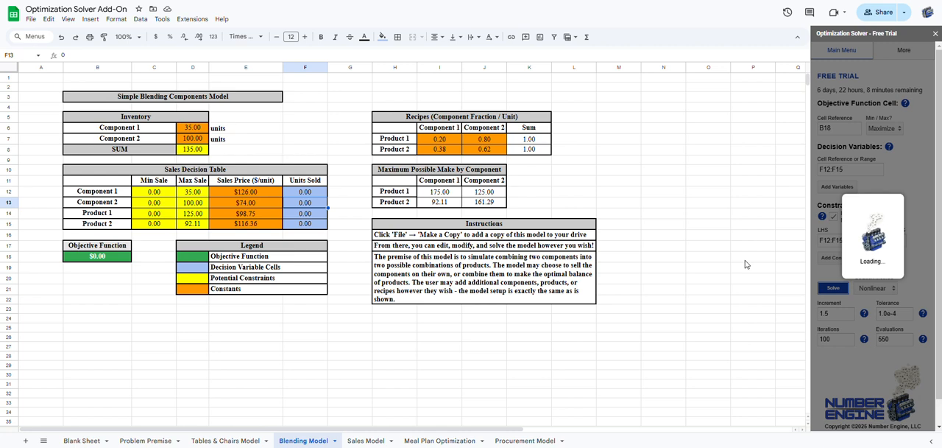
pyautogui.click(832, 288)
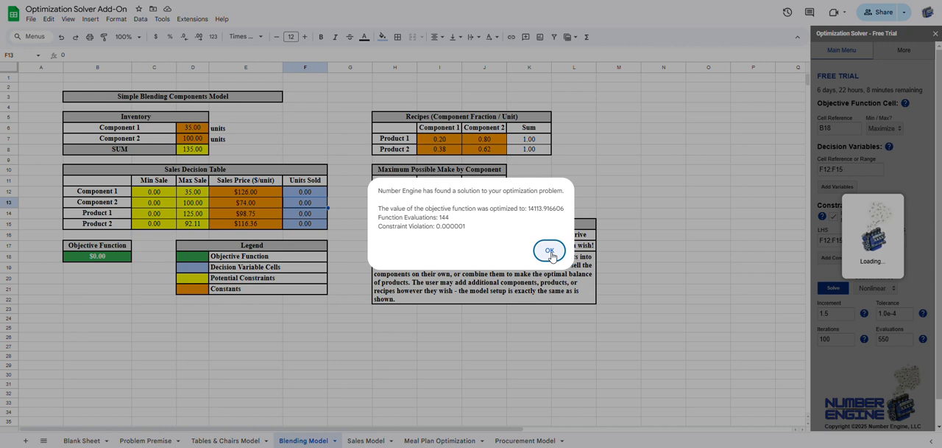
pyautogui.click(549, 249)
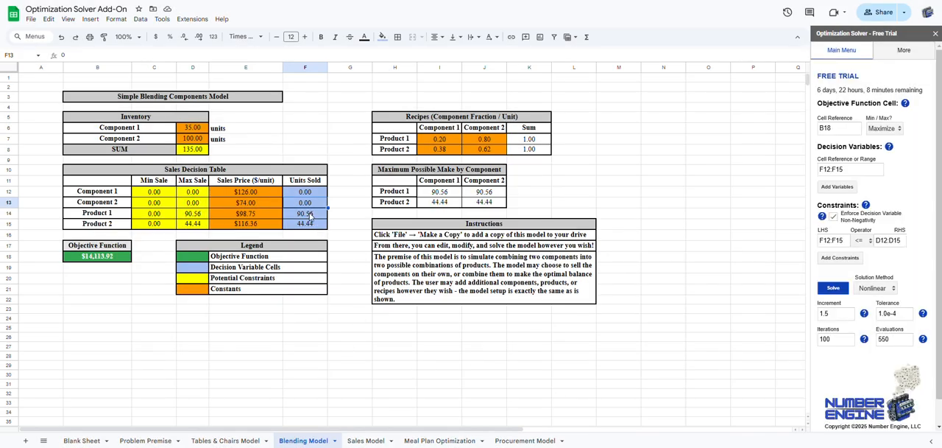
pyautogui.click(305, 213)
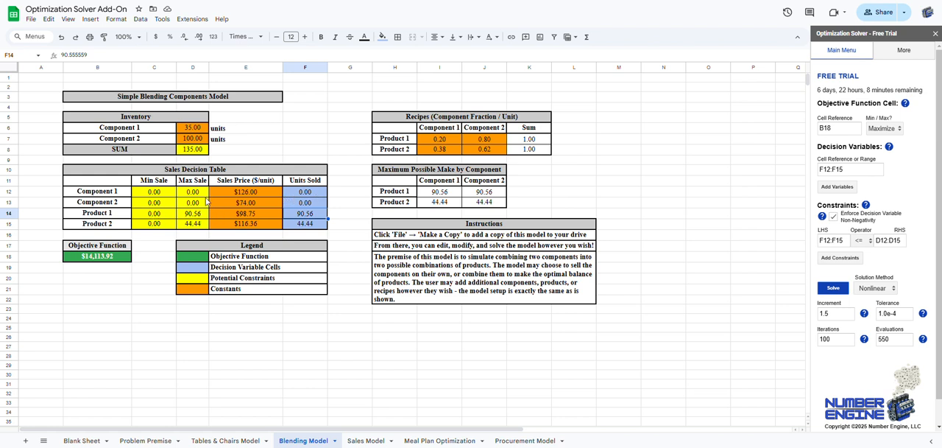
pyautogui.moveTo(312, 205)
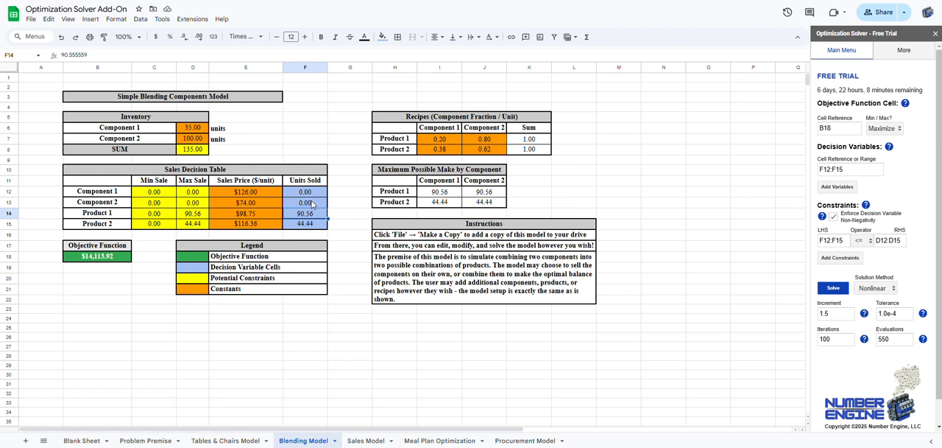
pyautogui.moveTo(337, 179)
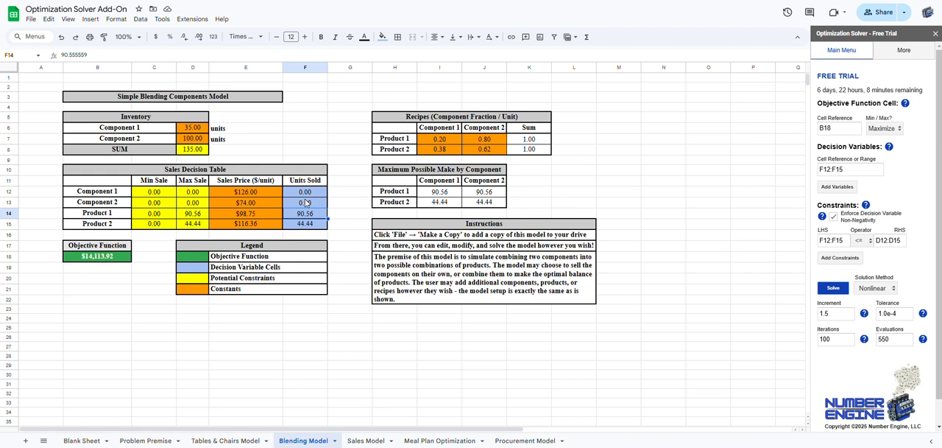
pyautogui.moveTo(312, 215)
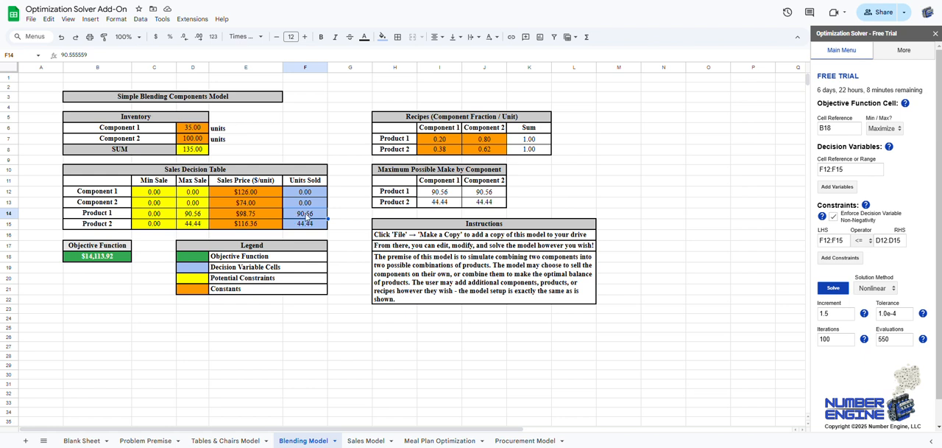
pyautogui.click(193, 213)
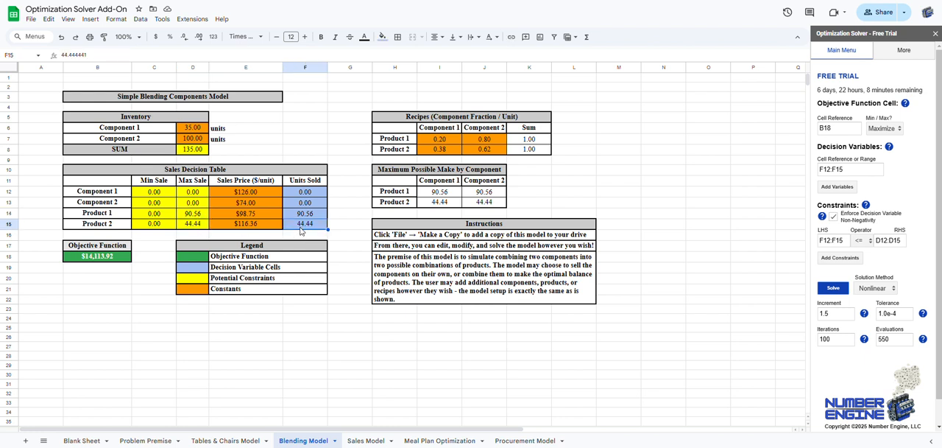
pyautogui.click(193, 308)
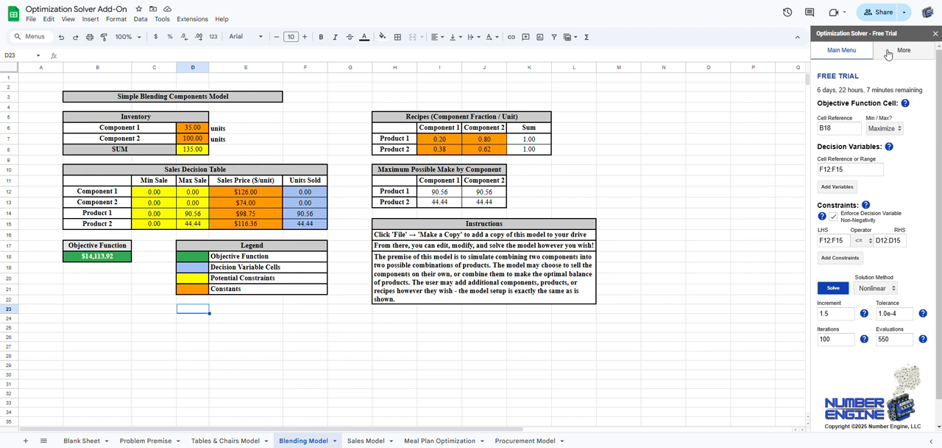
pyautogui.click(904, 50)
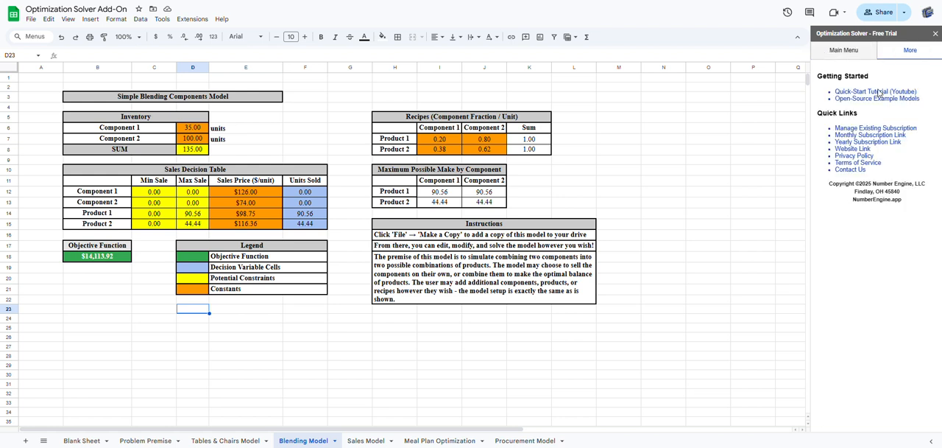
pyautogui.moveTo(881, 183)
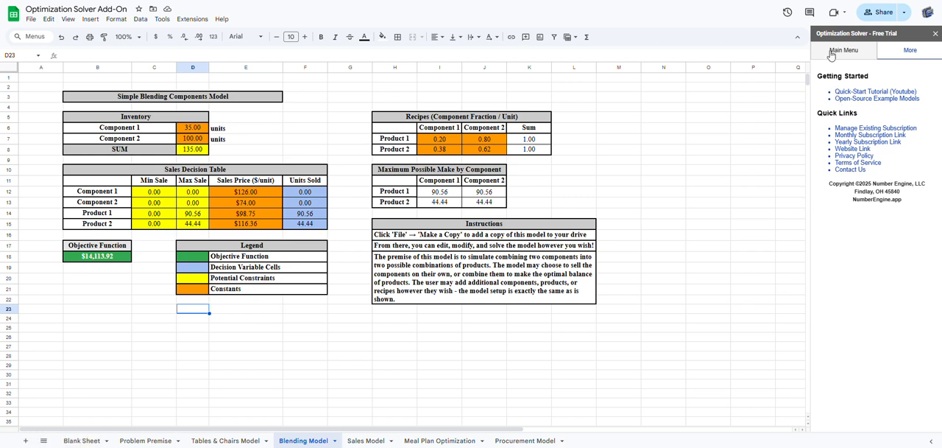
pyautogui.click(842, 50)
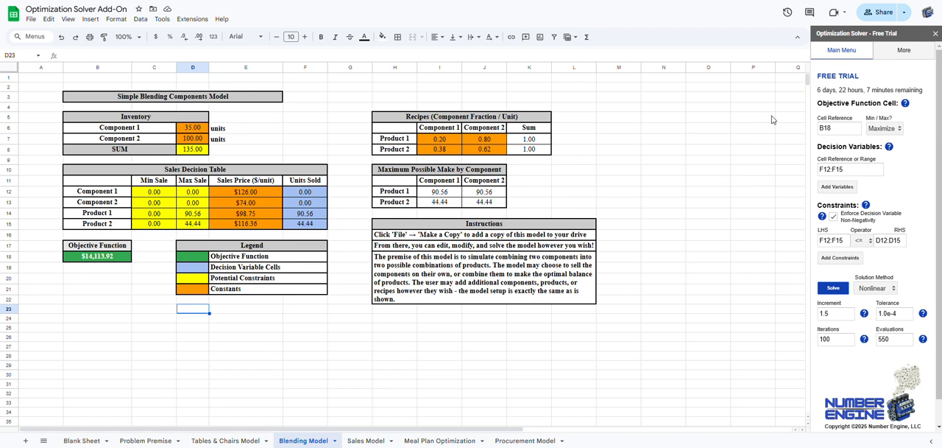
pyautogui.moveTo(652, 213)
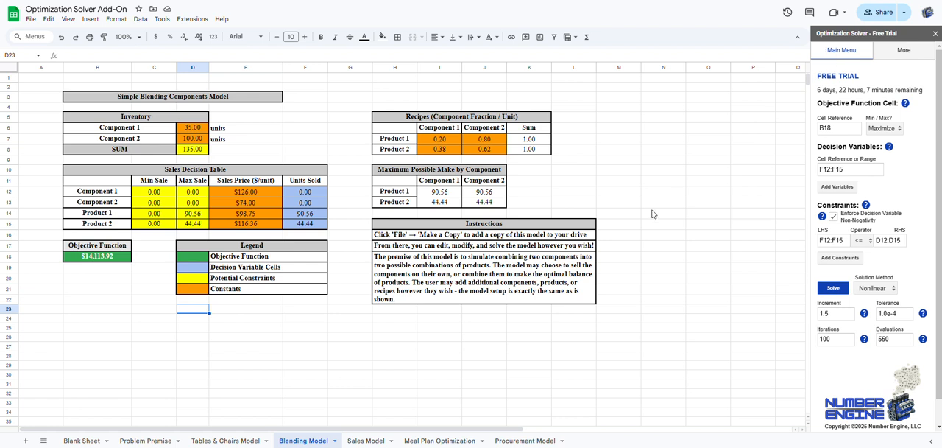